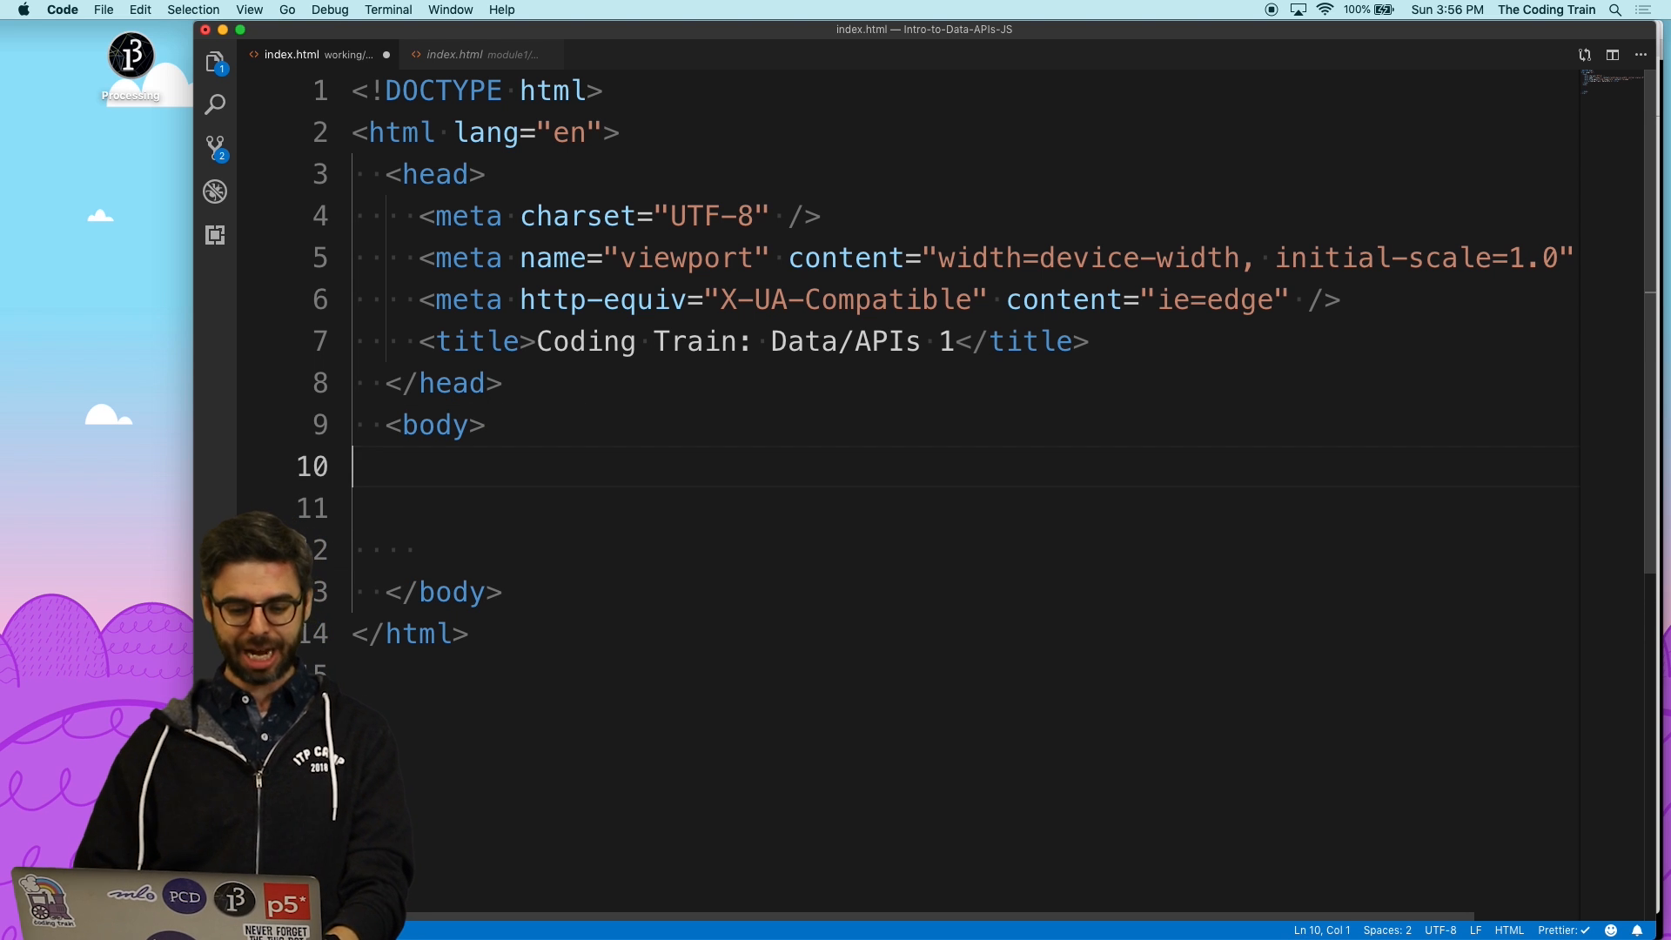
- Add <img src="" id="rainbow" /> to the body and start a <script> block for fetching rainbow.jpg
type("<img src=\"")
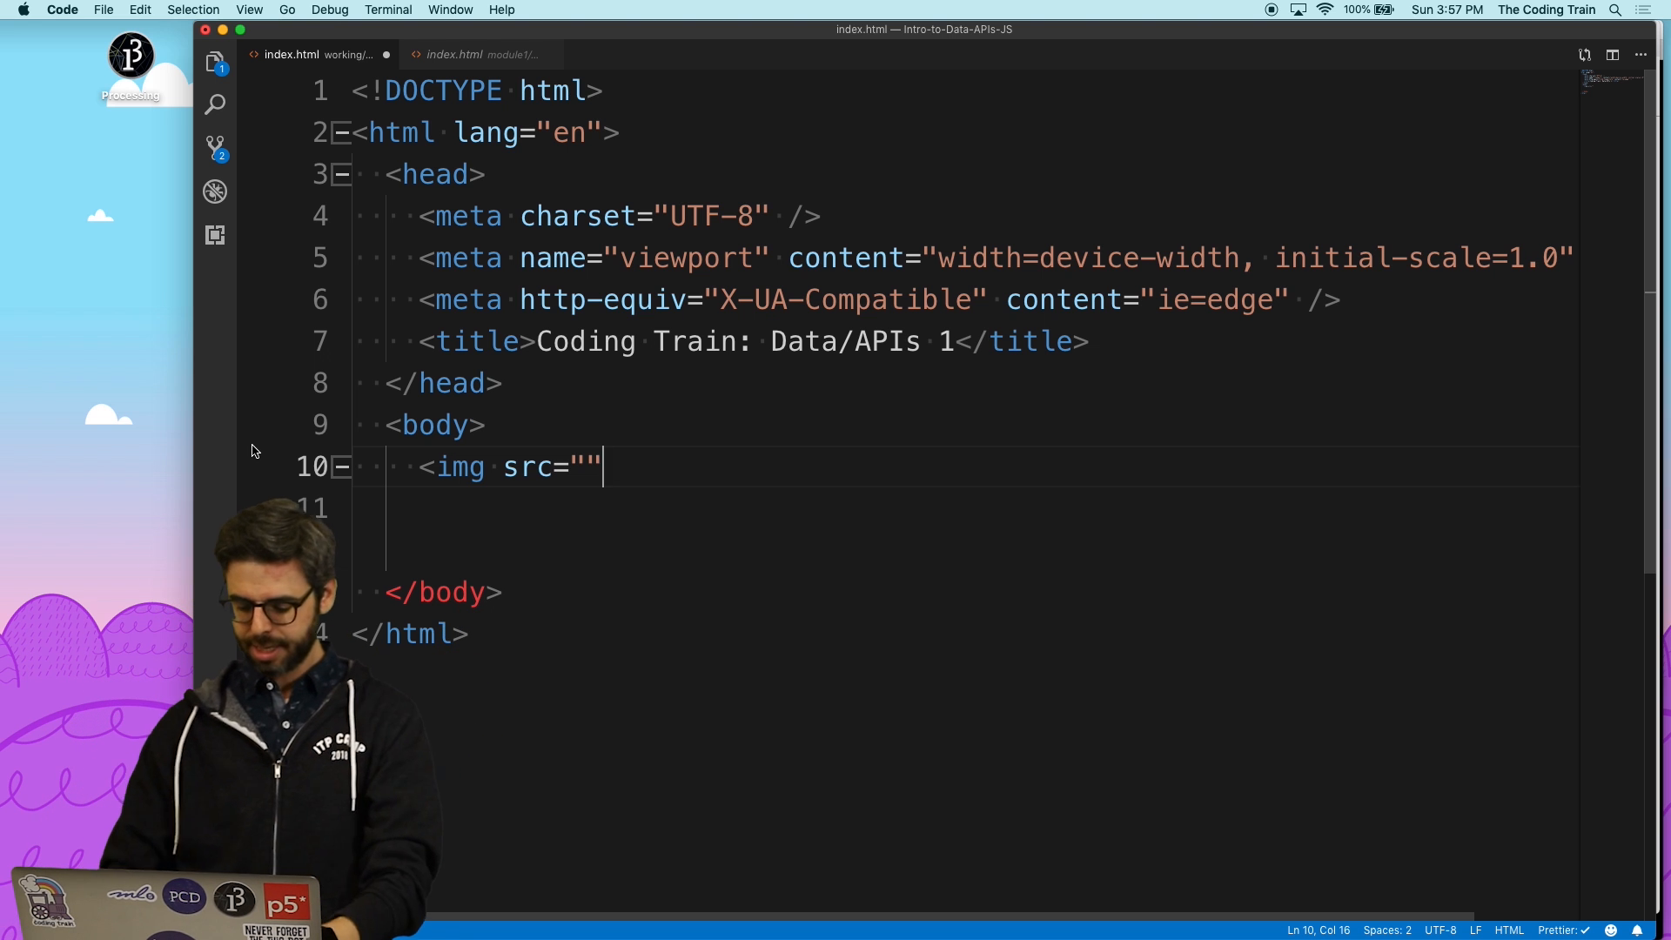
type("id=\"ra\"")
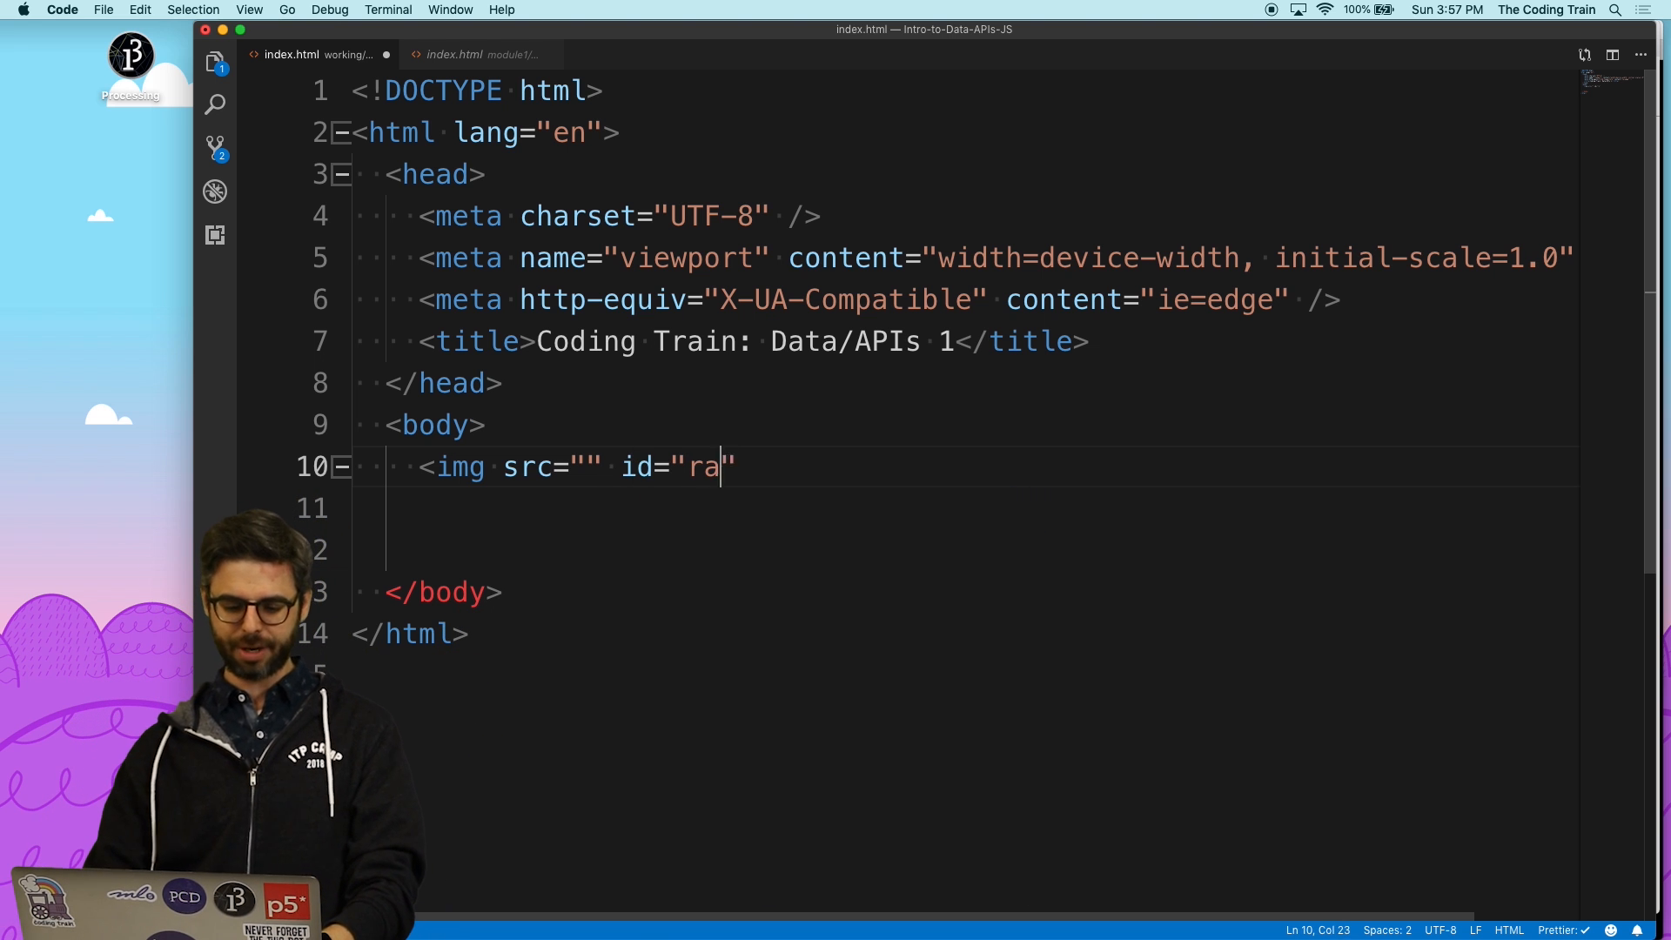
type("inbow\" />")
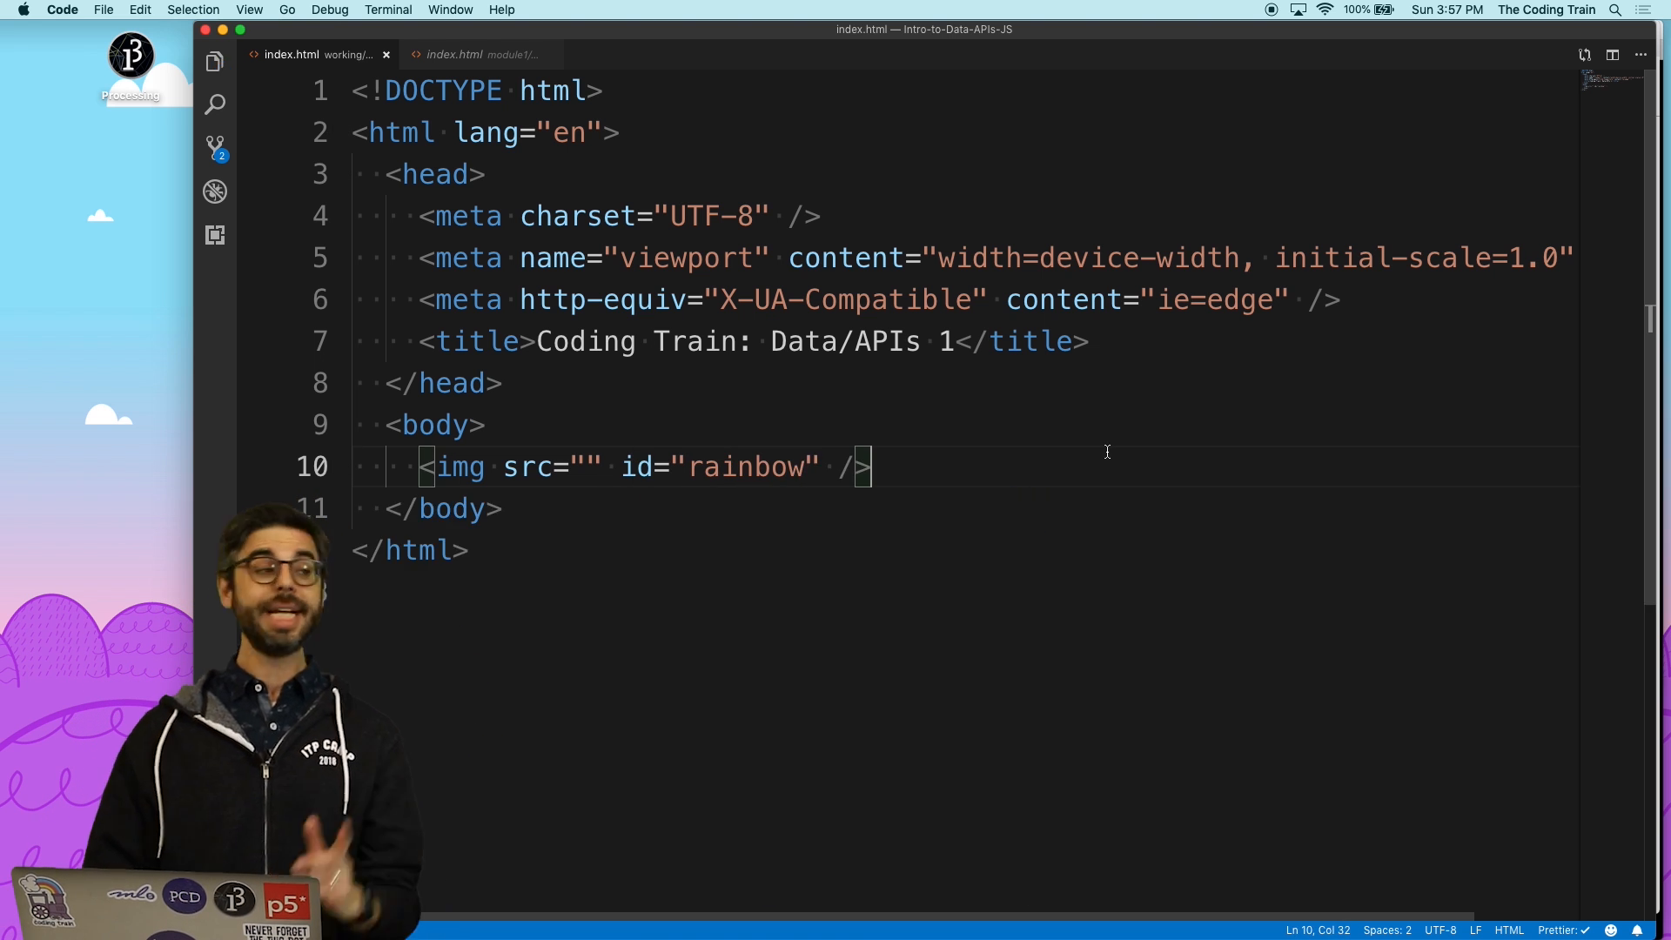
type("<script>")
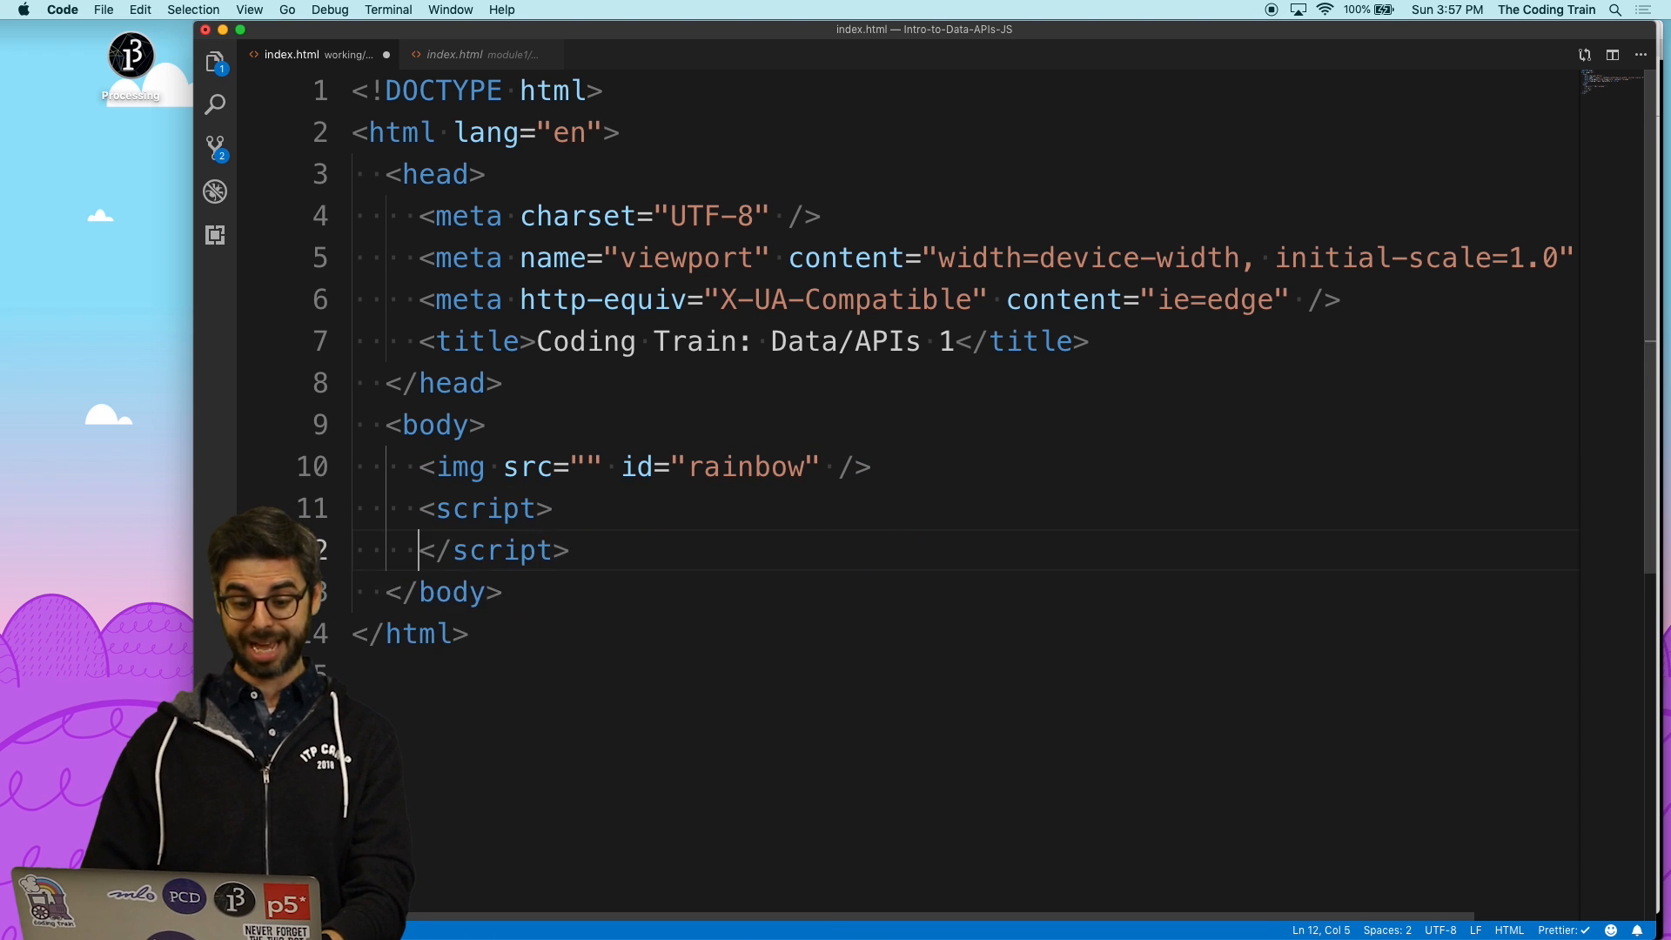
key("Enter")
type("fetch('rainbow.jpg');")
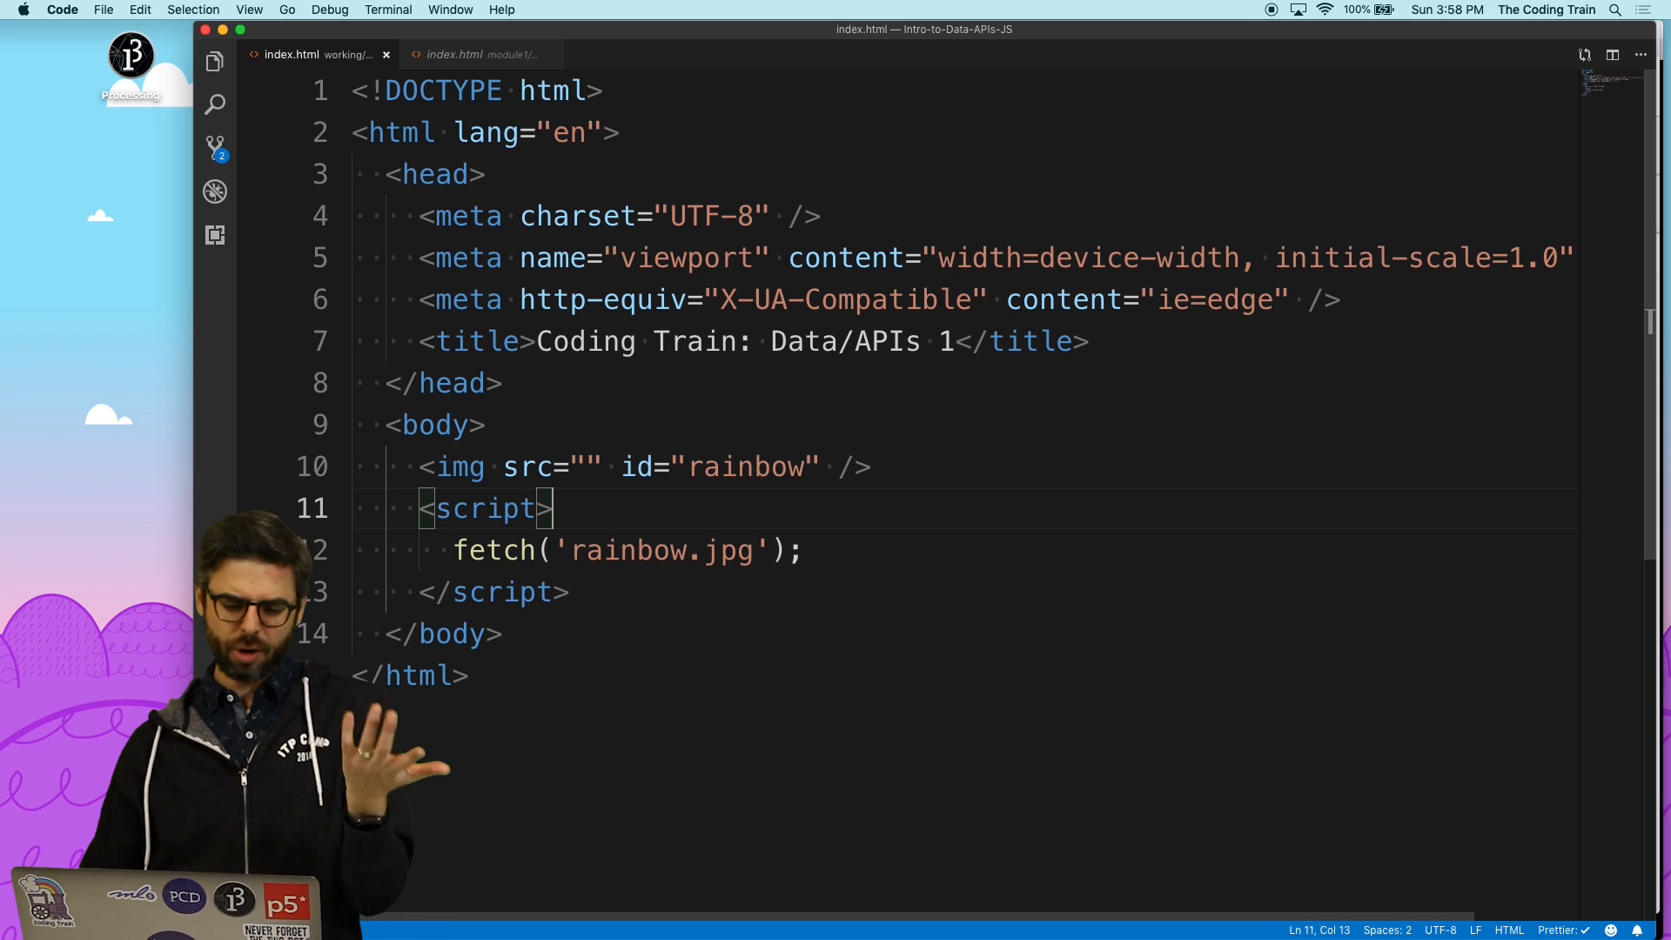
- Write console.log('about to fetch a rainbow') on the line above the fetch
type("console.ll")
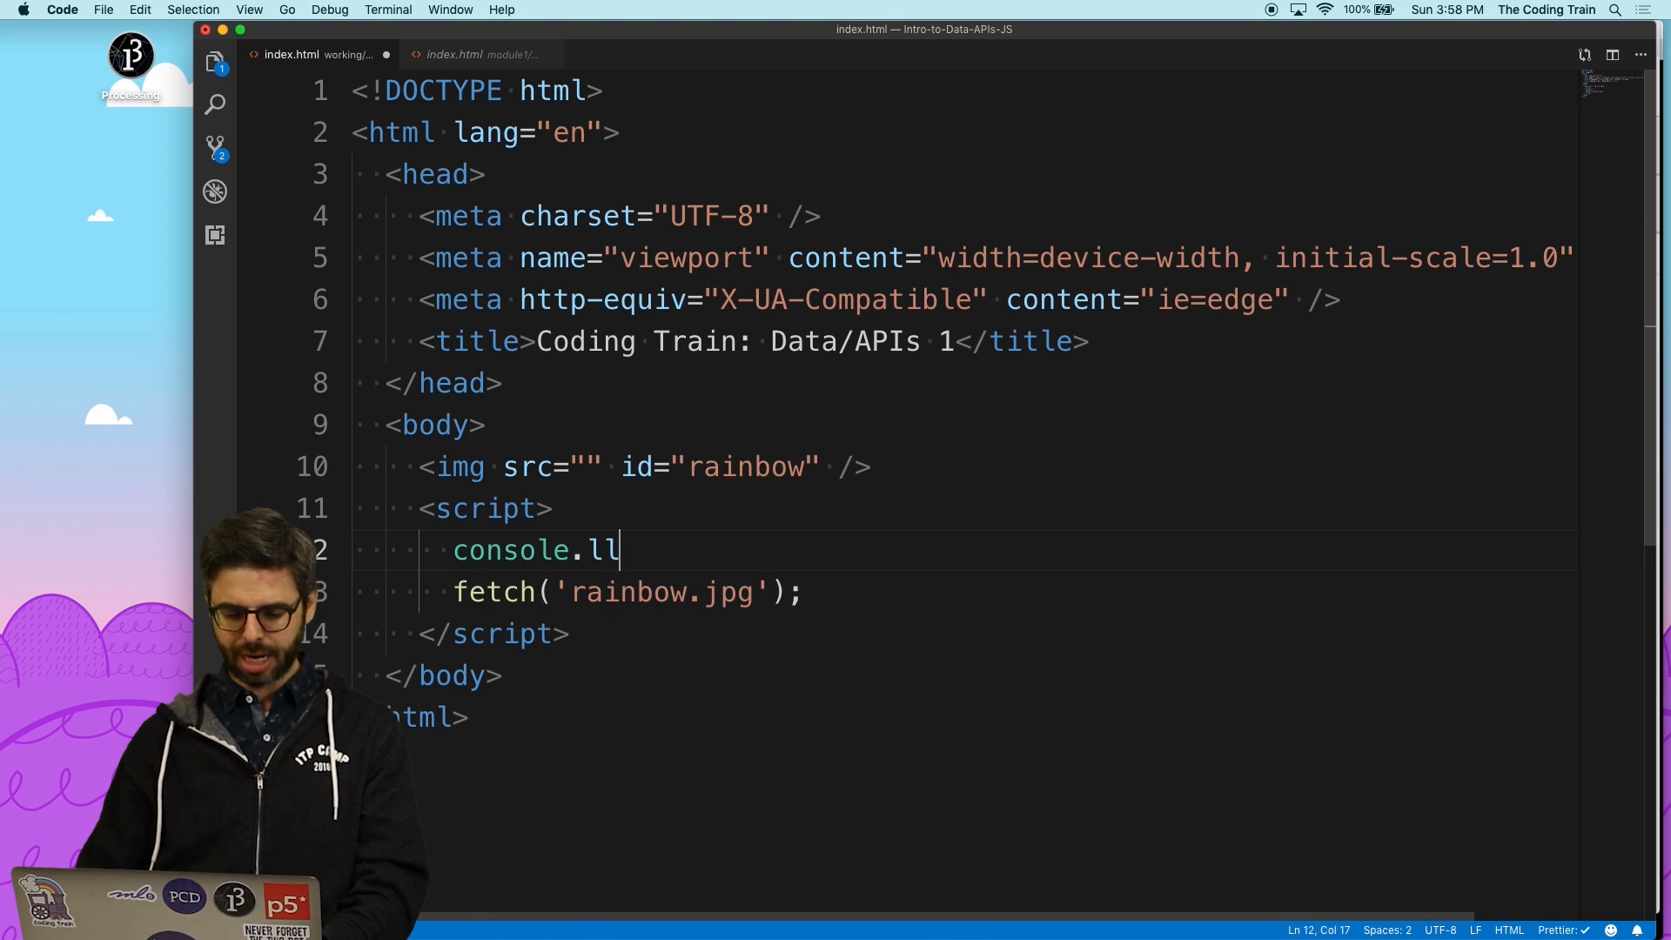
type("og('')")
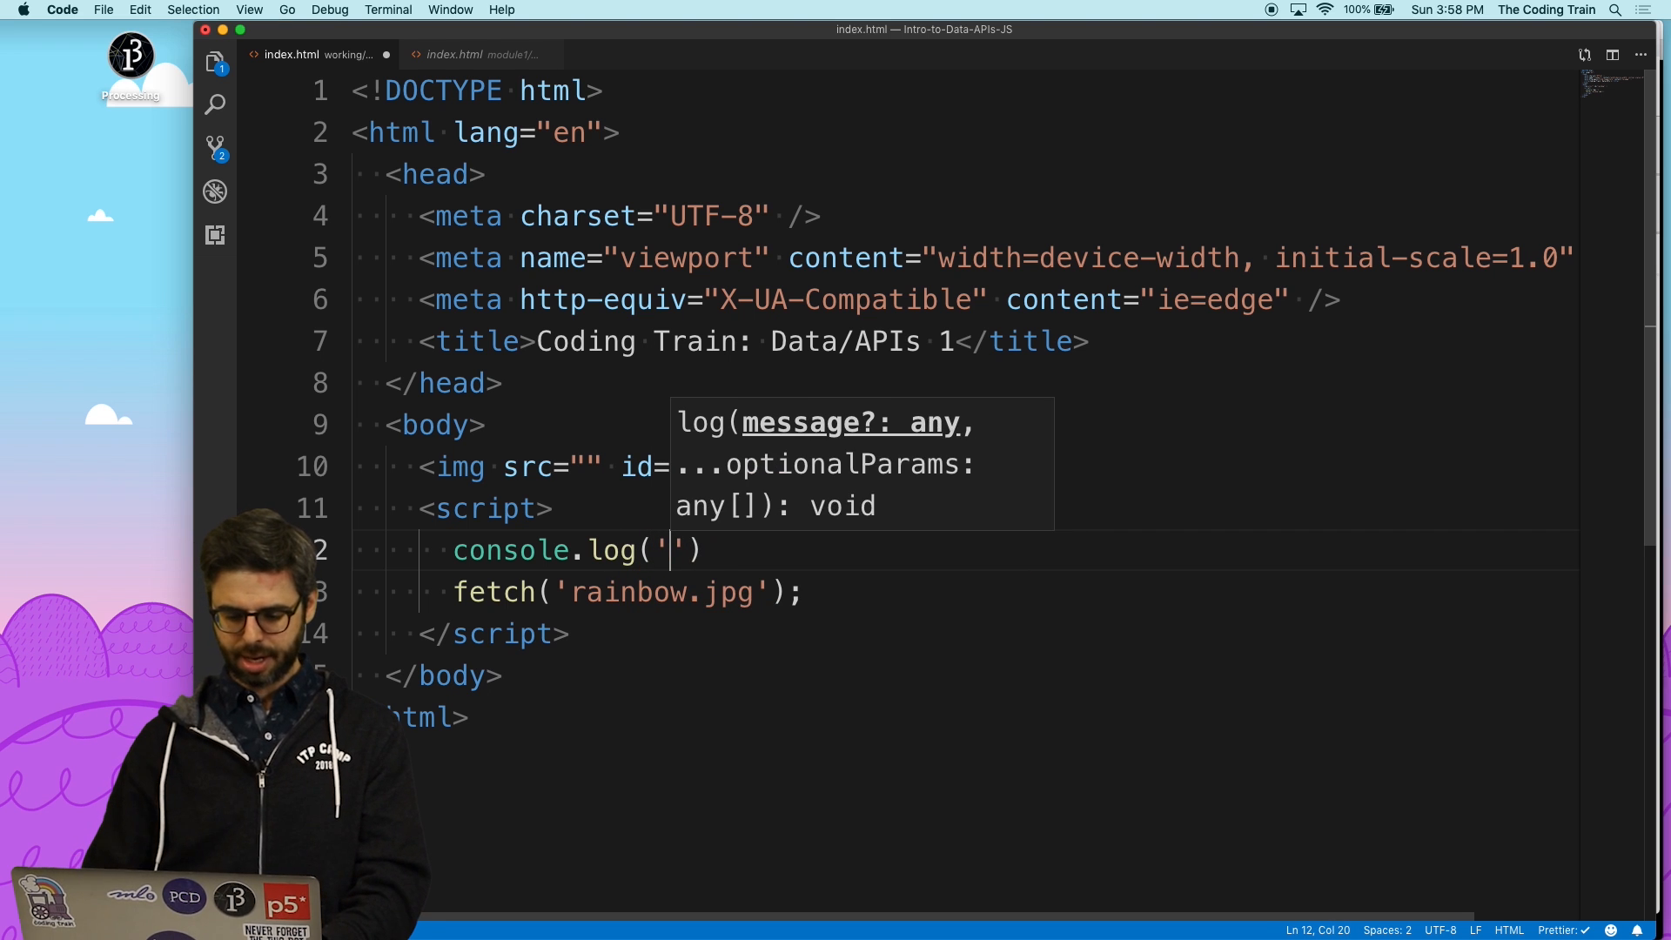
type("about to fetch a rainbow")
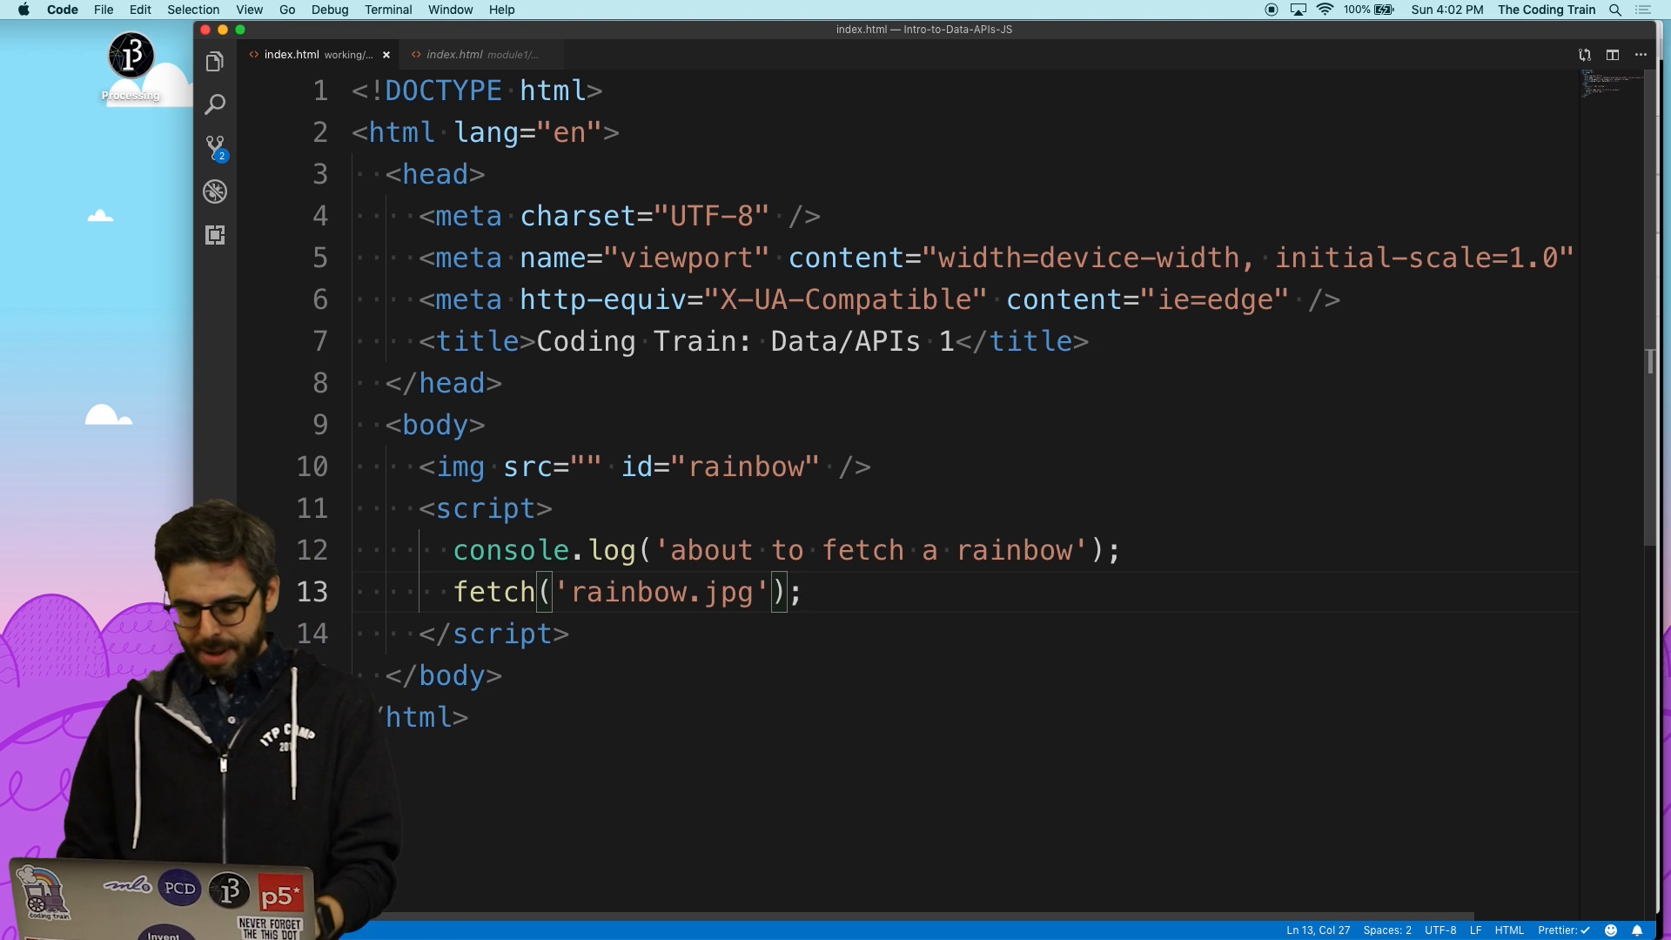
- Chain .then(response => { console.log(response); }) onto fetch('rainbow.jpg')
type(".then(reponse ->")
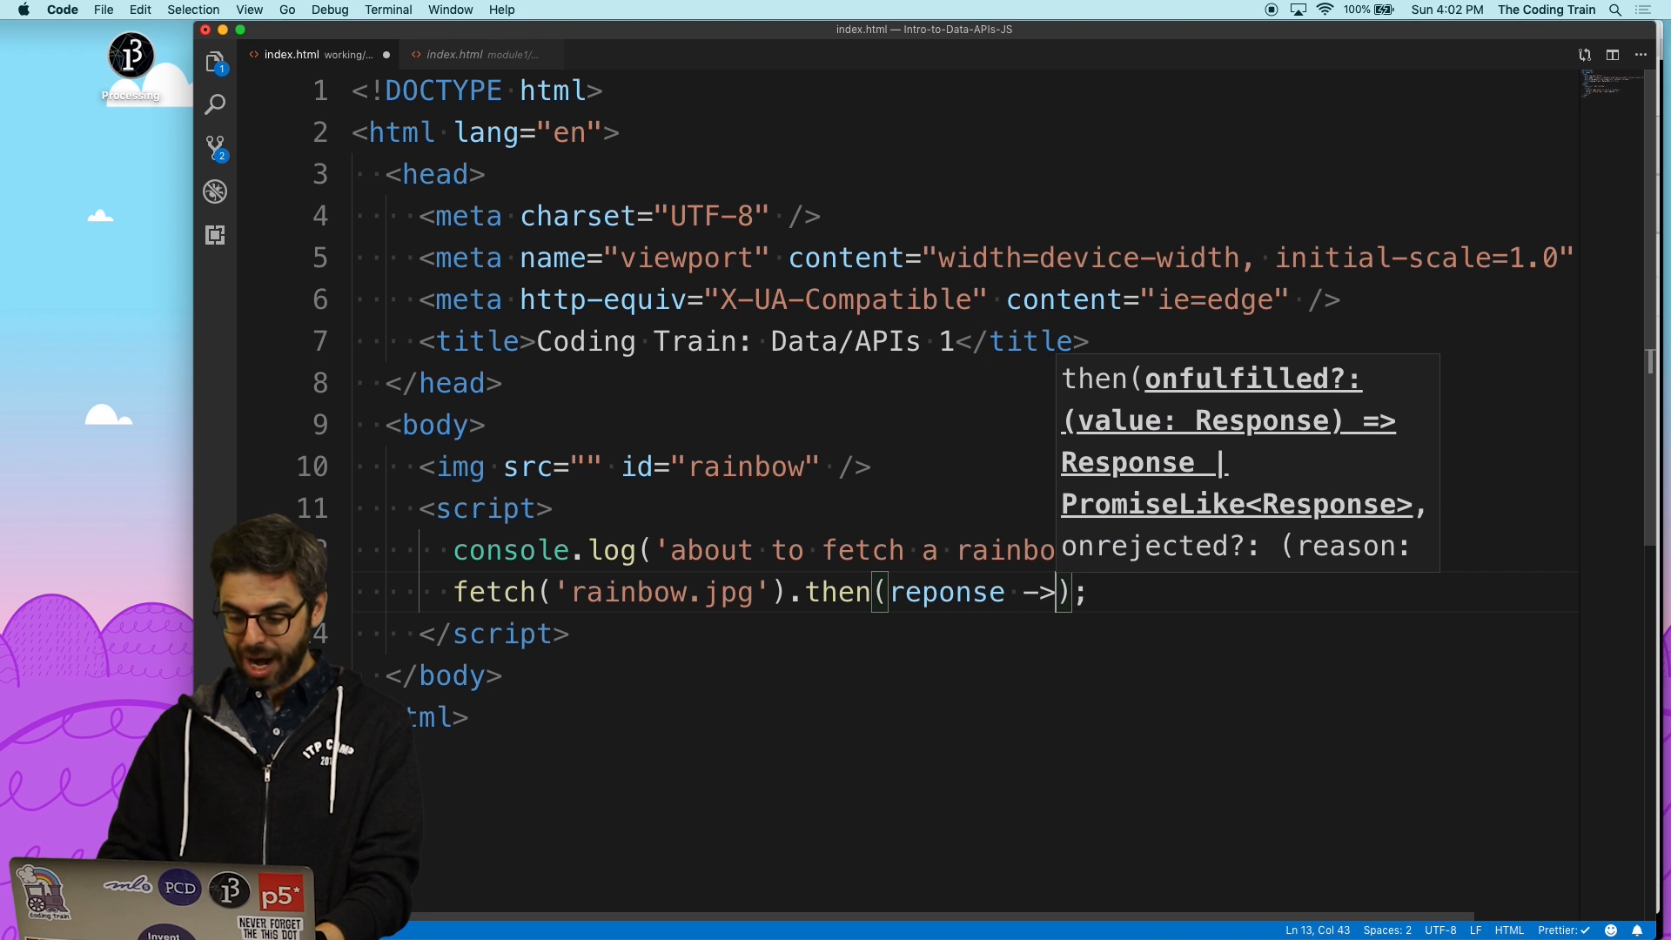
type("{")
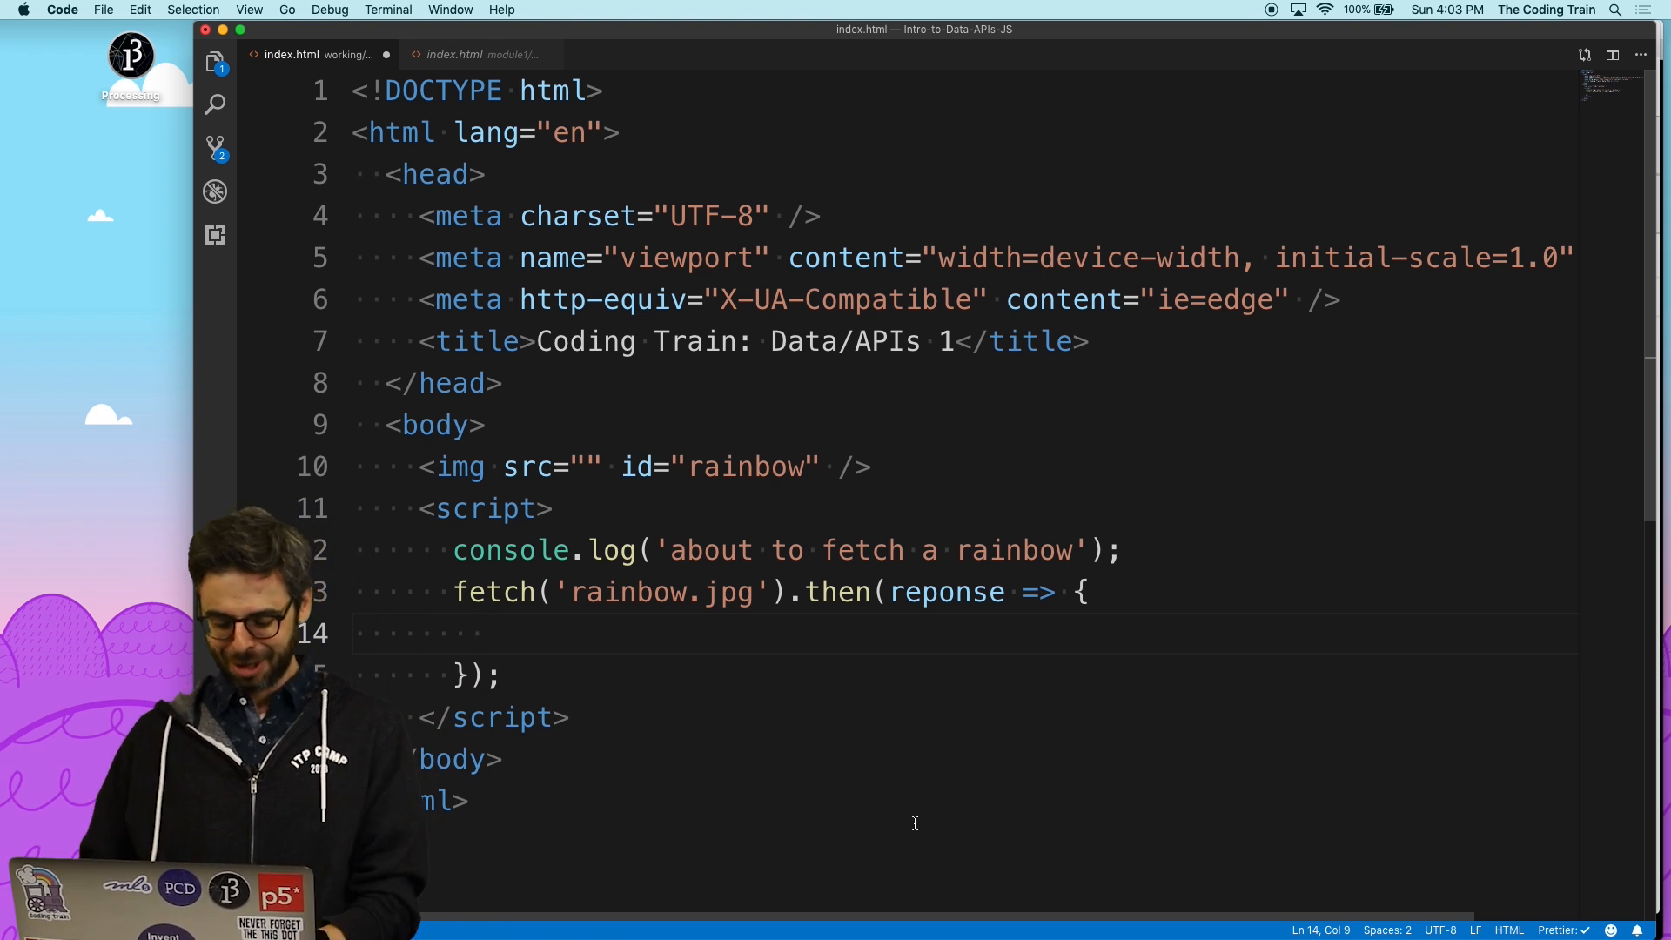
type("console.")
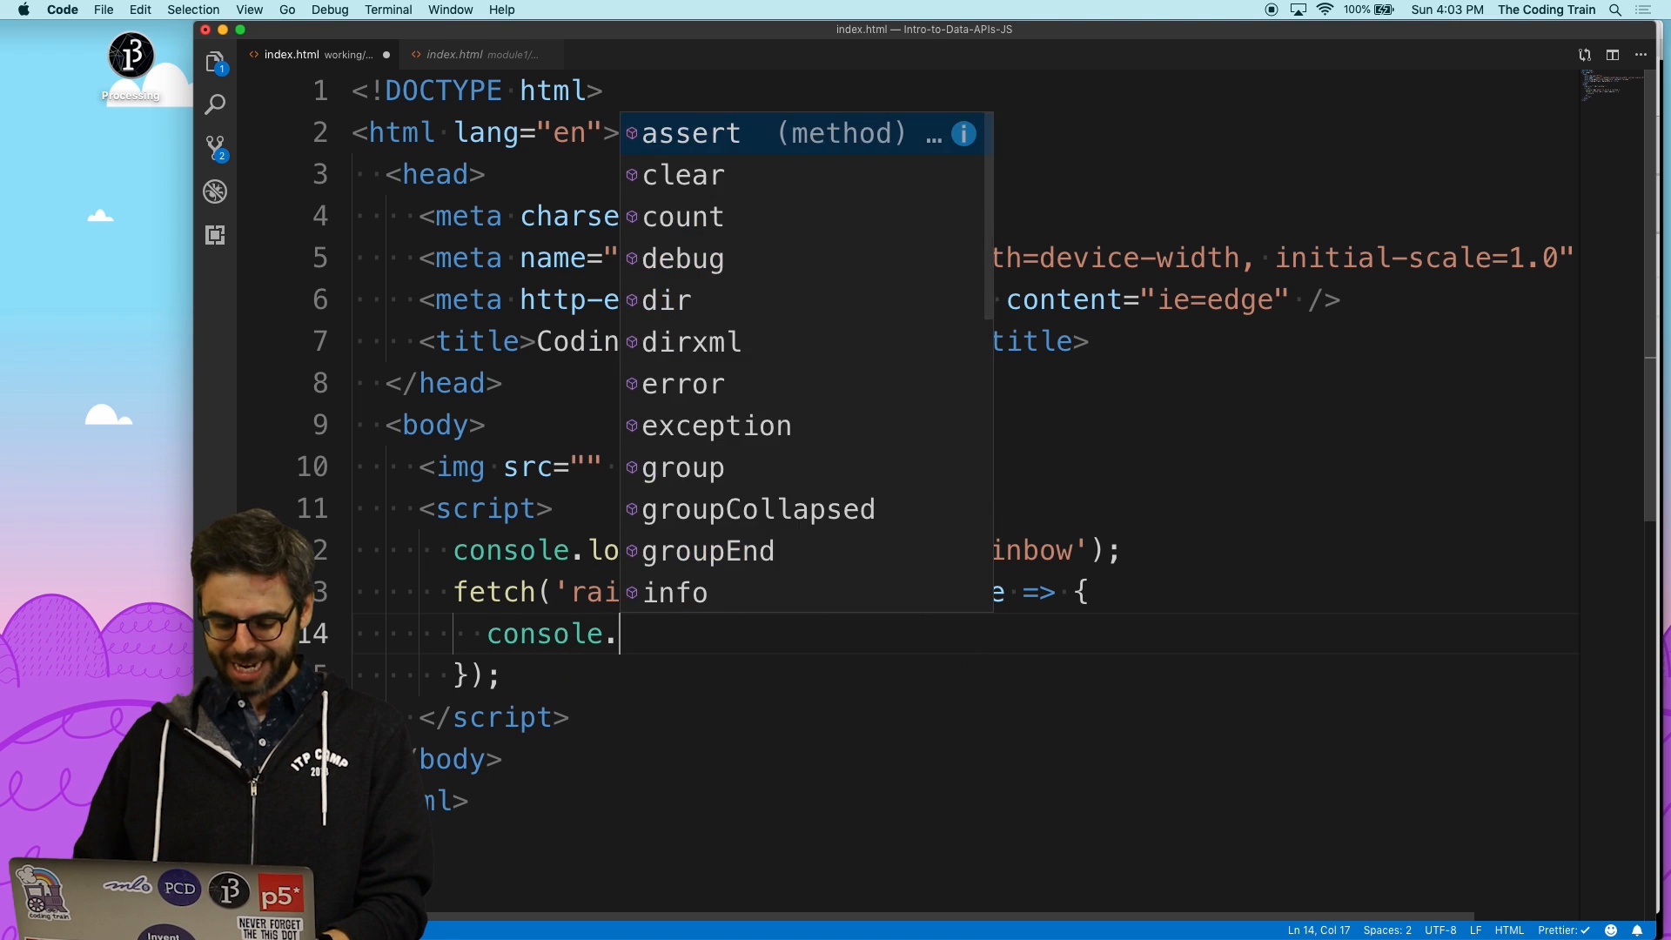
type("respo")
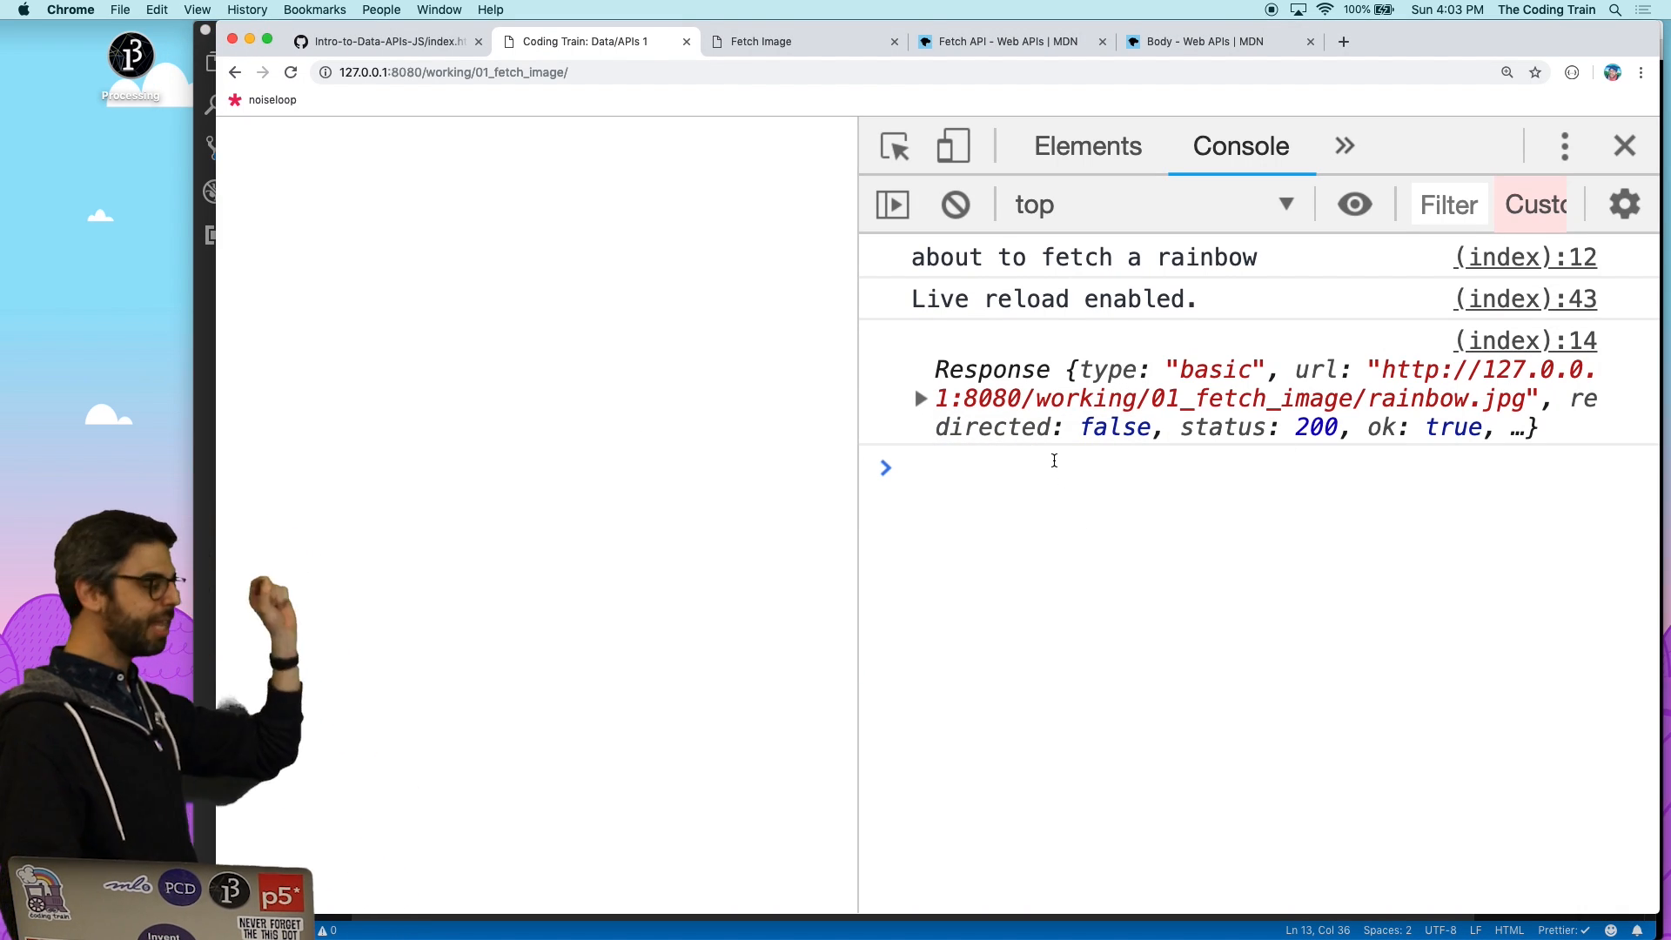
left_click(919, 397)
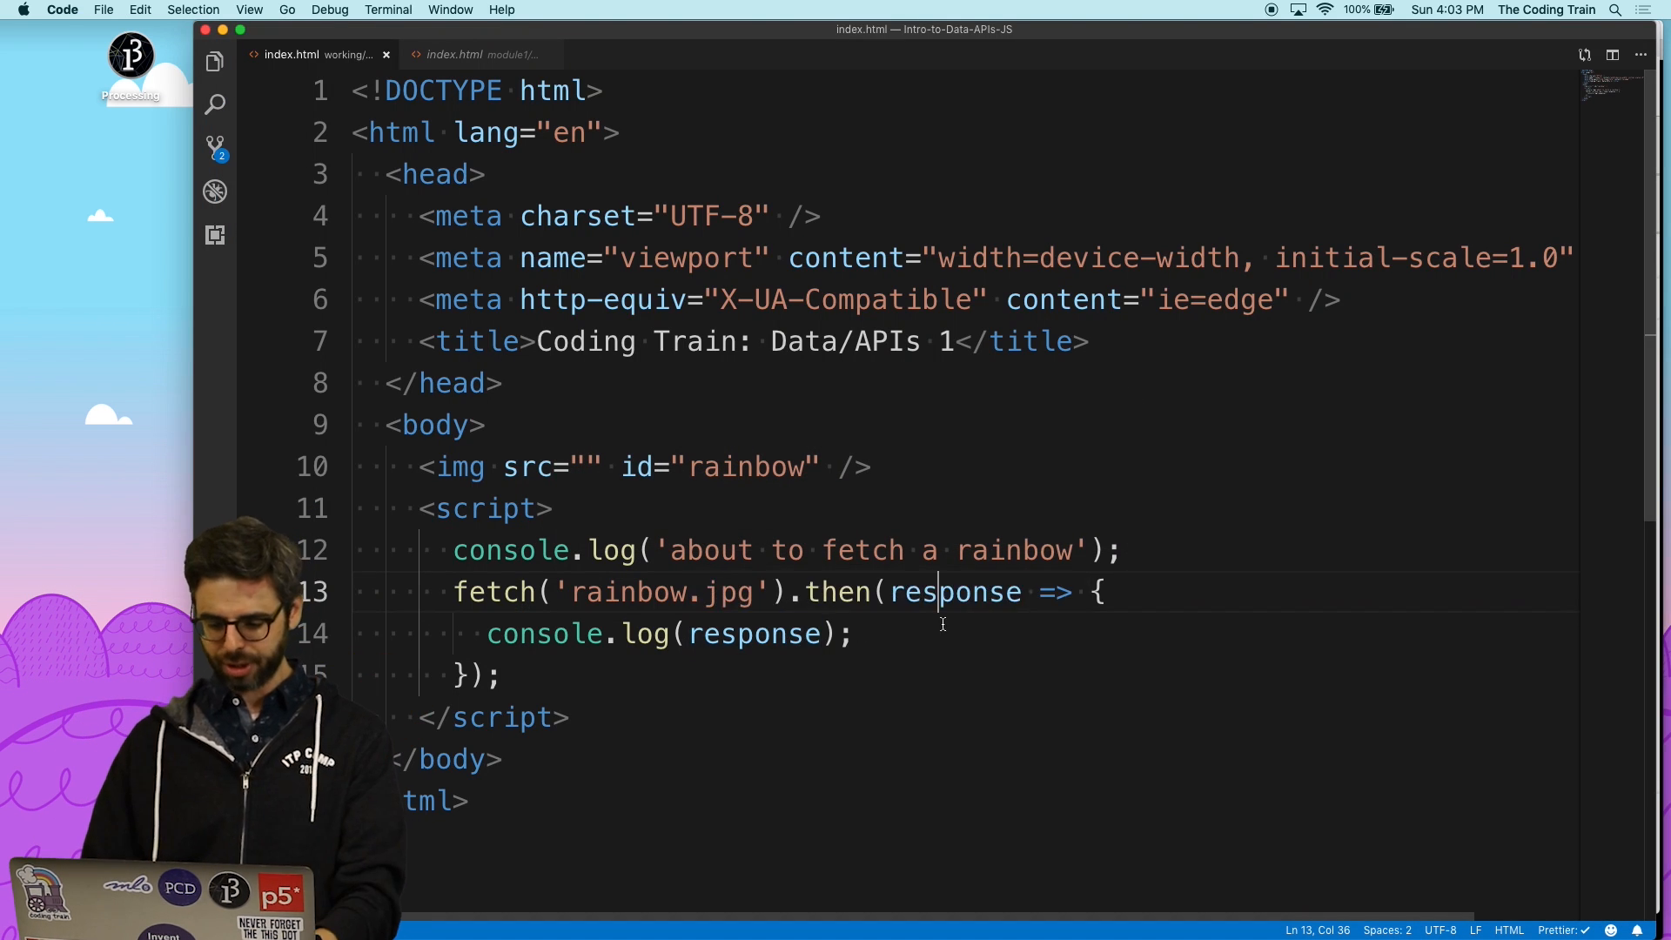
- Return response.blob() from the first then handler
type("return re")
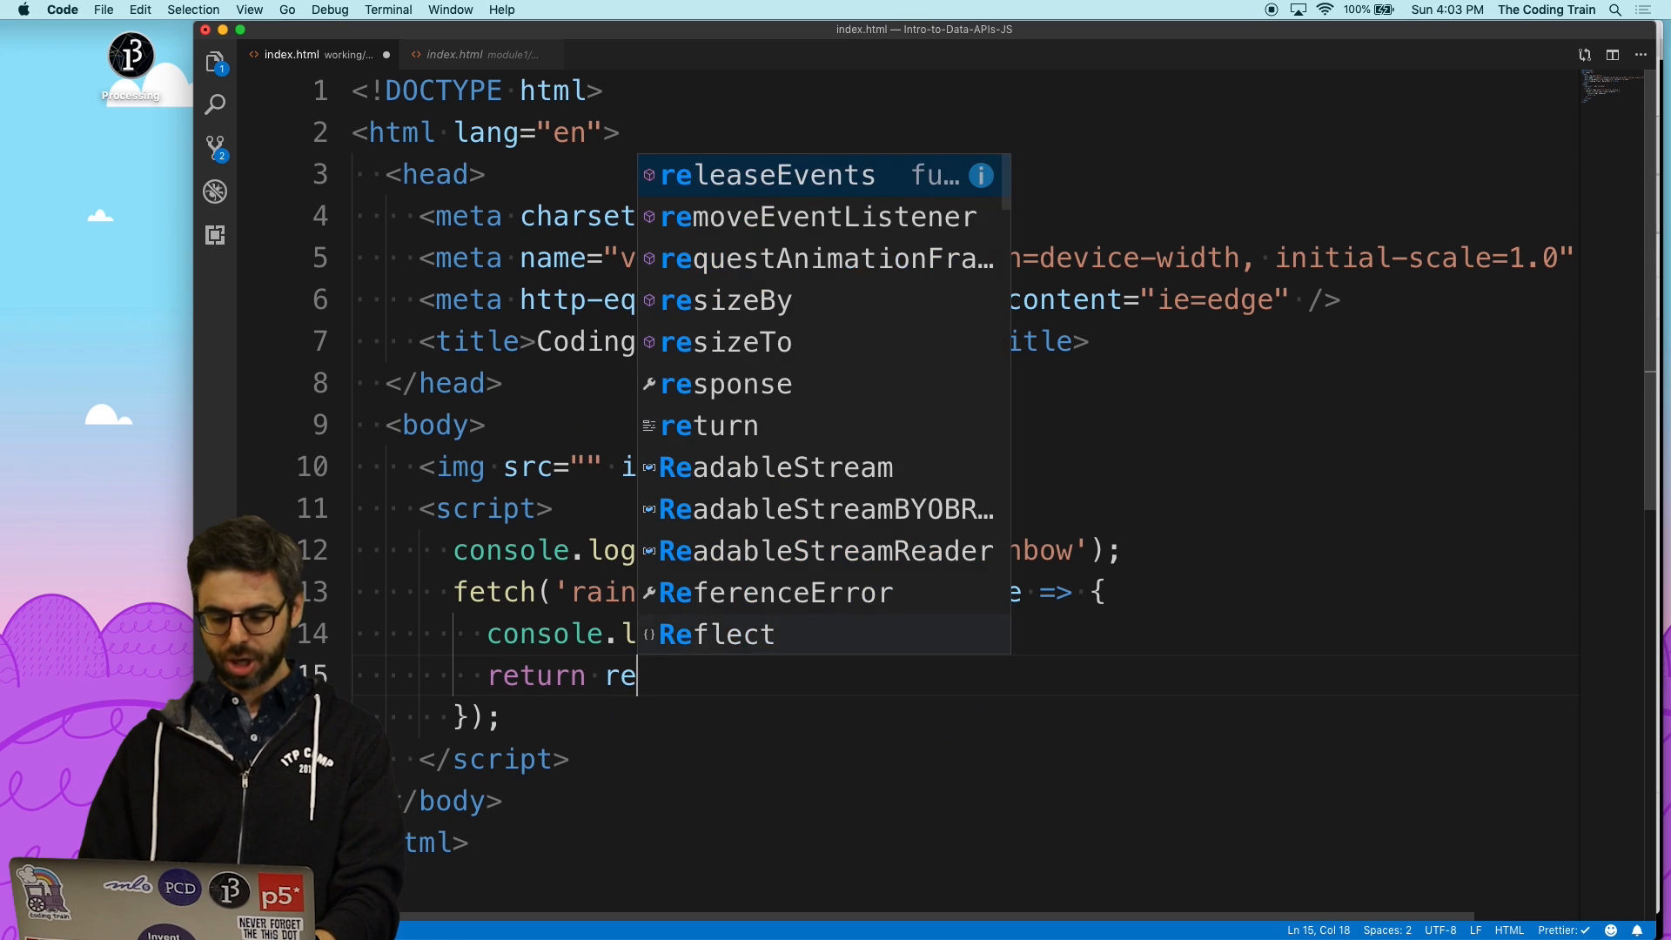
type("sponse.blob();")
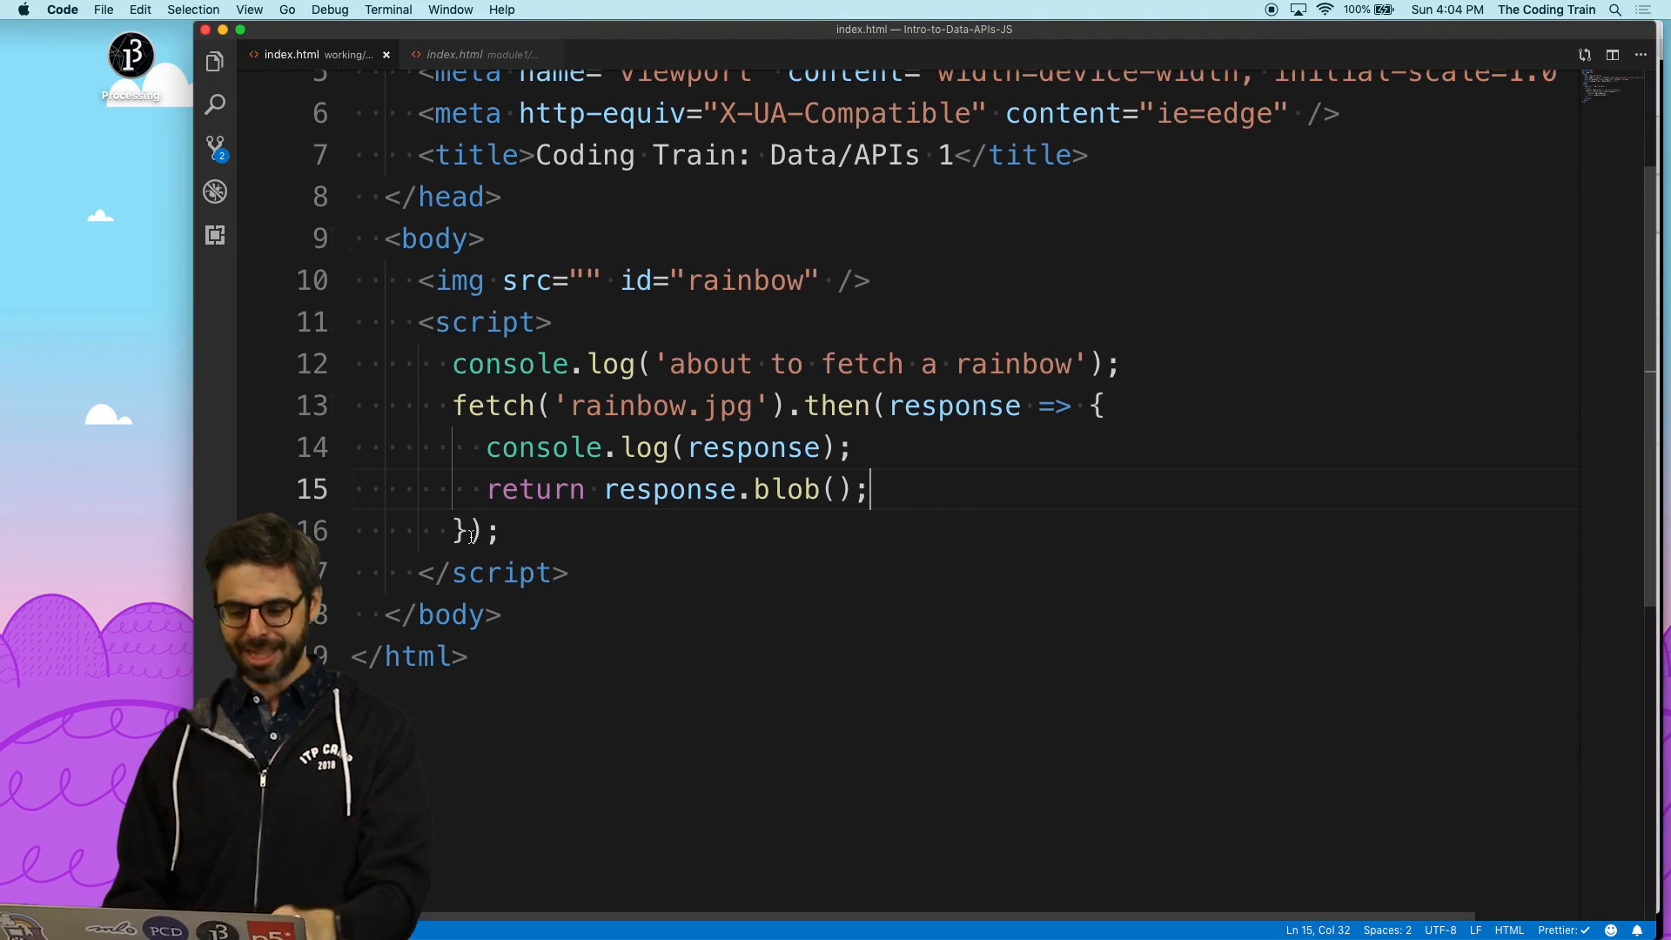
- Chain a second .then(blob => { console.log(blob); }) handler after it
type(".then(")
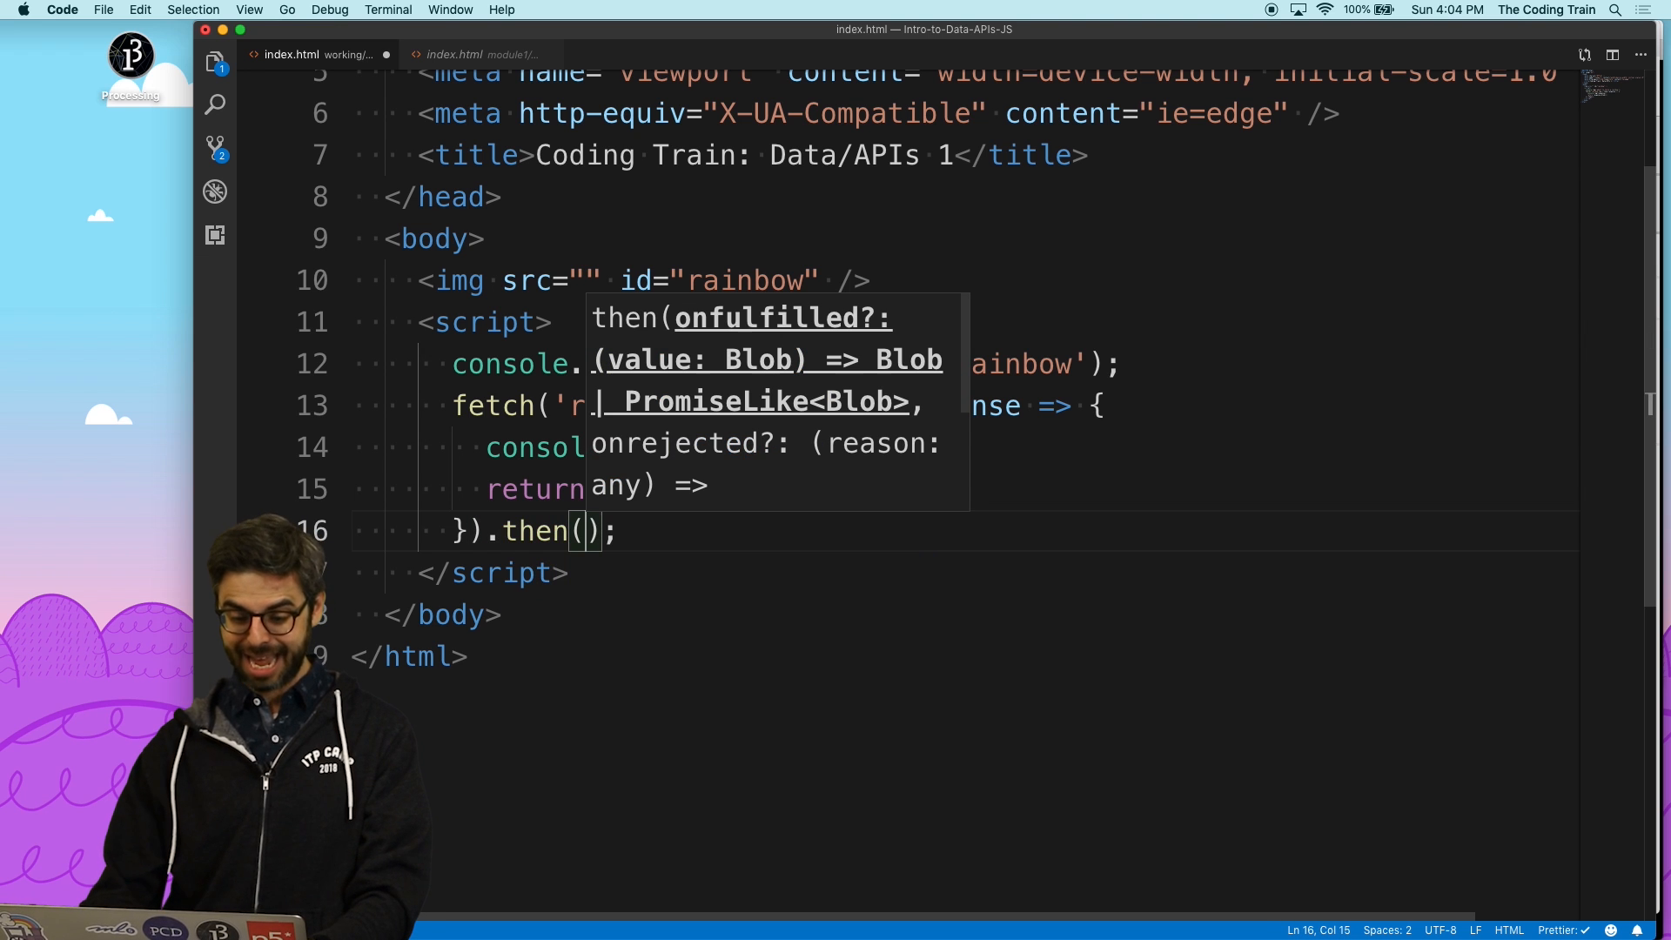
type("reponse =")
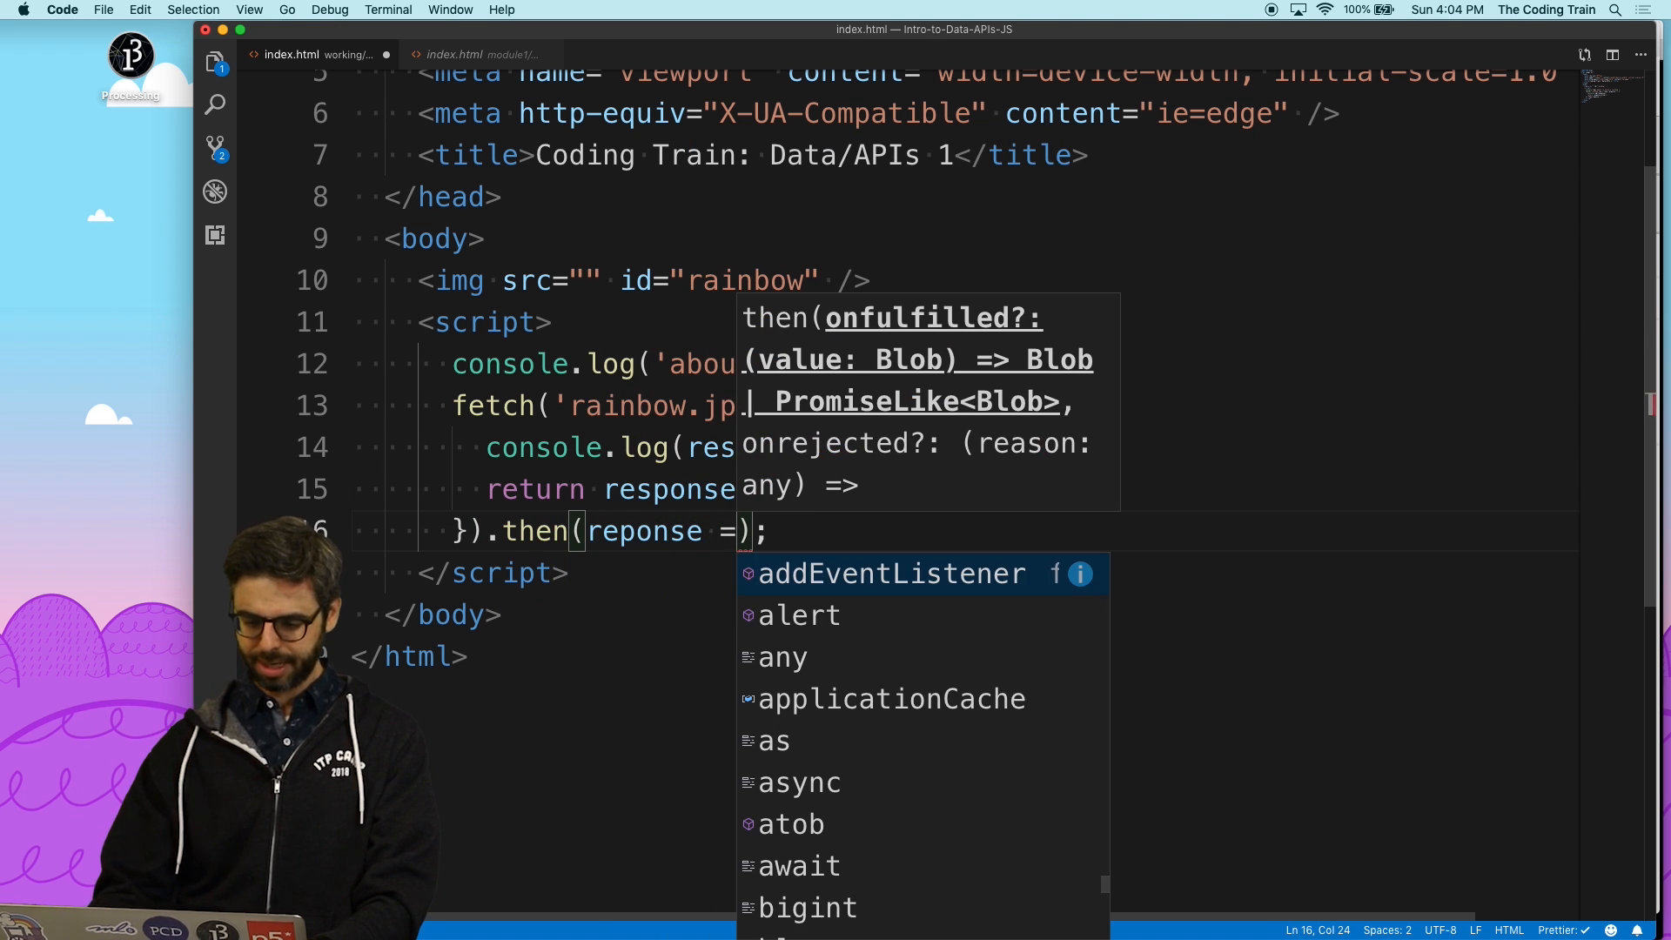
type("console.log(response);")
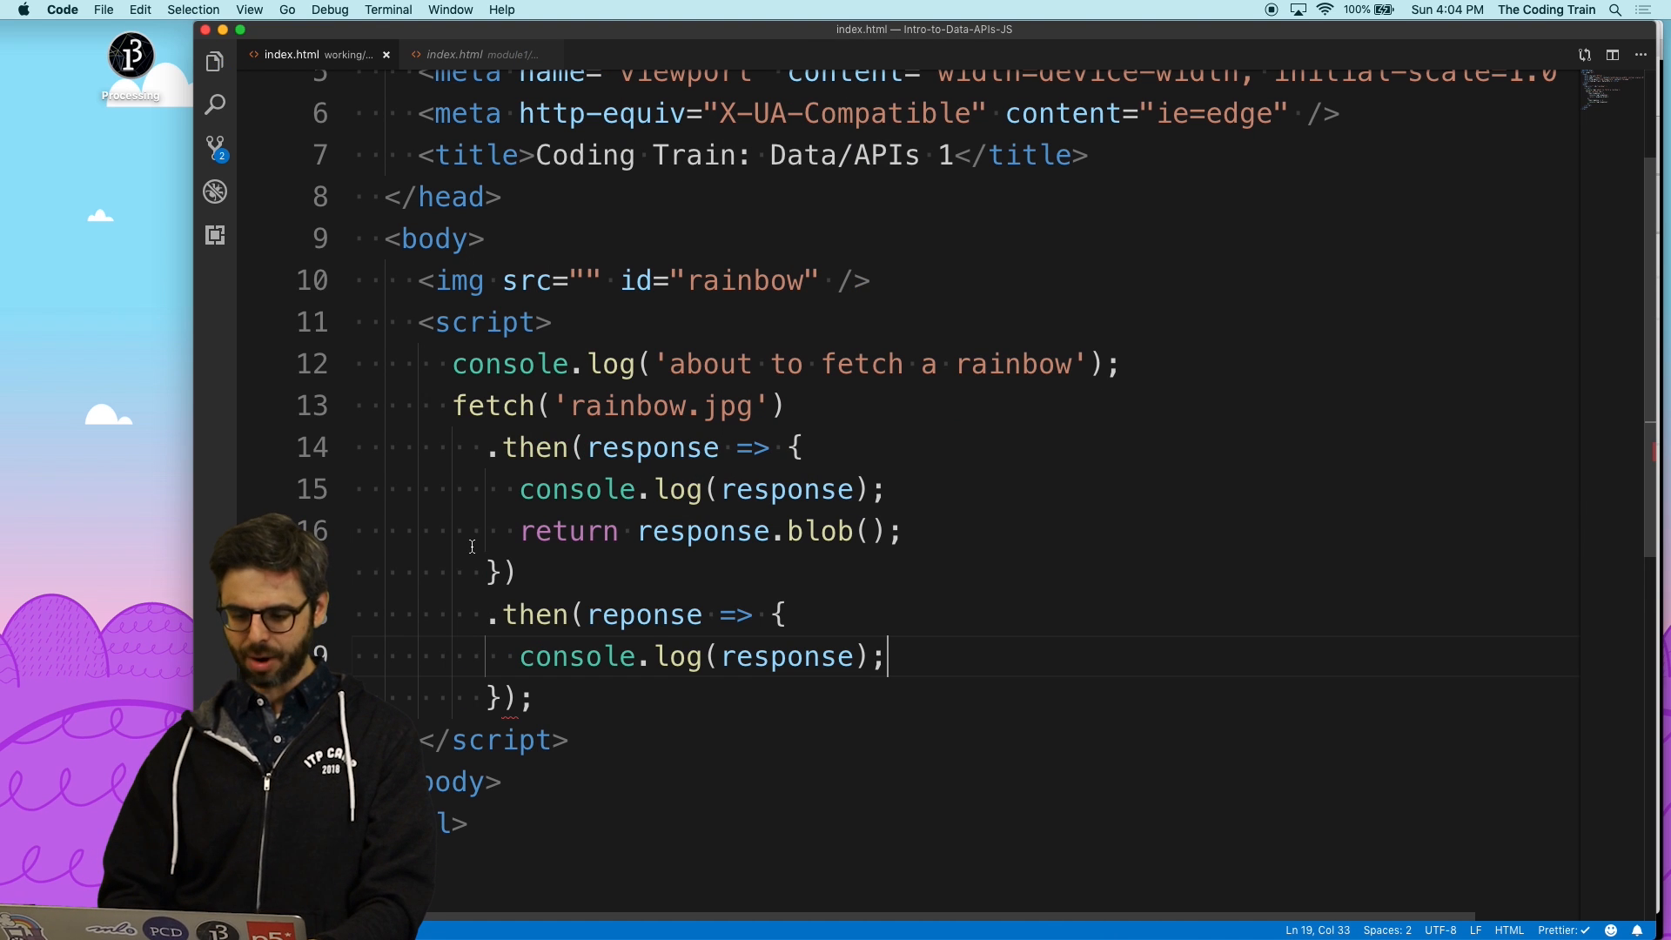
scroll("down", 3)
type("bl")
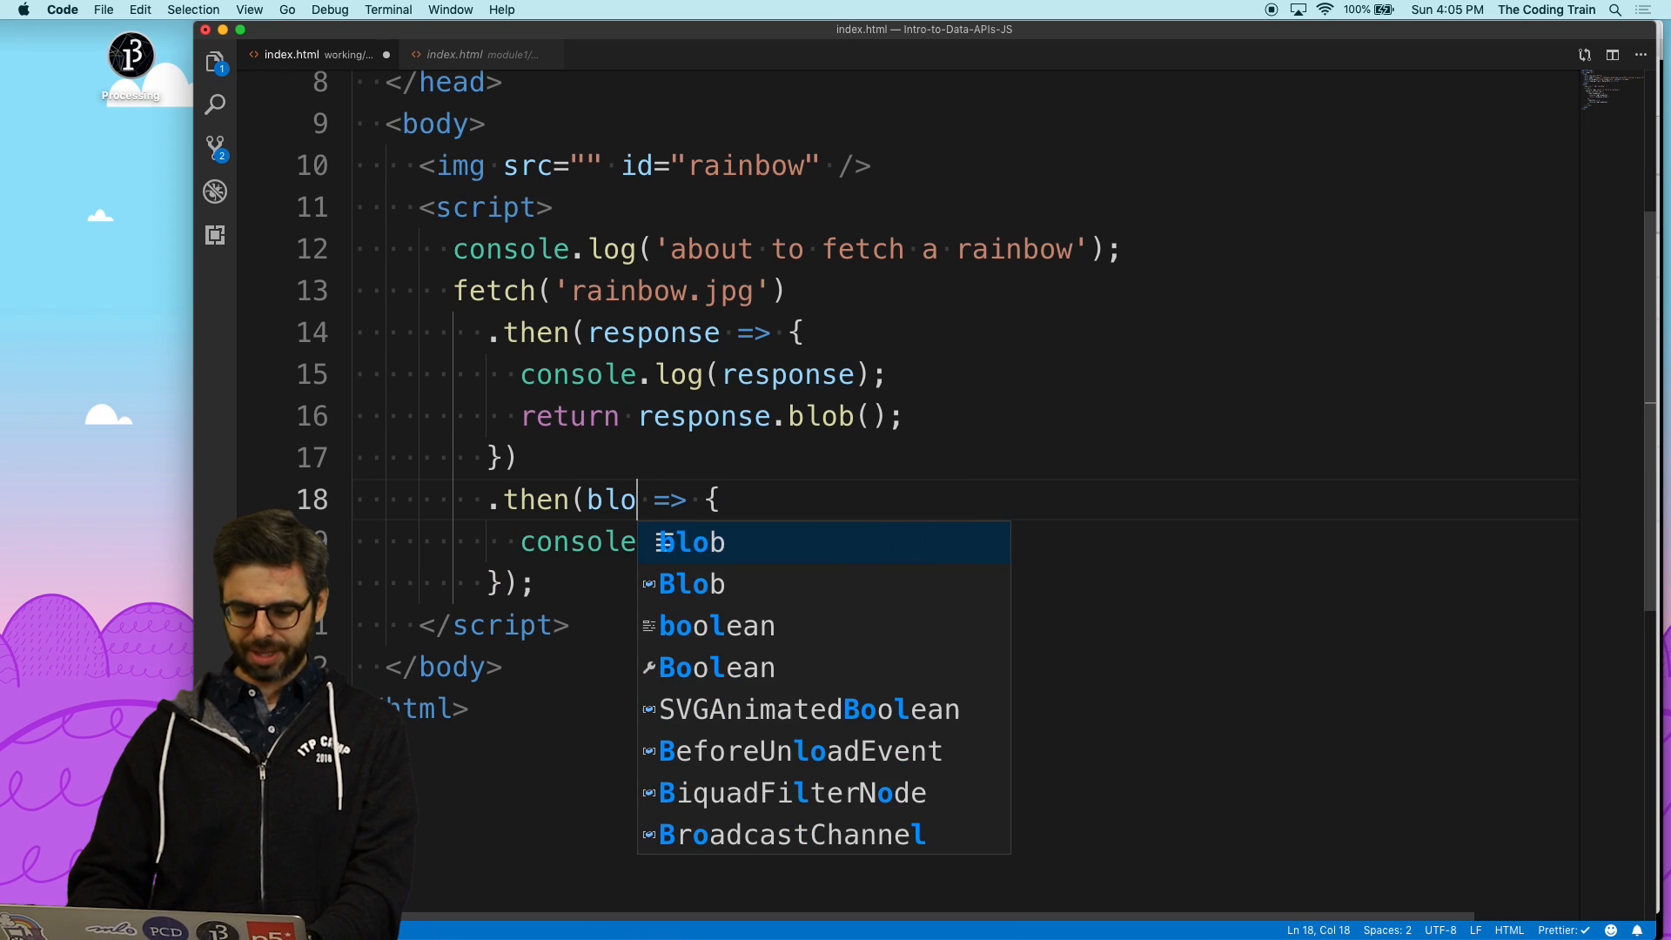
type("b;pb")
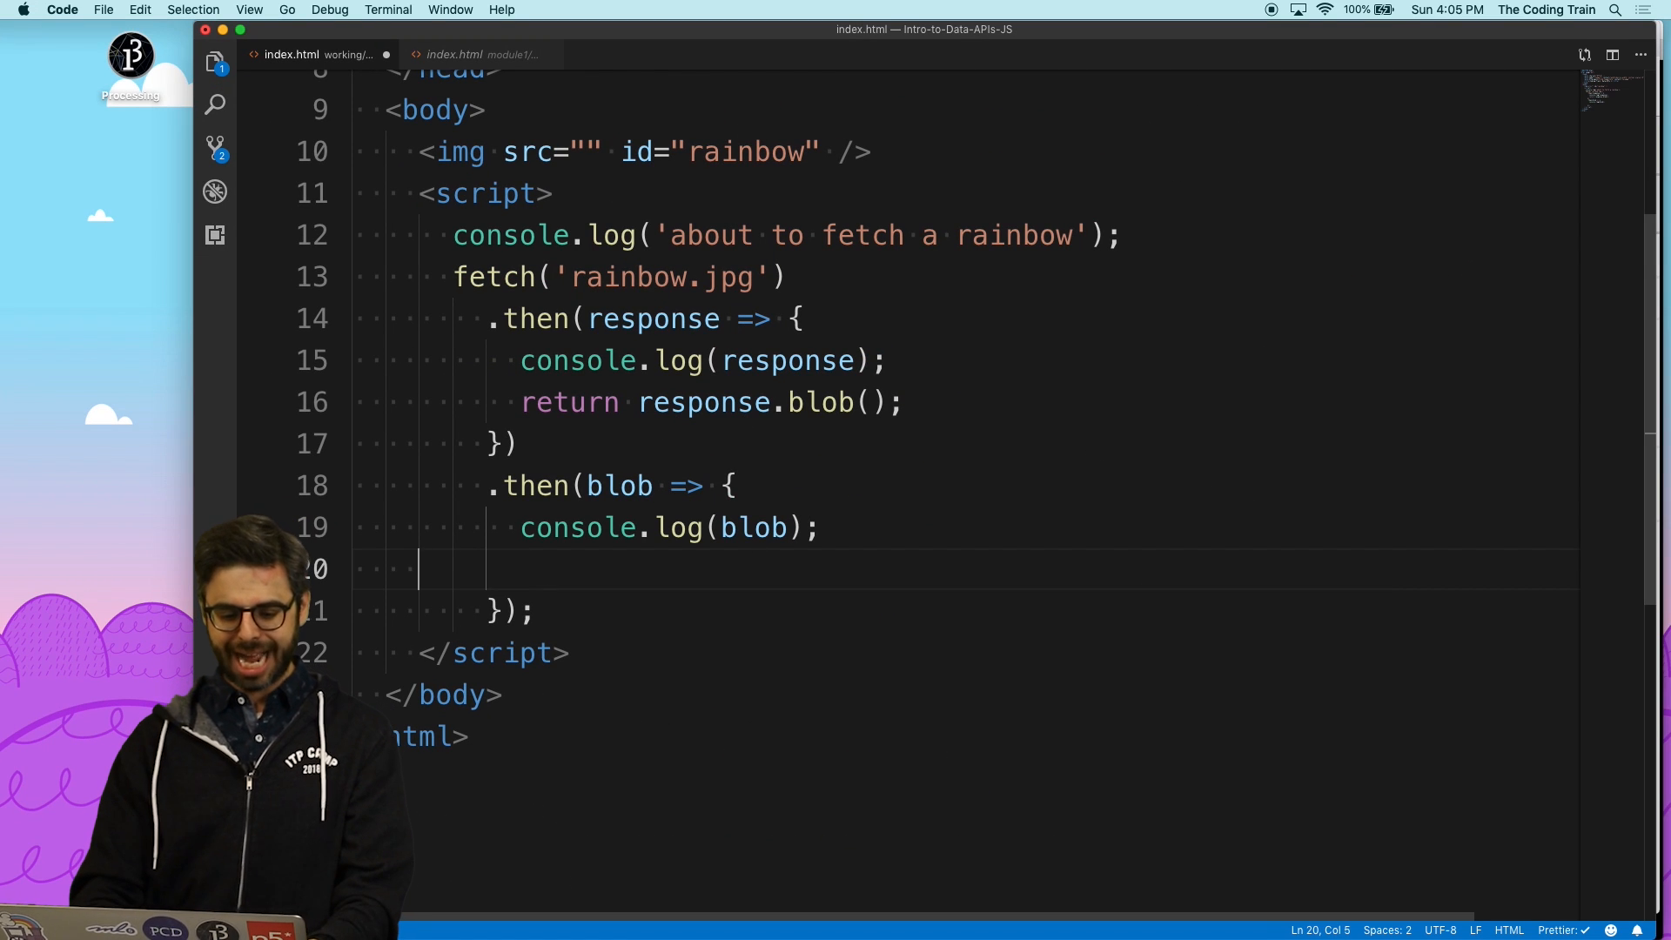
- In the blob handler write document.getElementById('rainbow').src = blob;
key("Backspace")
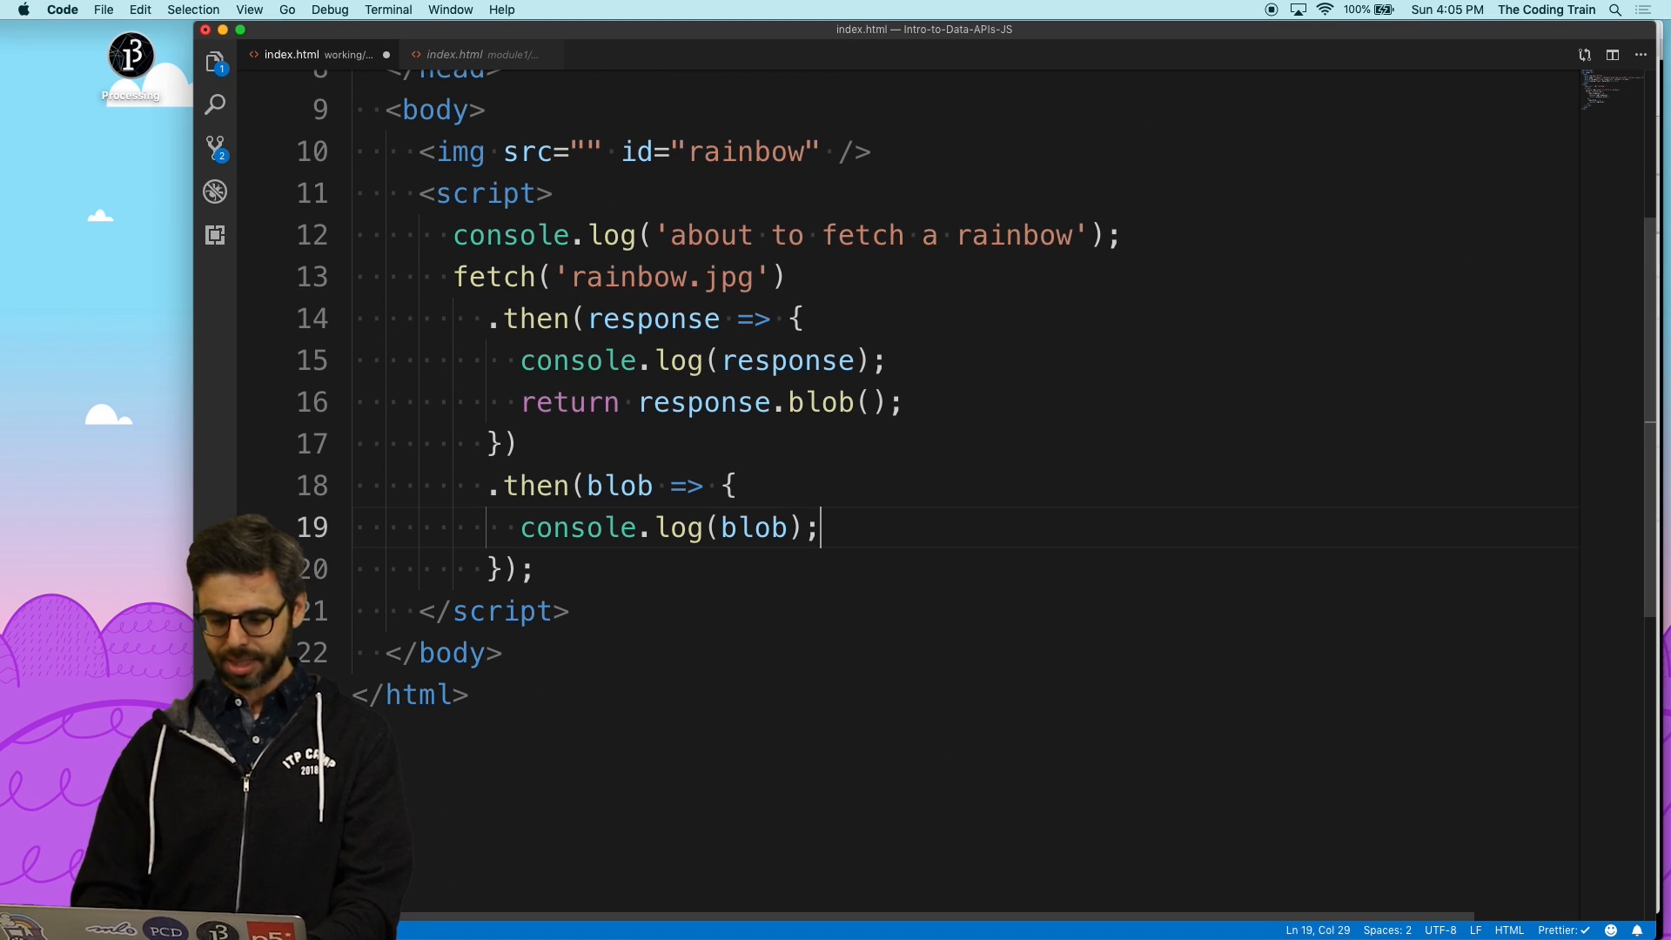
type("document.getElementById")
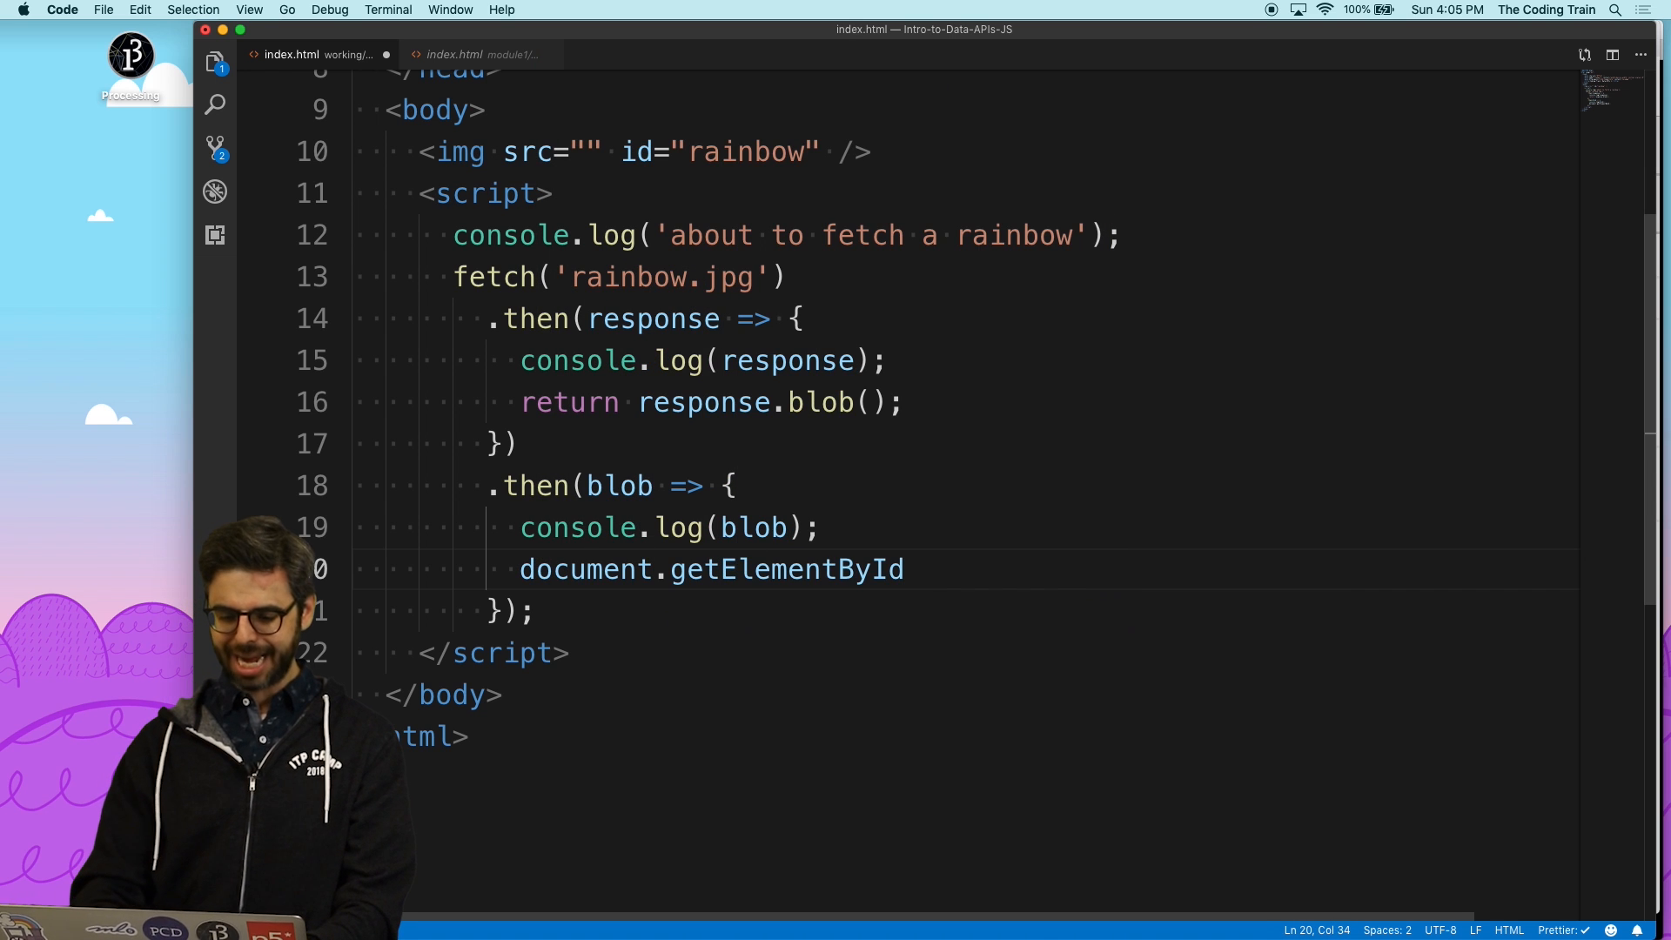
type("('rainbow').")
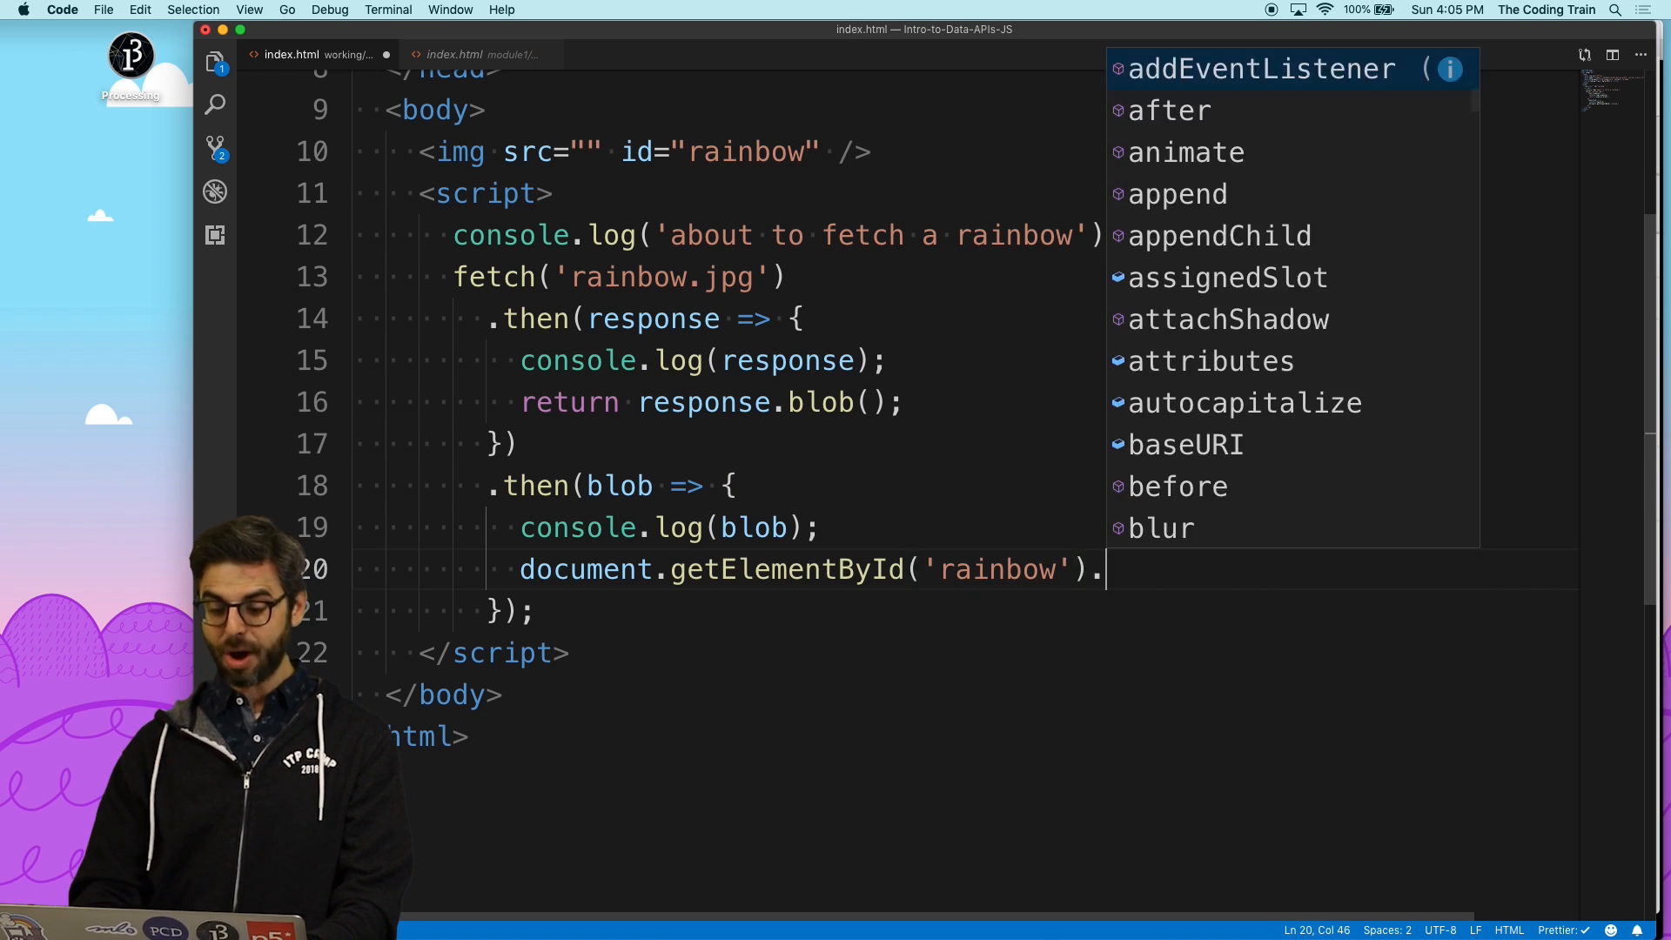
type("src=")
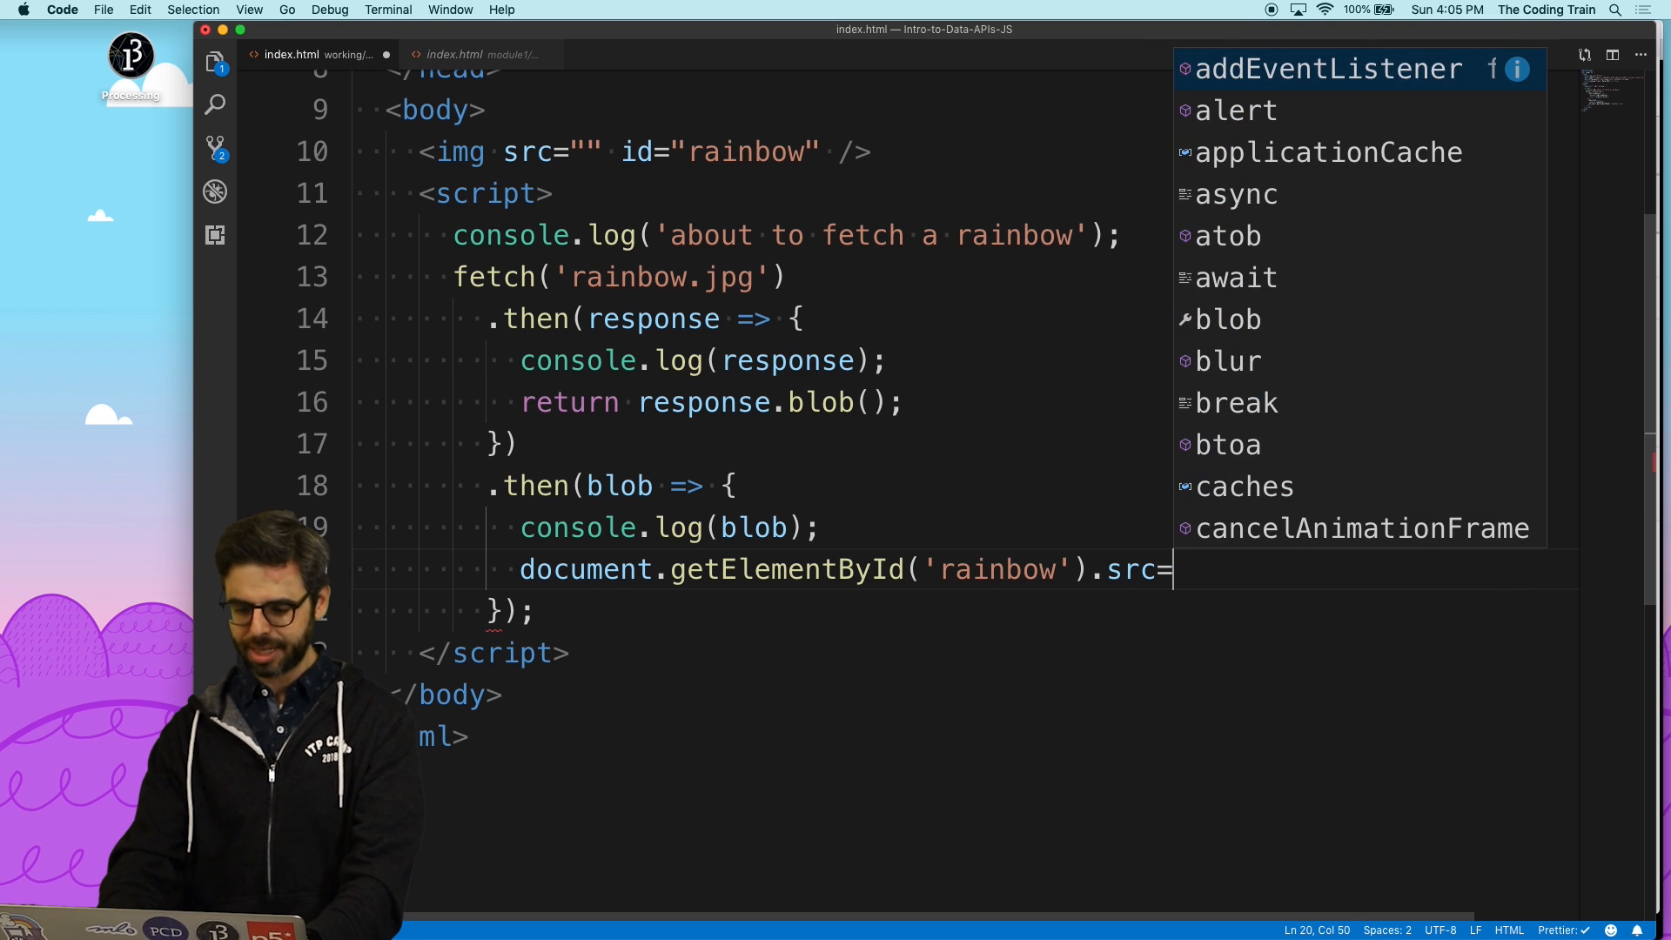
type("= blob;")
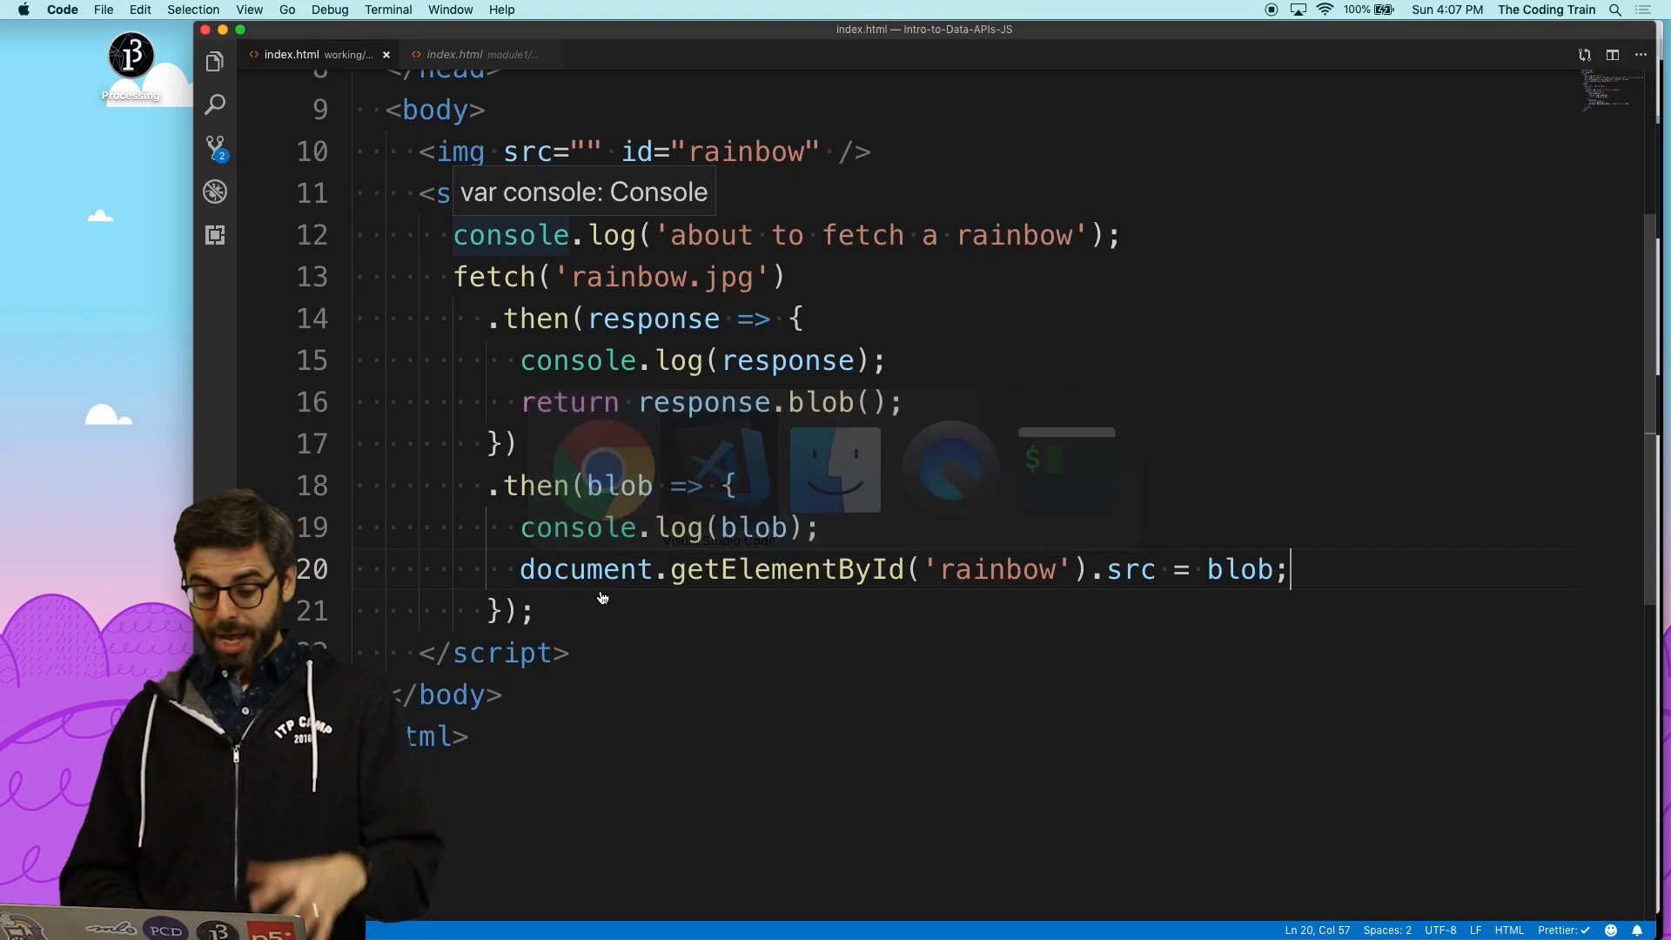
- Wrap the source in URL.createObjectURL(blob) and give the img tag a width attribute
type("URL.createObjectURL")
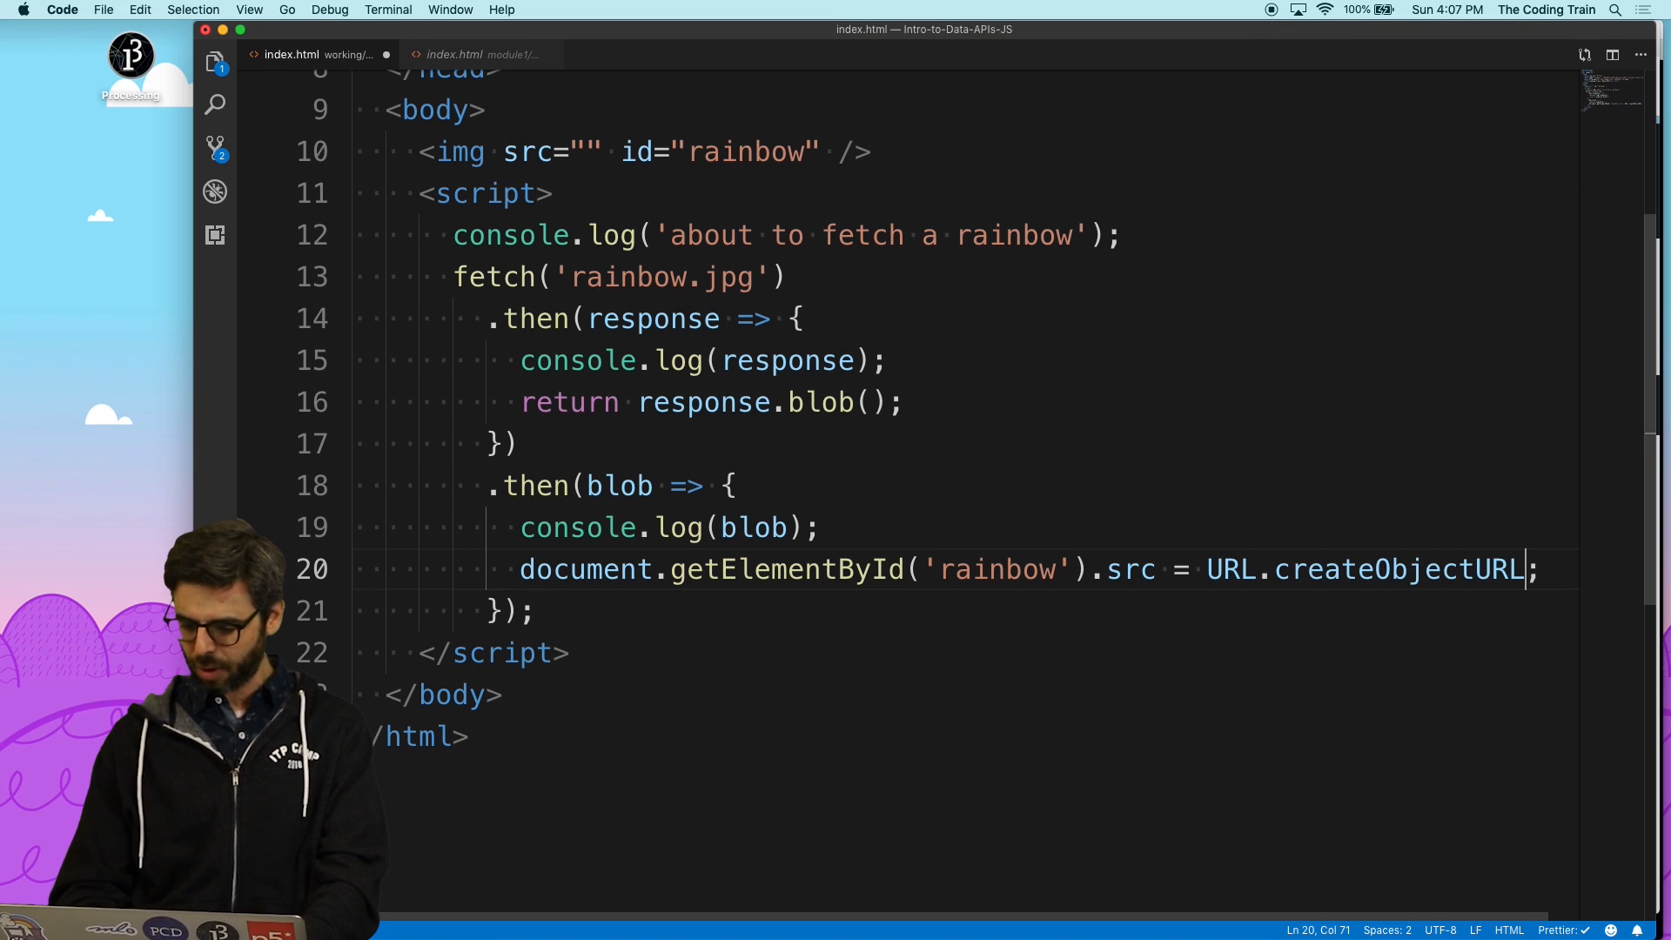
type("(blob")
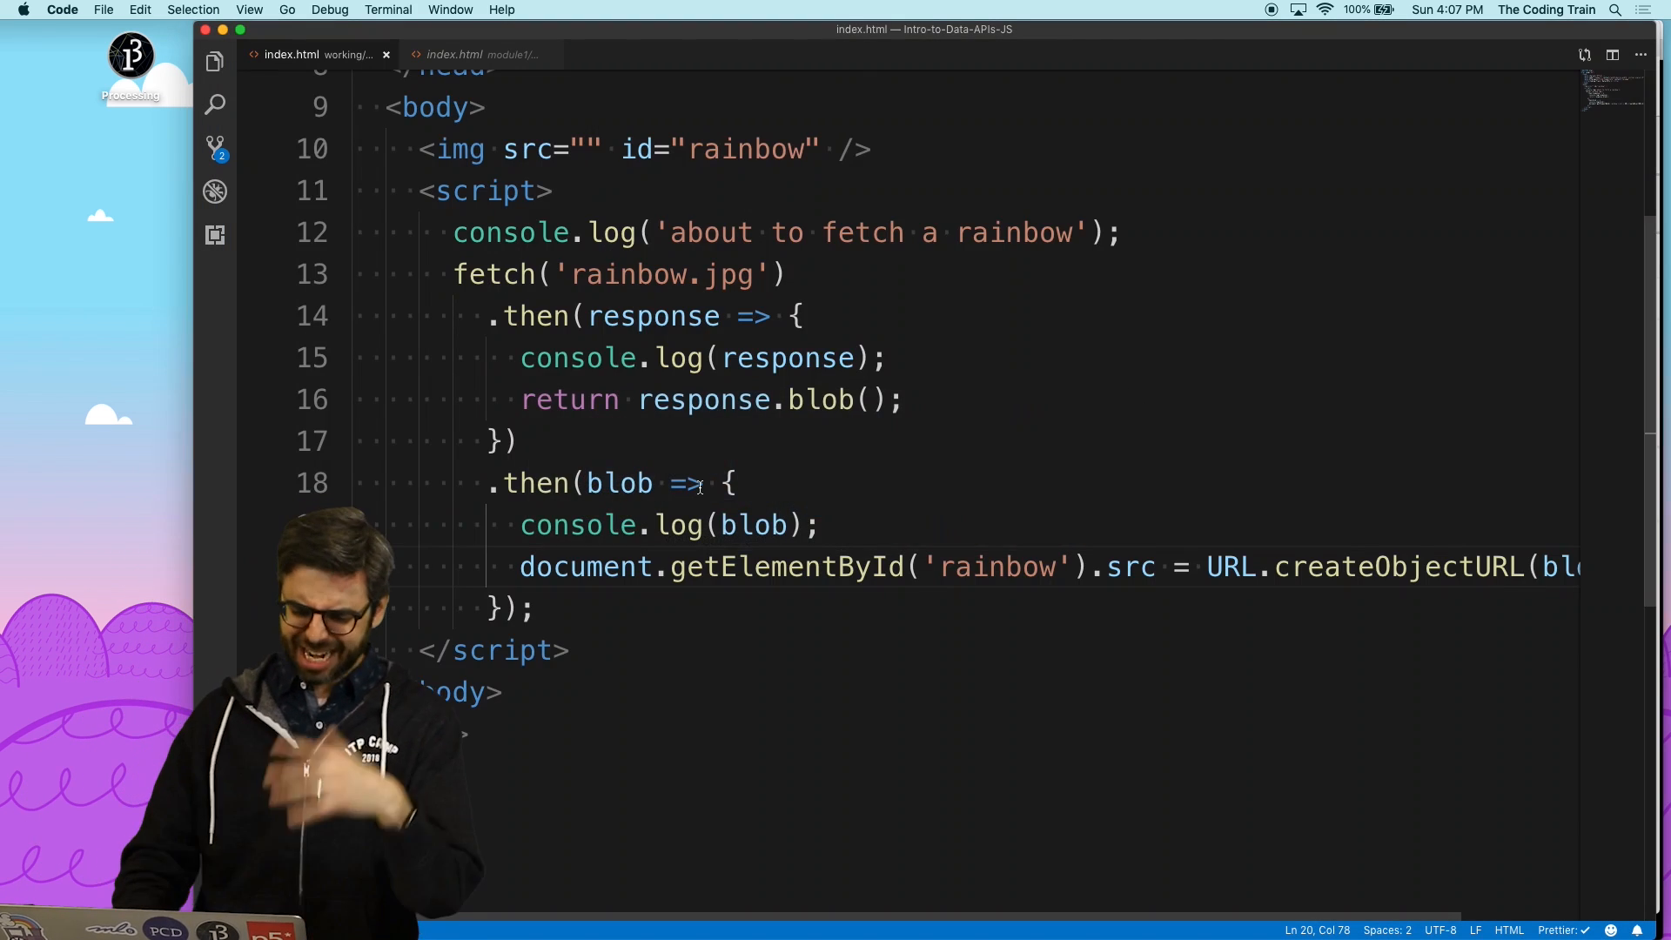
type("w")
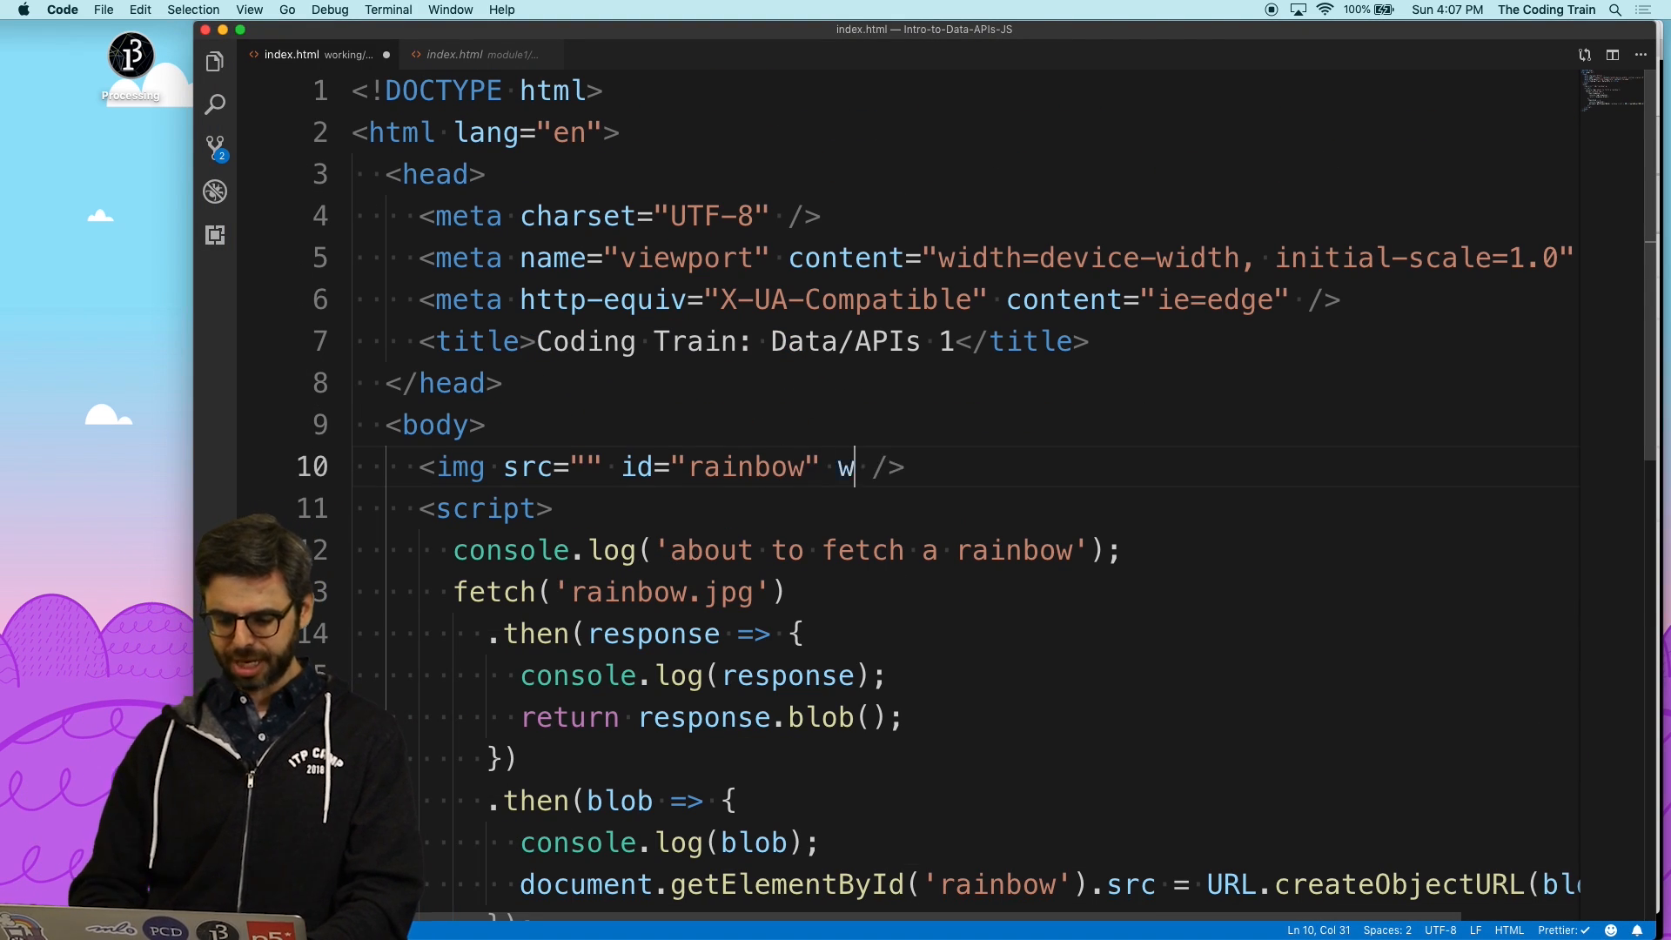
type("idth=\"1\"")
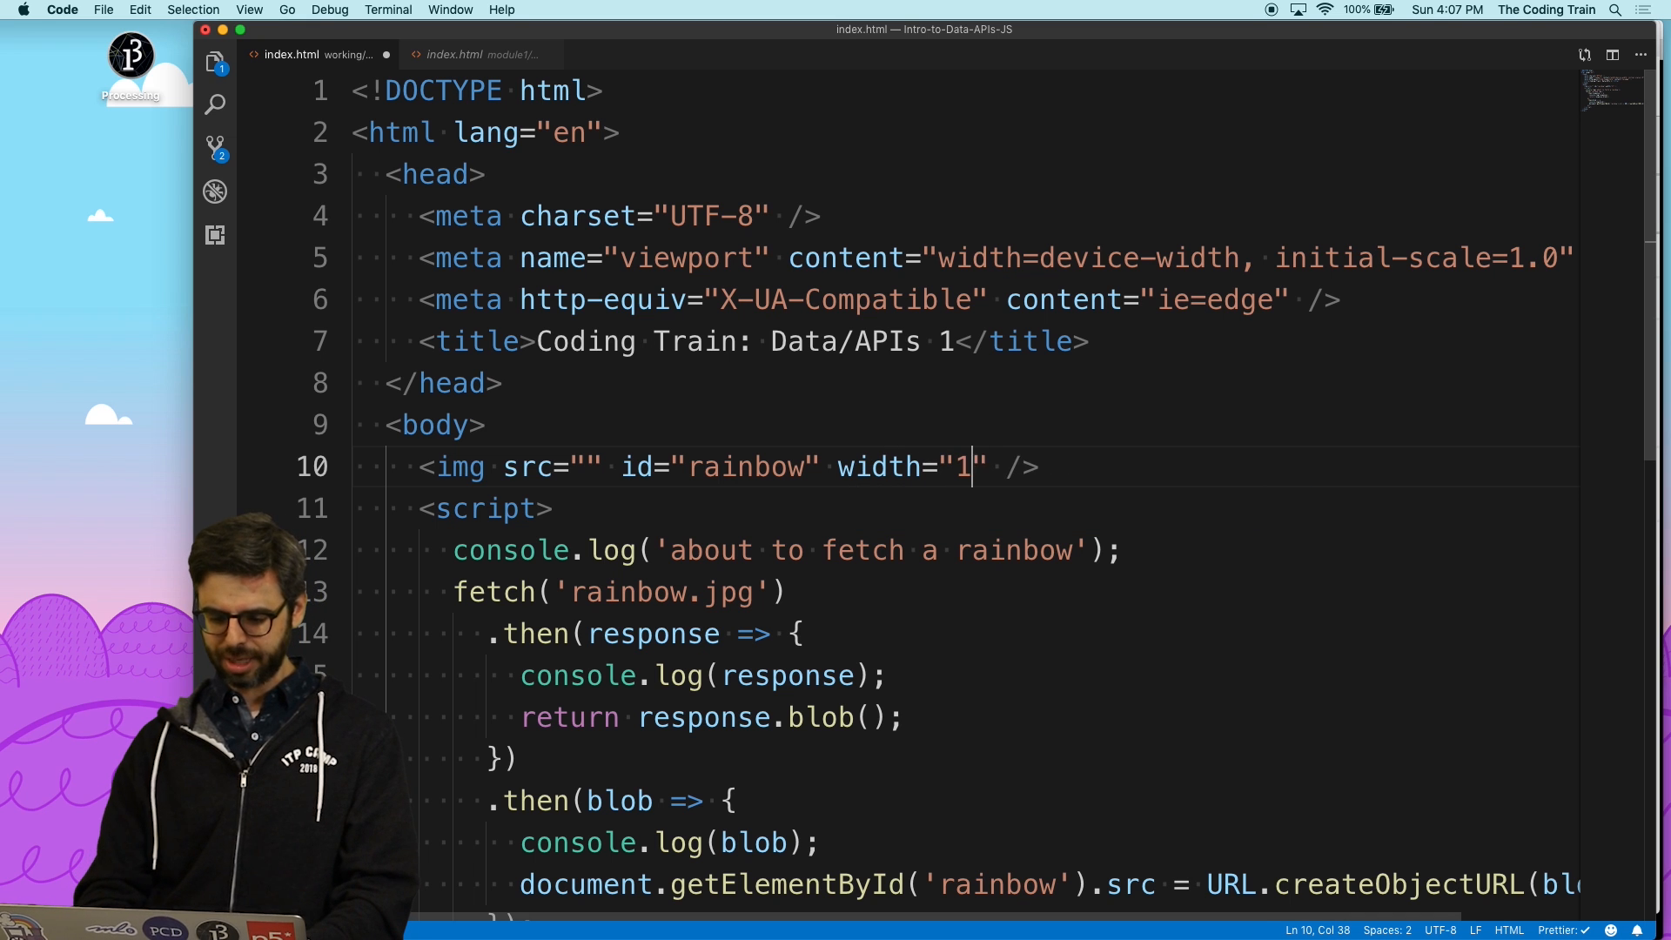
type("80")
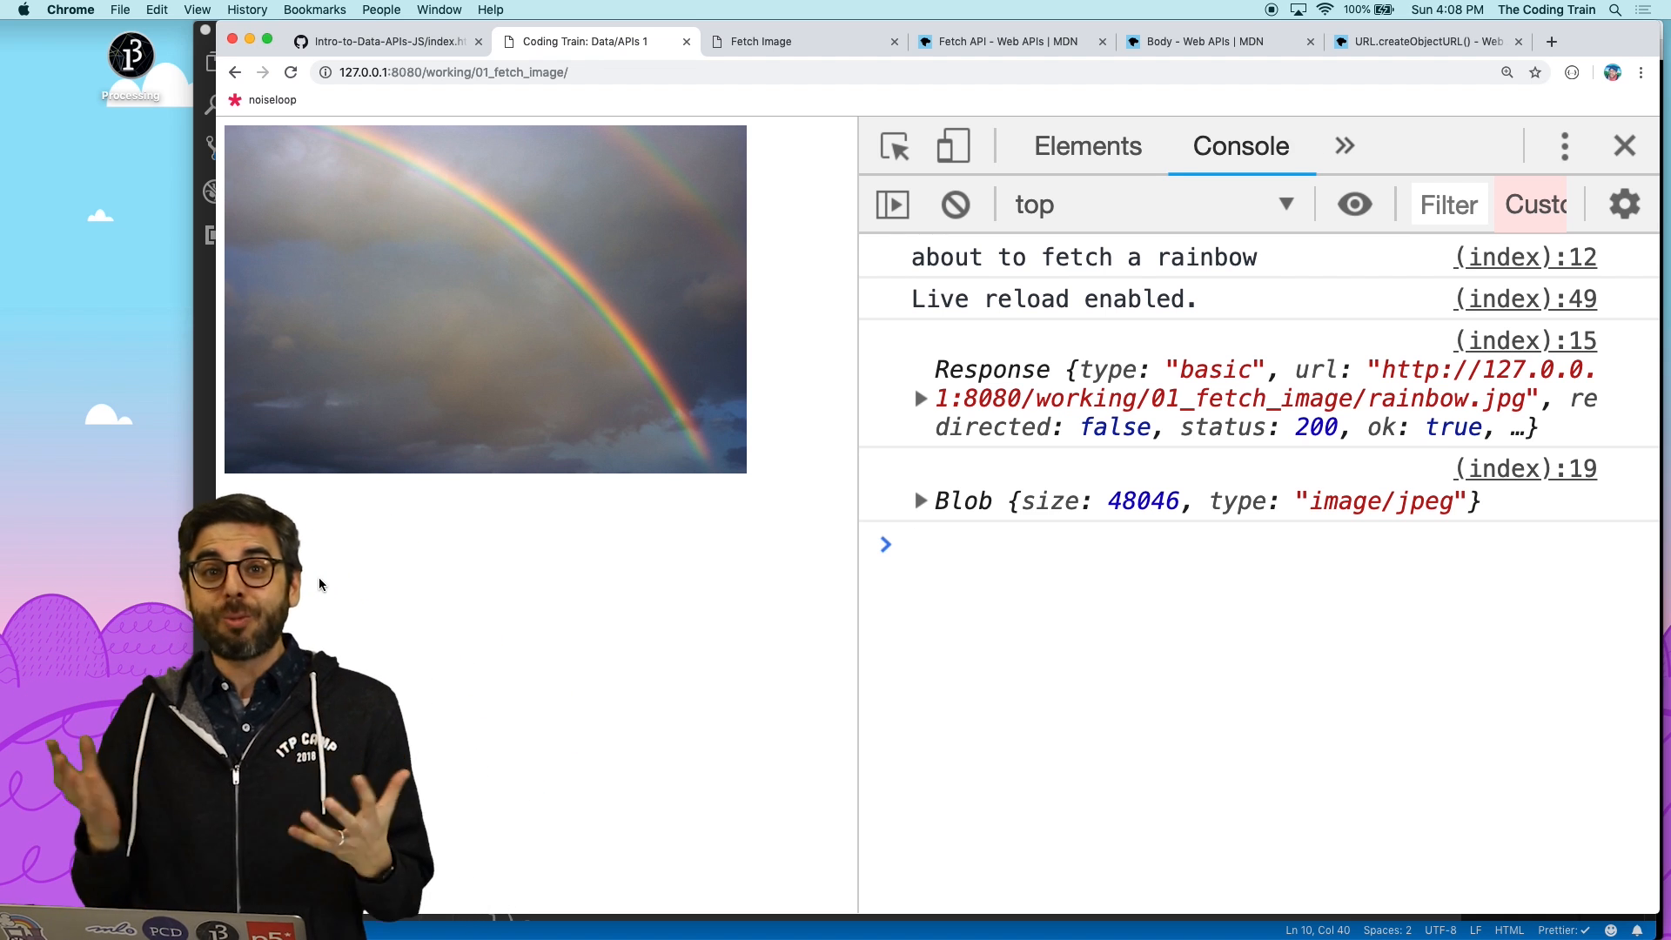
- Switch to Chrome to check the rainbow image and the logged Response and Blob
key("cmd+tab")
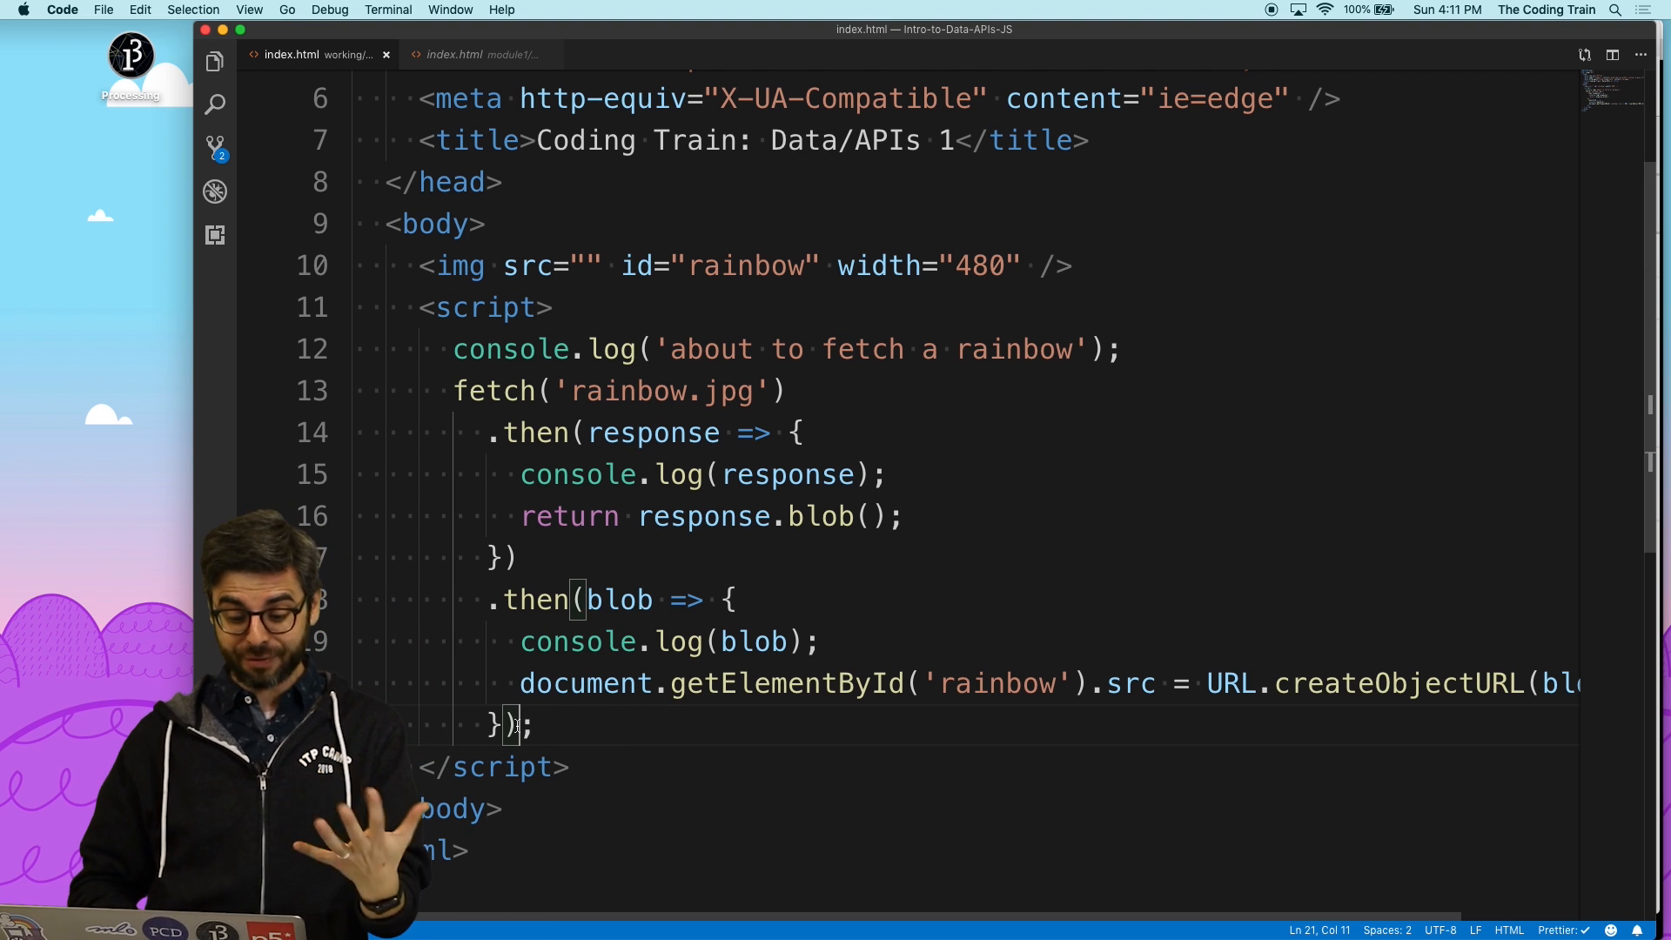
- End the chain with .catch(error => { console.log('error!'); console.error(error); })
type(".catch;")
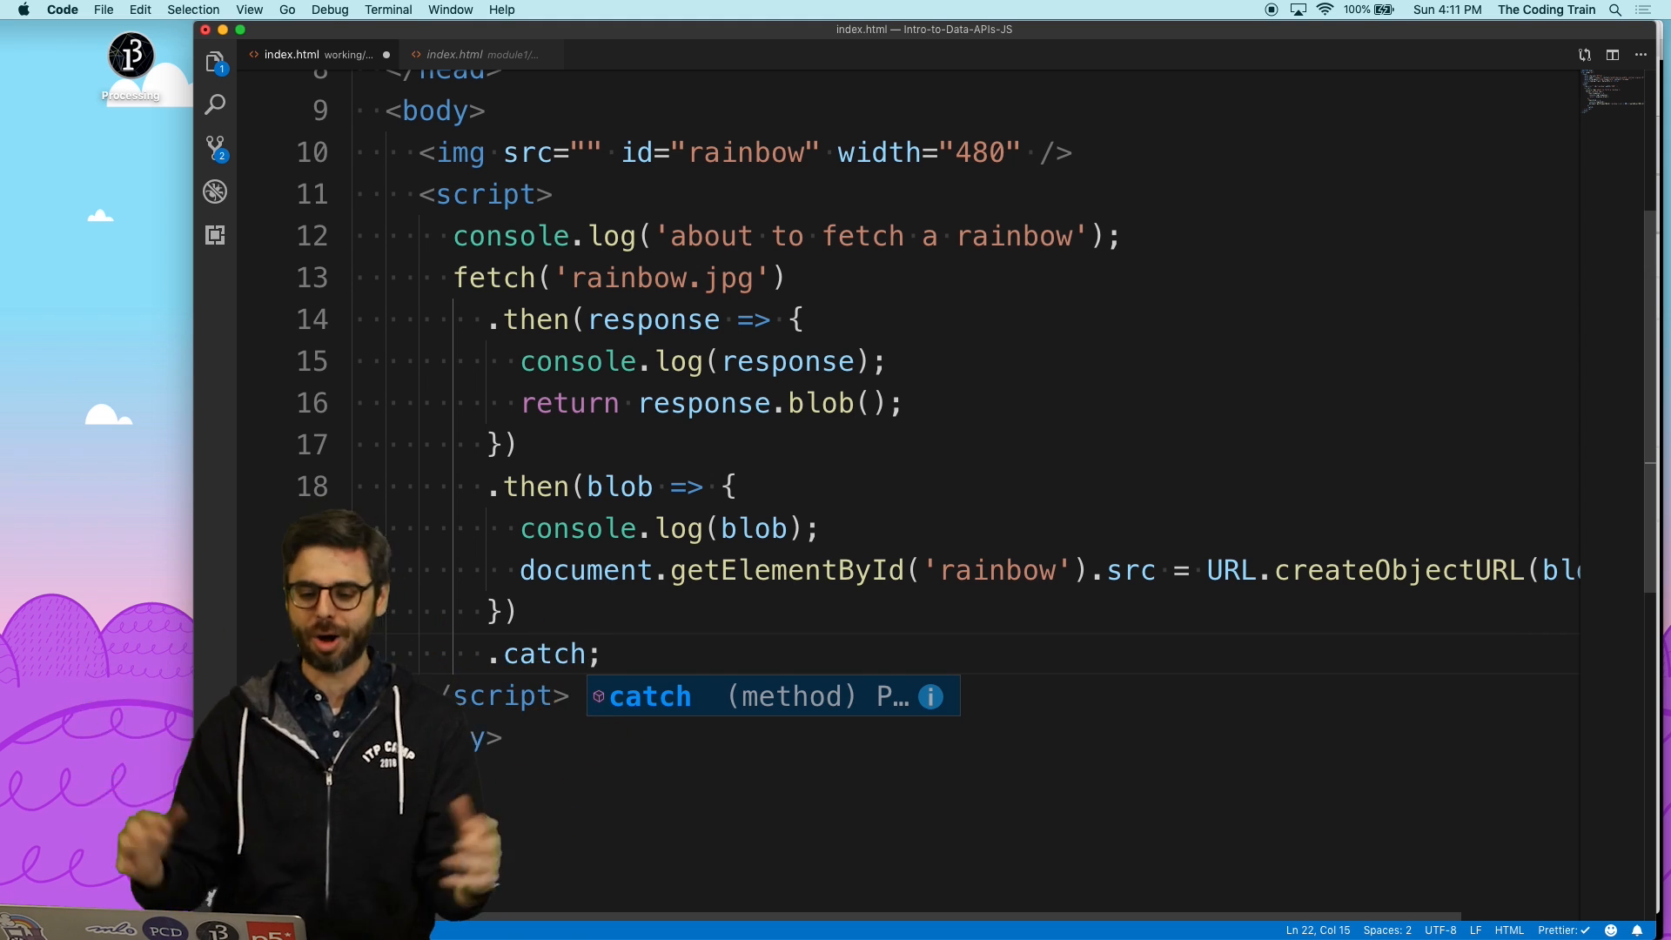
type("(error => {")
type("console.error(error);")
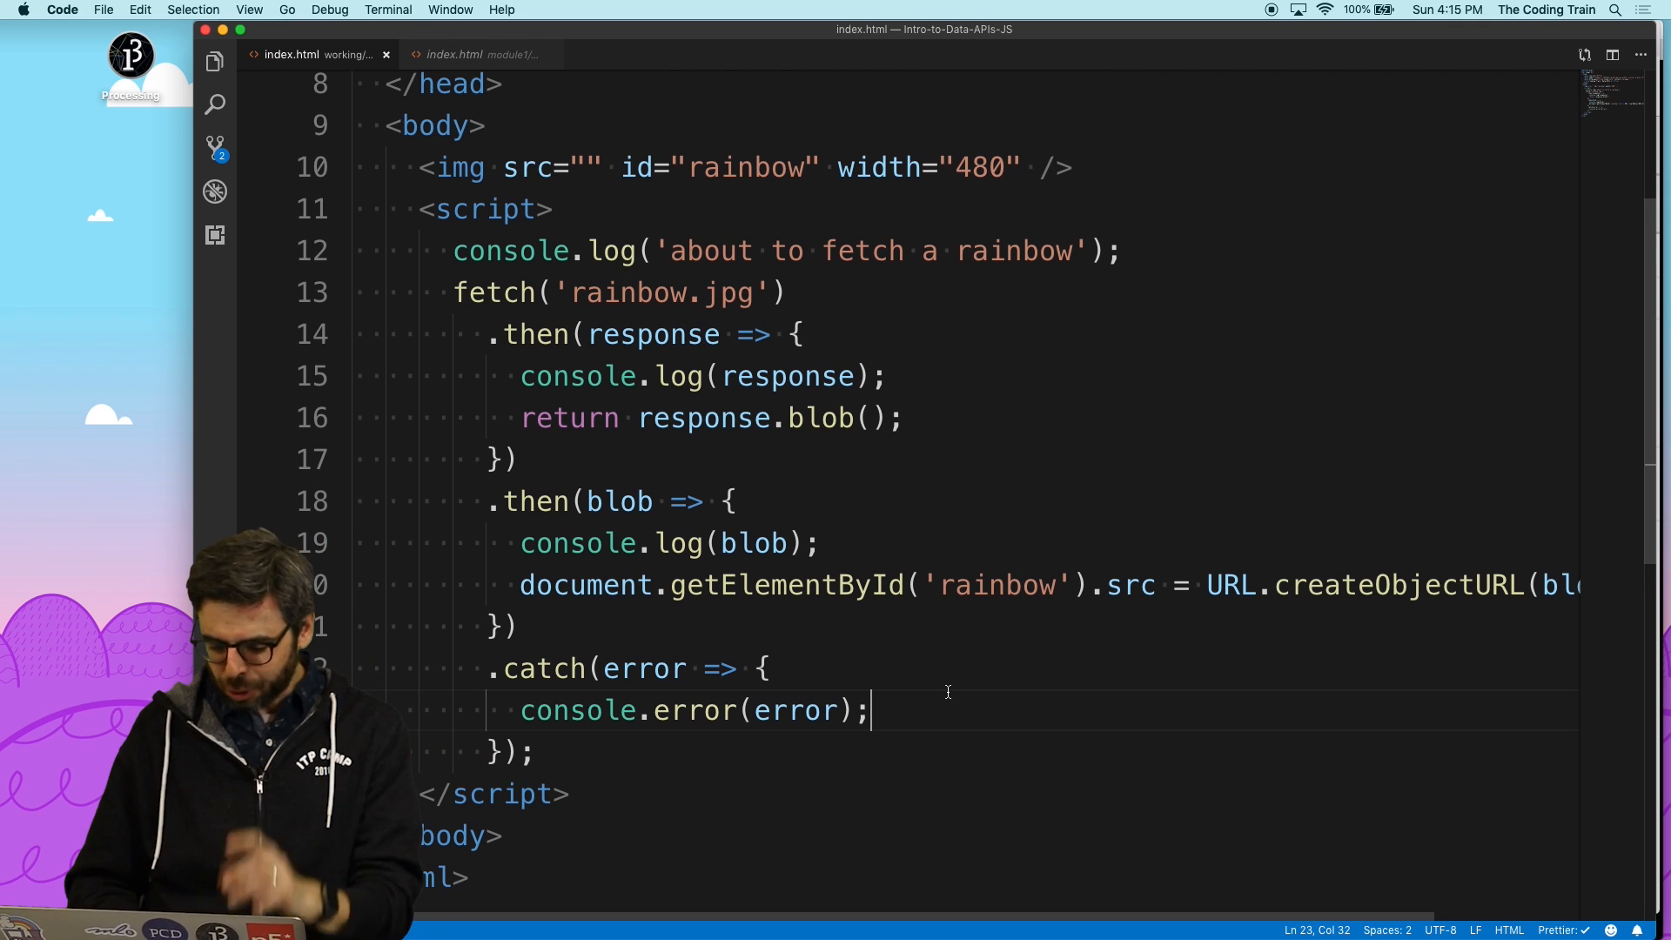
type("console.log('error!');")
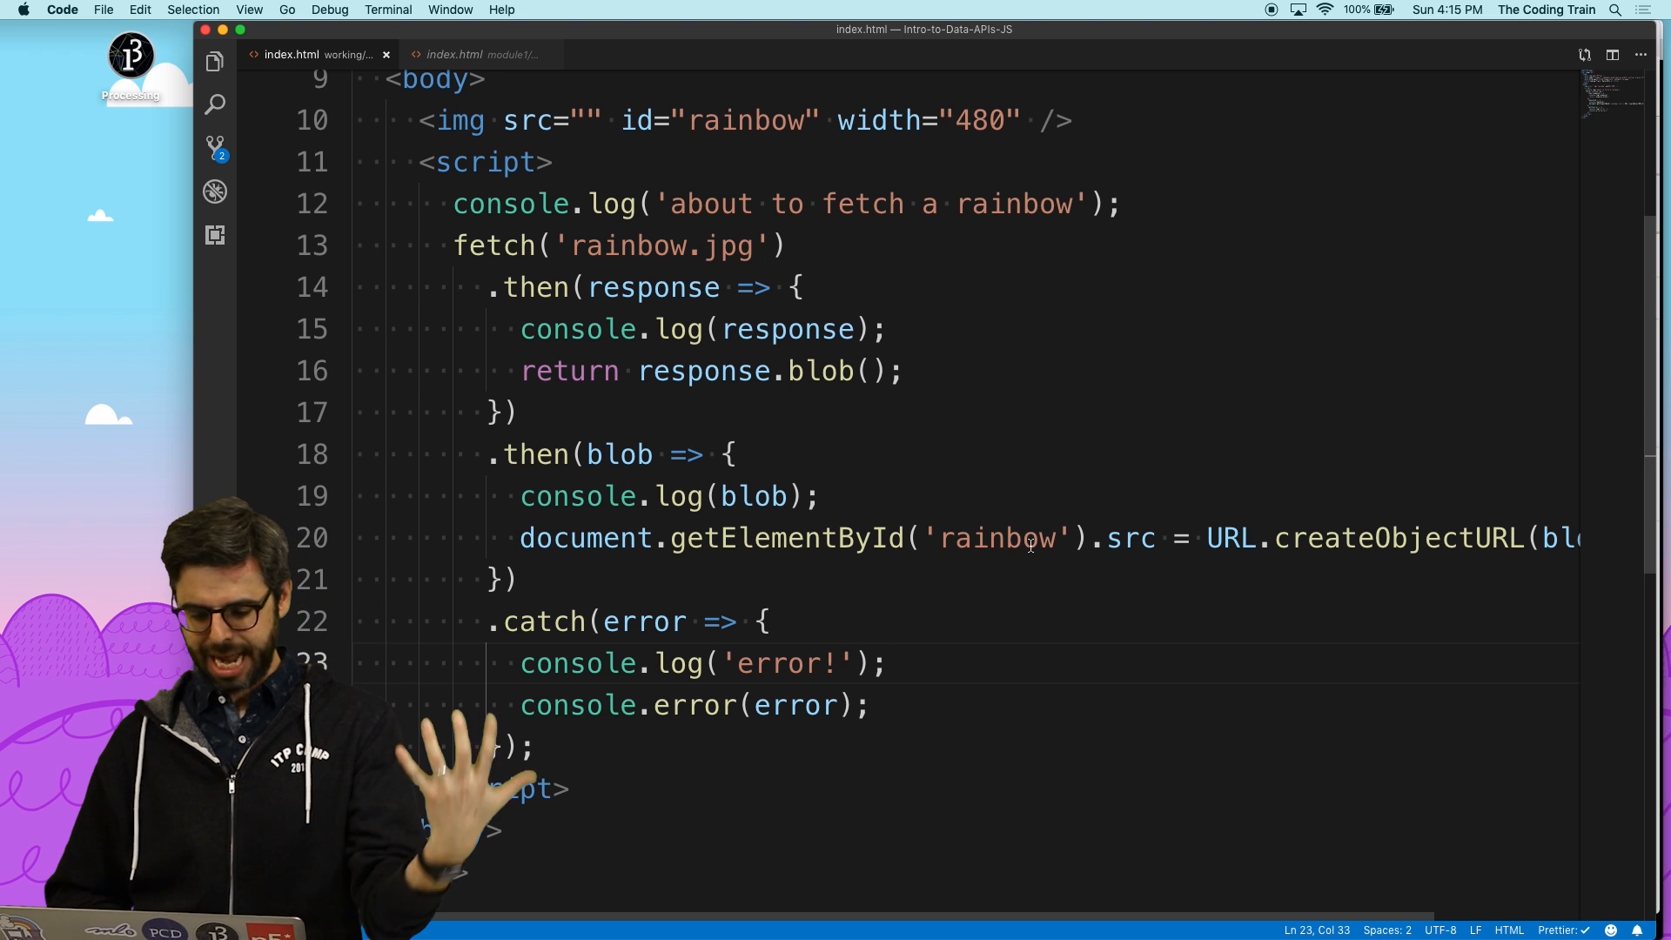
- Misspell the element id as 'rainboow' to force the fetch handling to fail
double_click(996, 538)
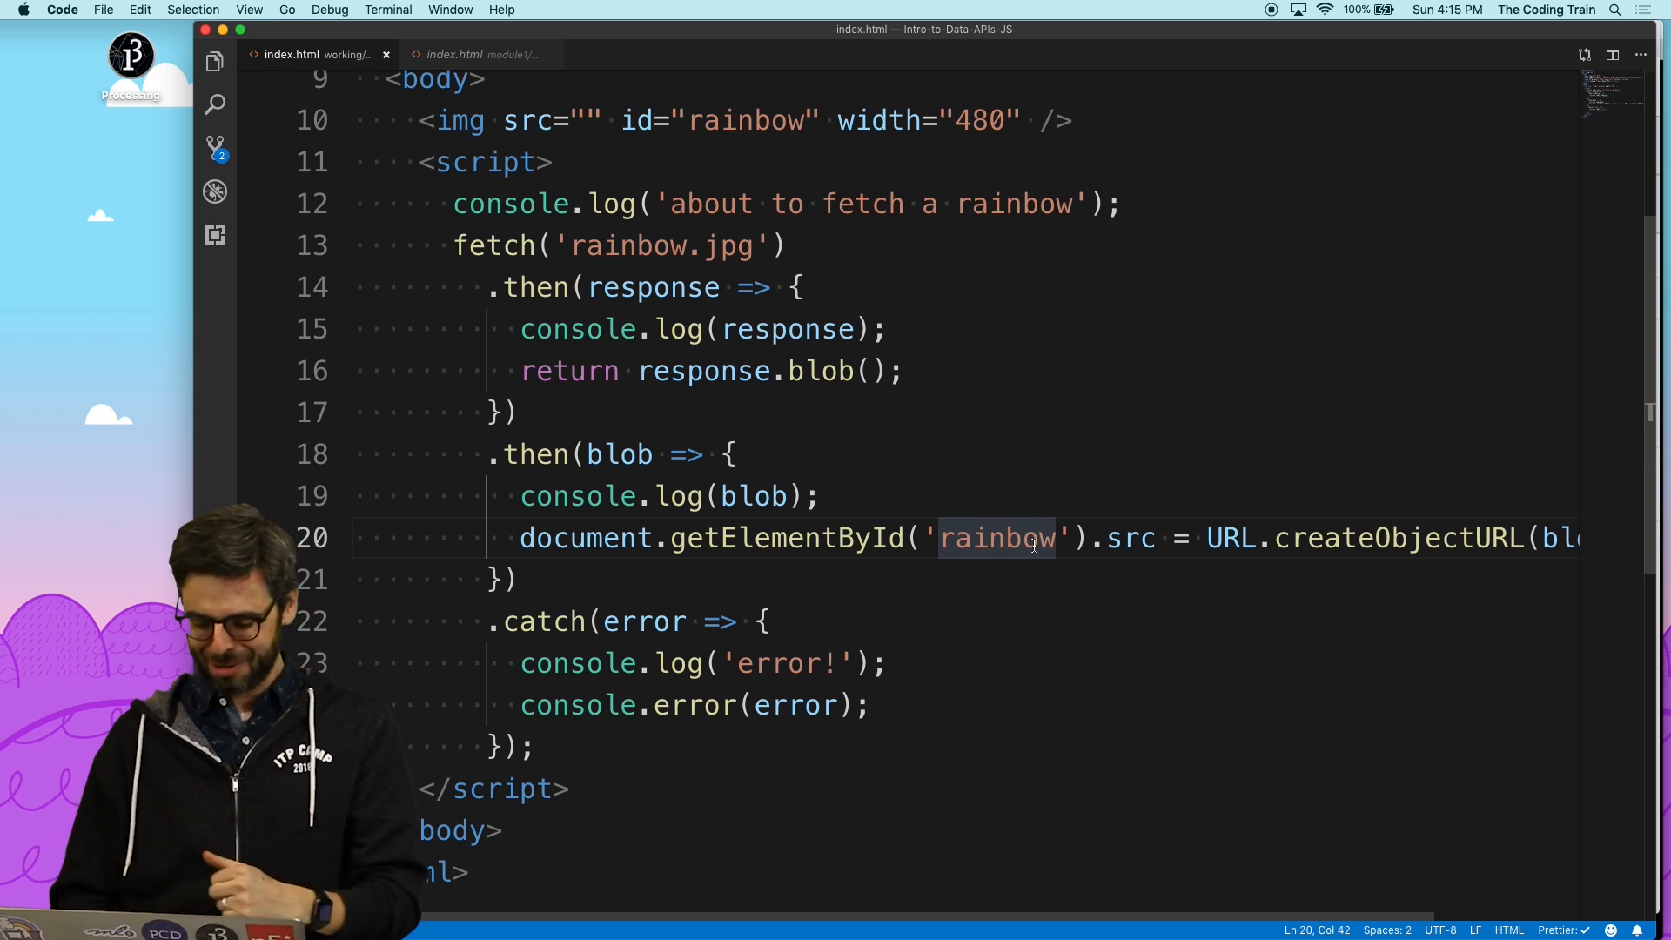
type("o")
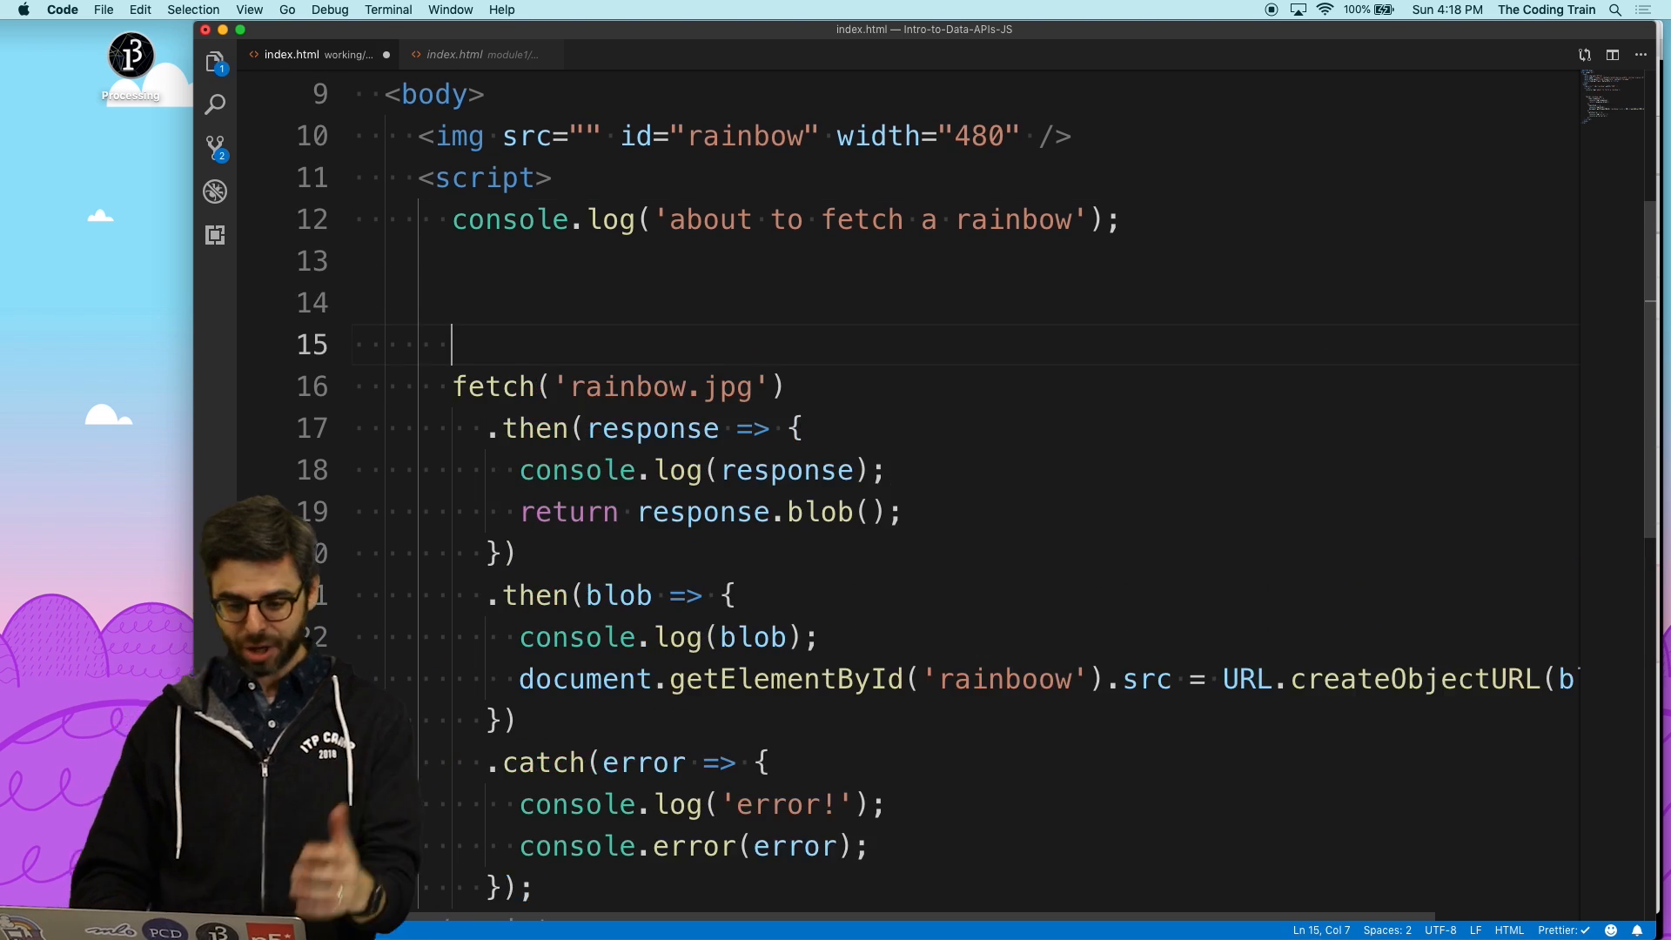
- Declare async function catchRainbow() with const response = await fetch('rainbow.jpg');
type("async catch")
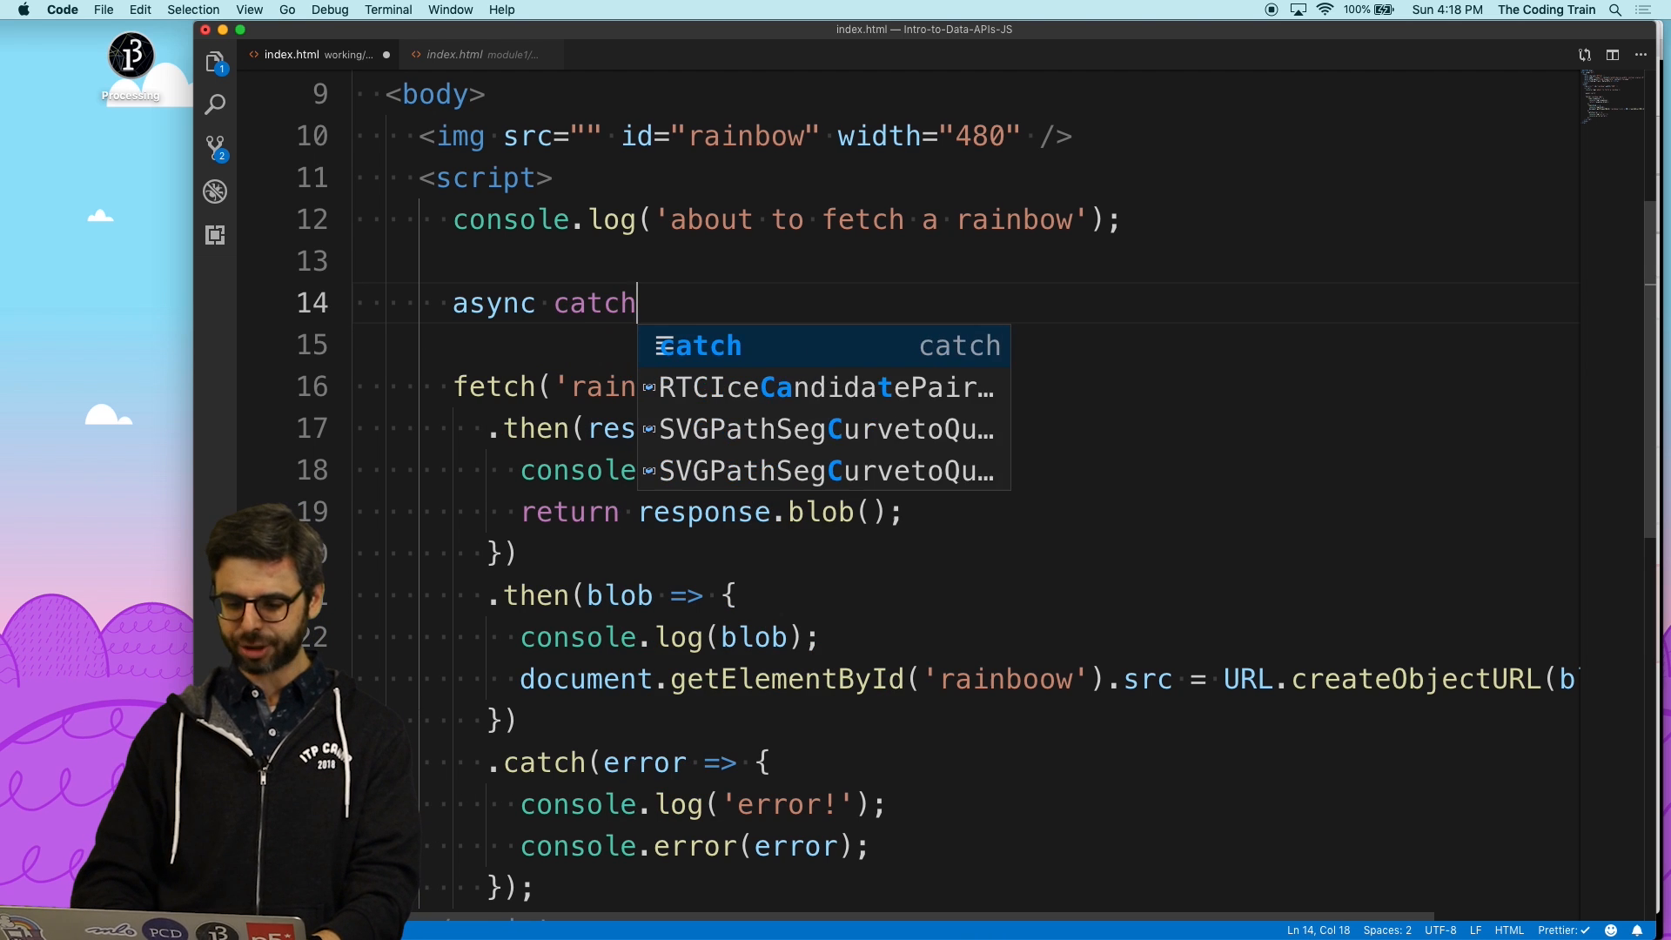
type("Rainbow() {")
type("\\")
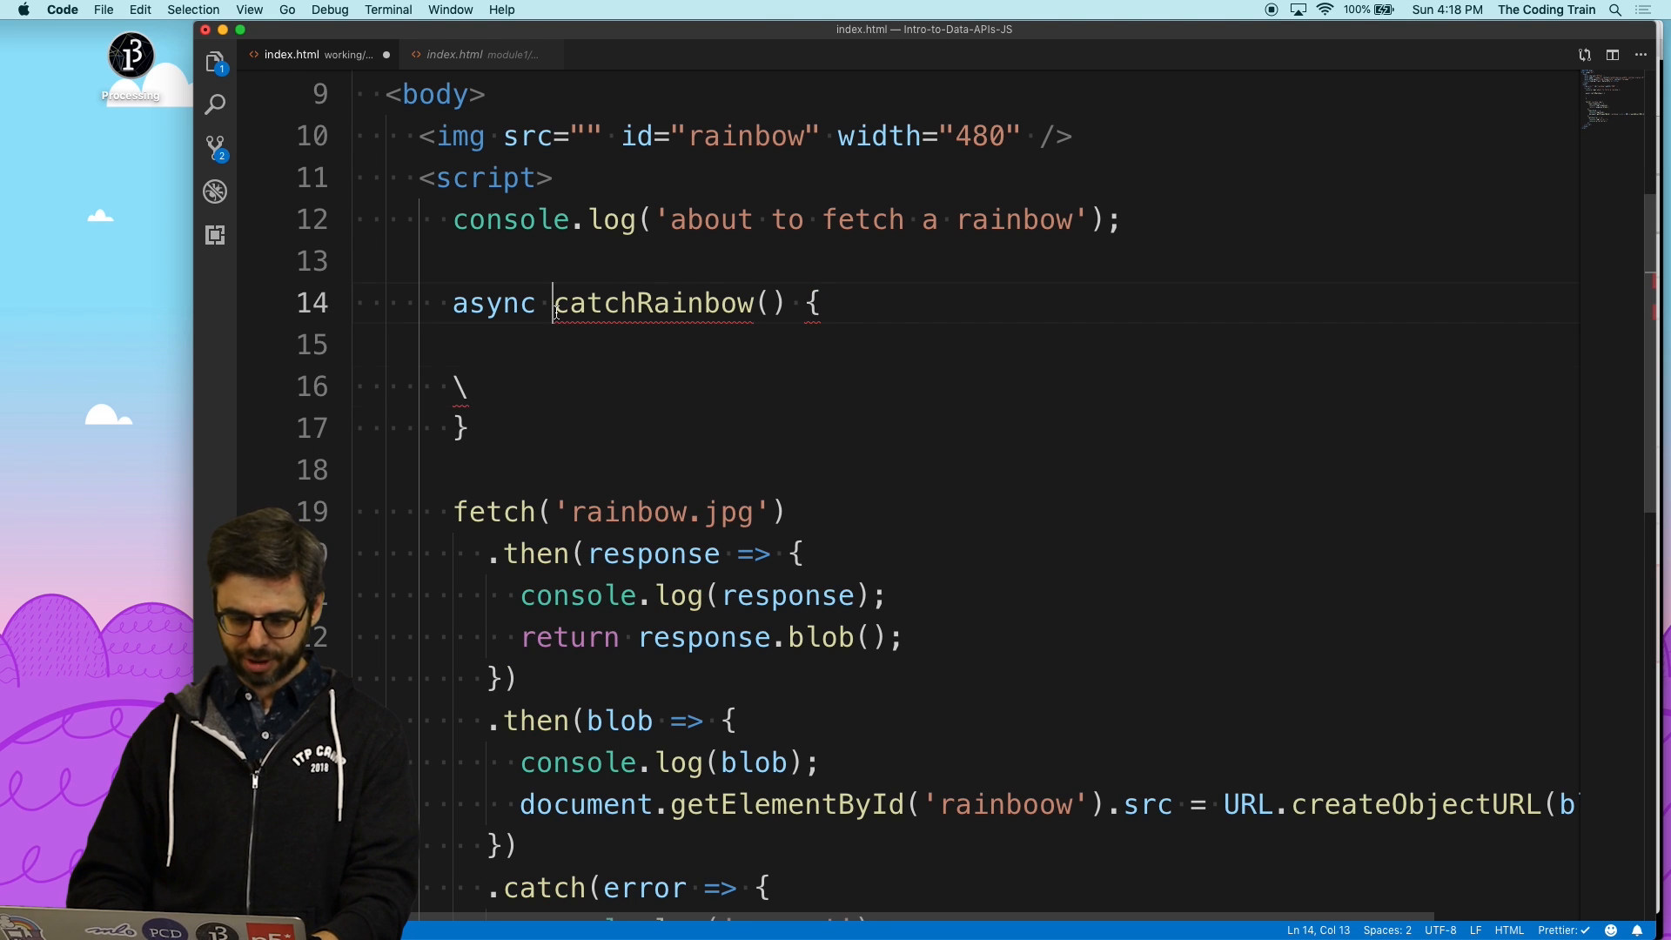
type("function")
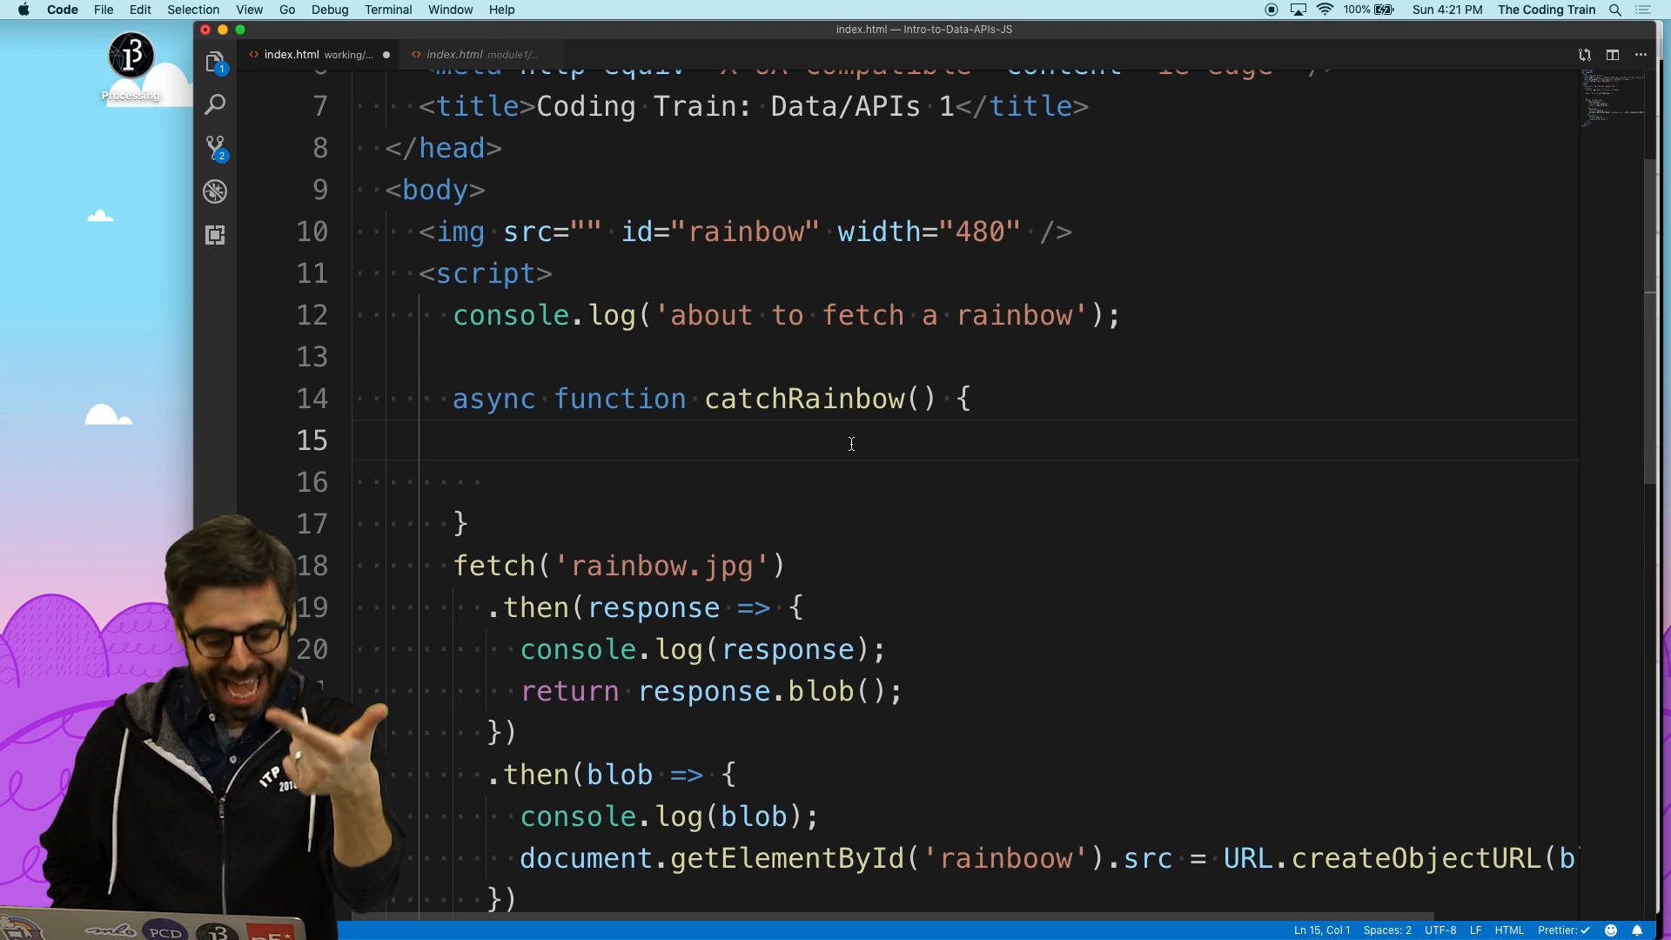
type("fetch")
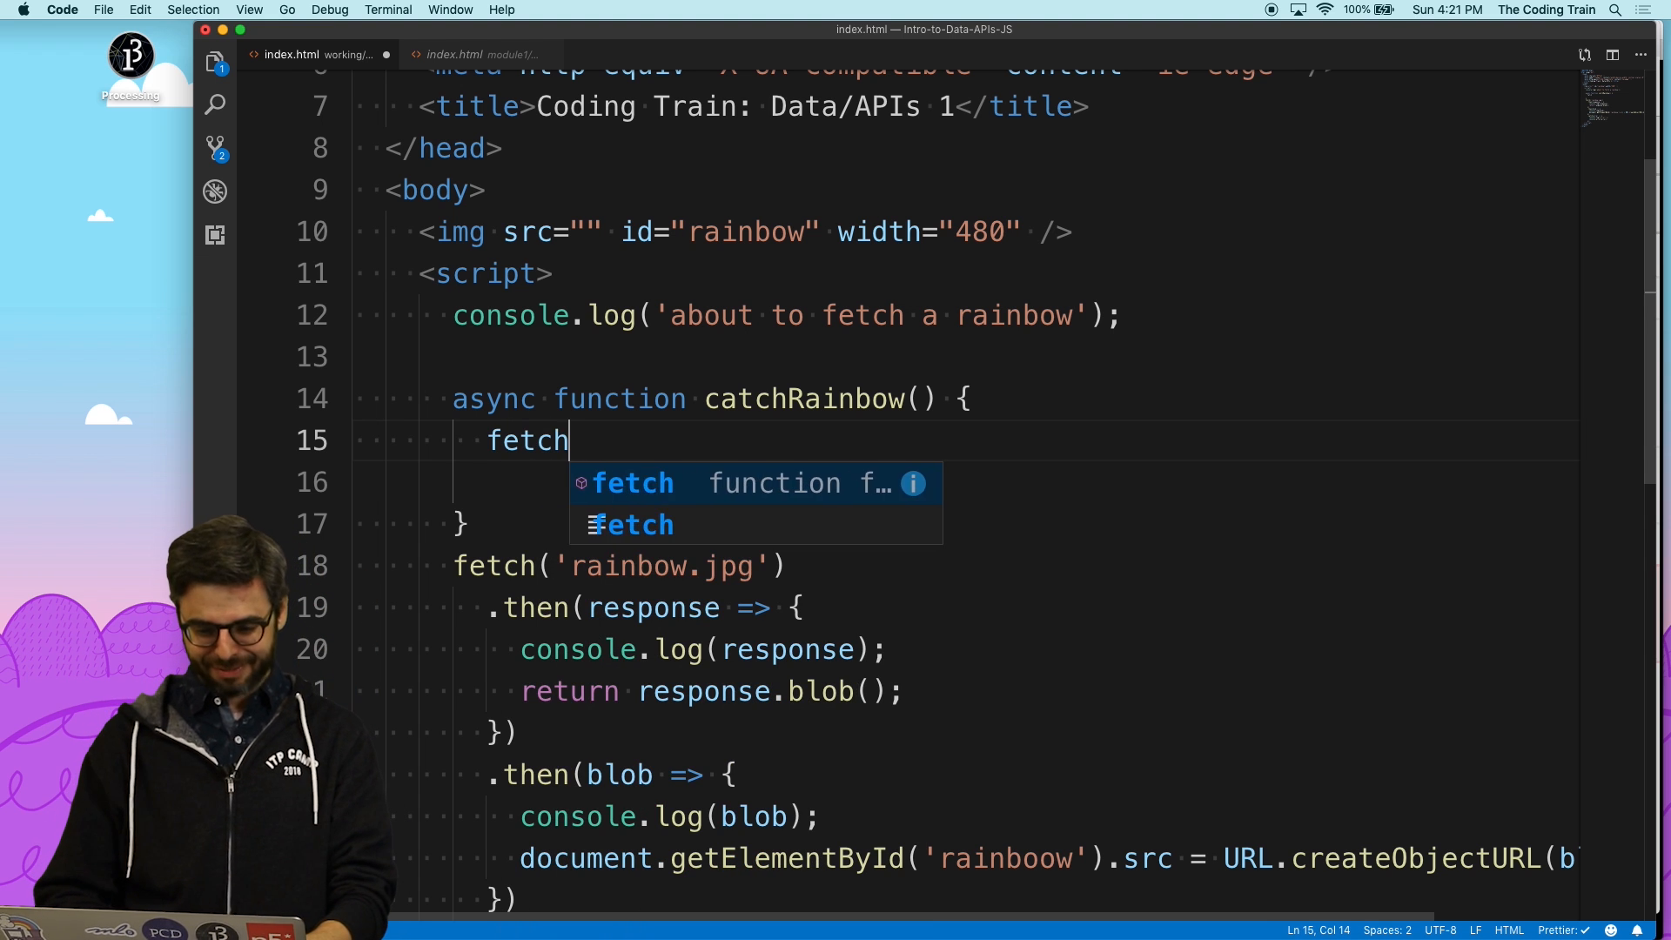
type("('rainbow.jpog');")
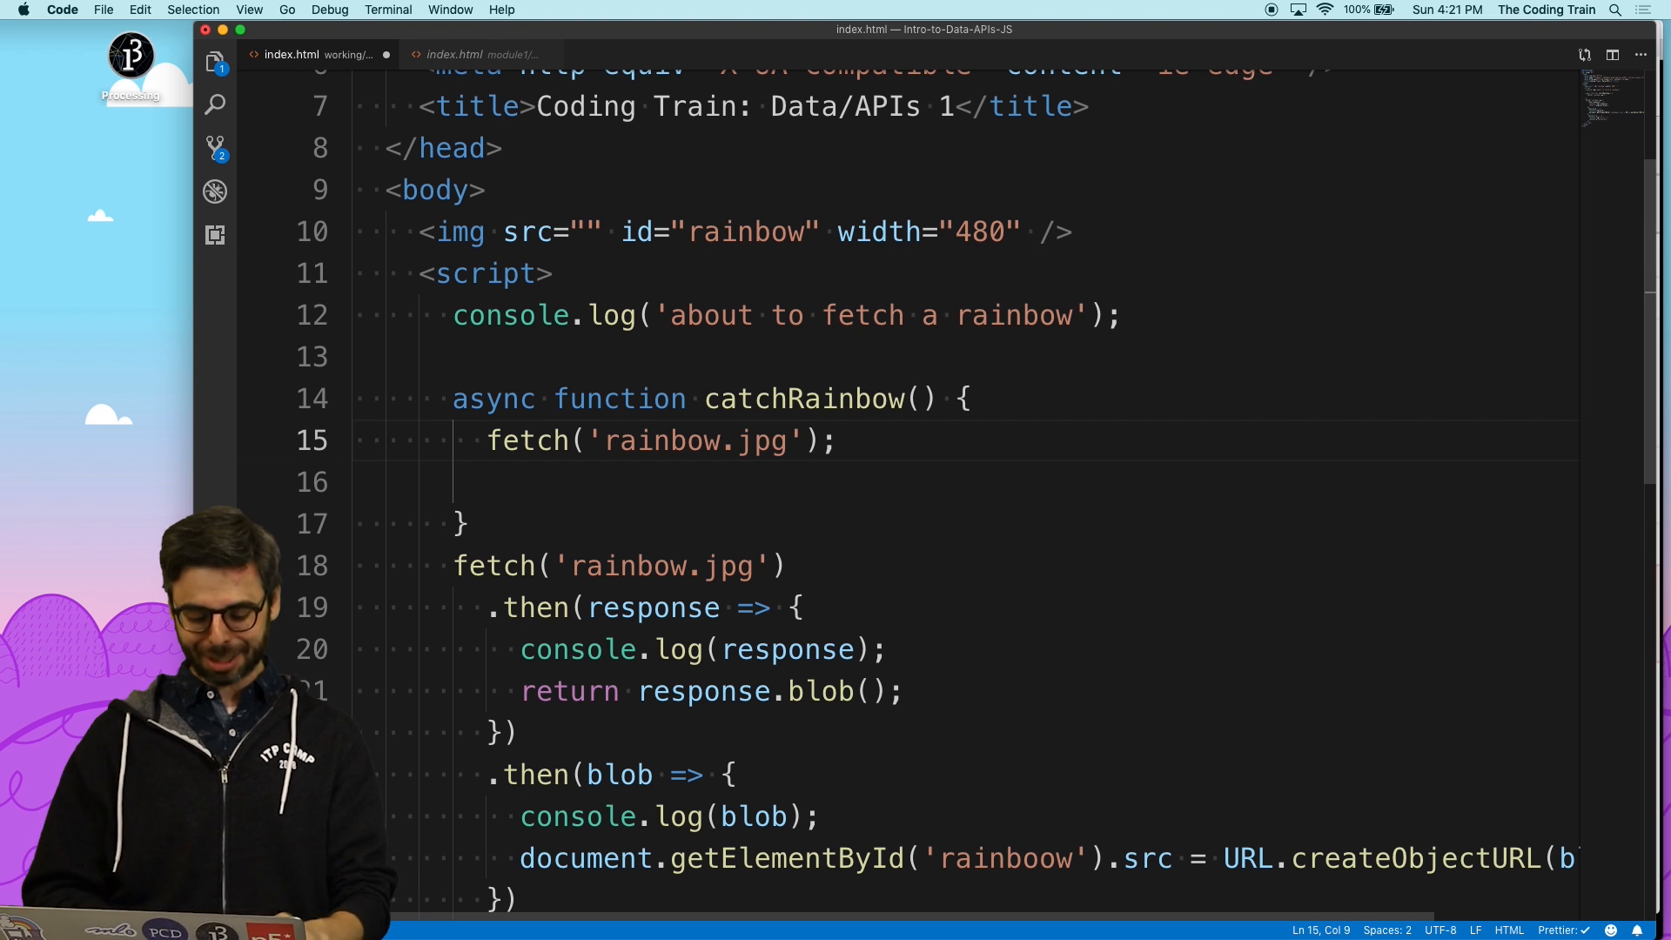
type("const")
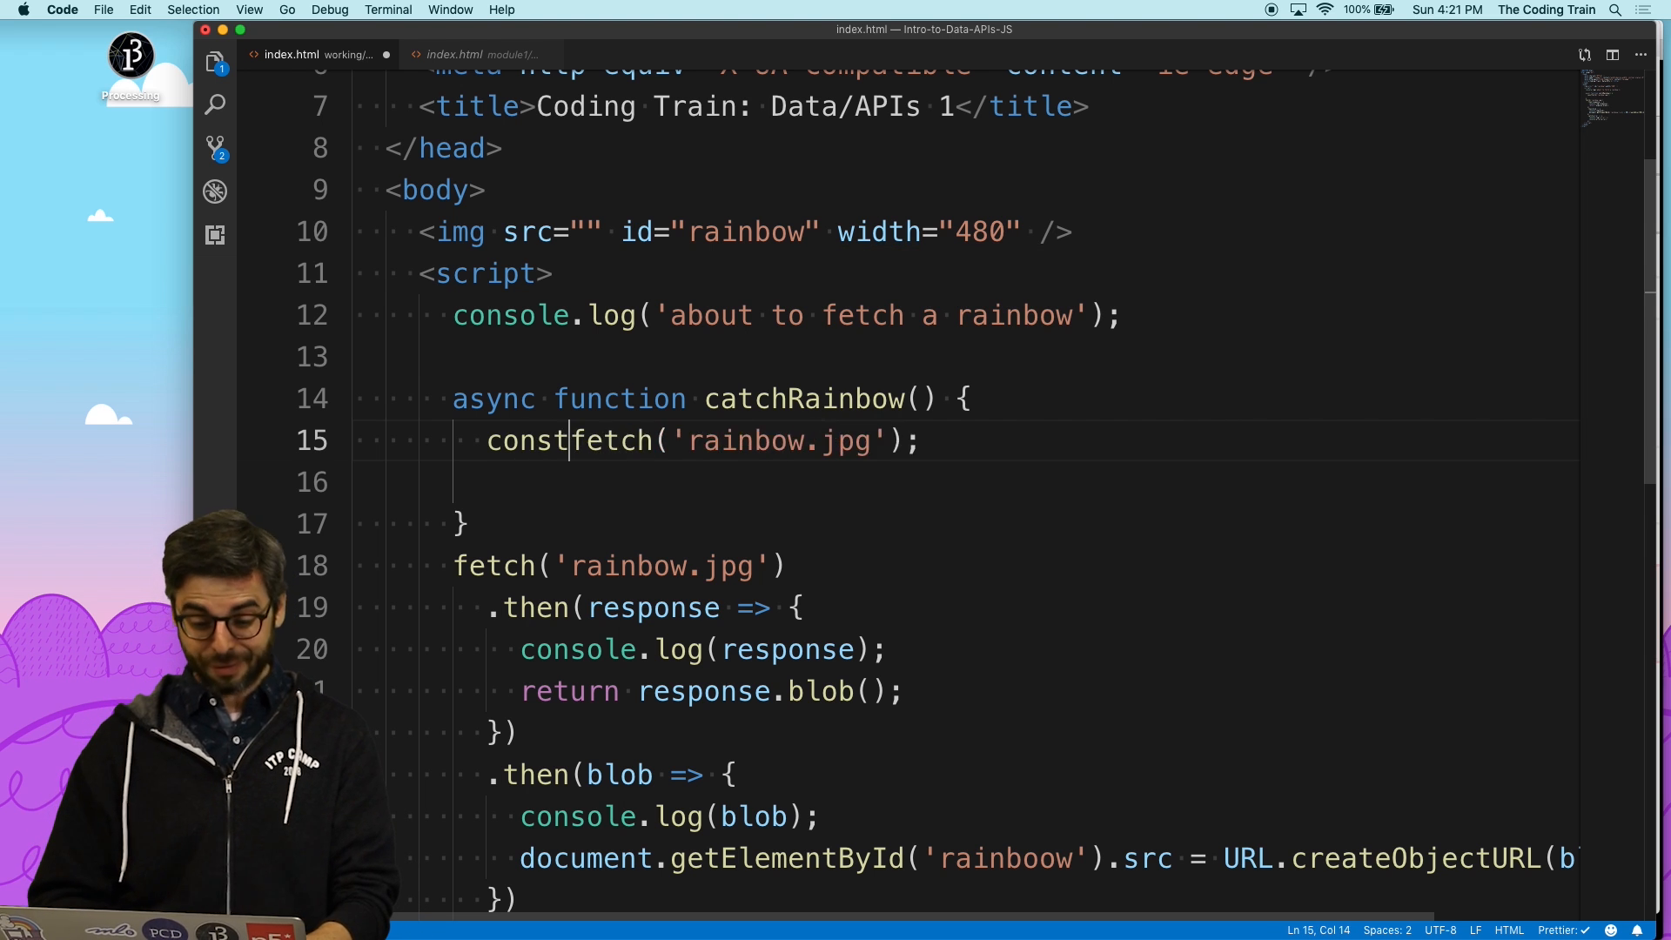
type("response = await")
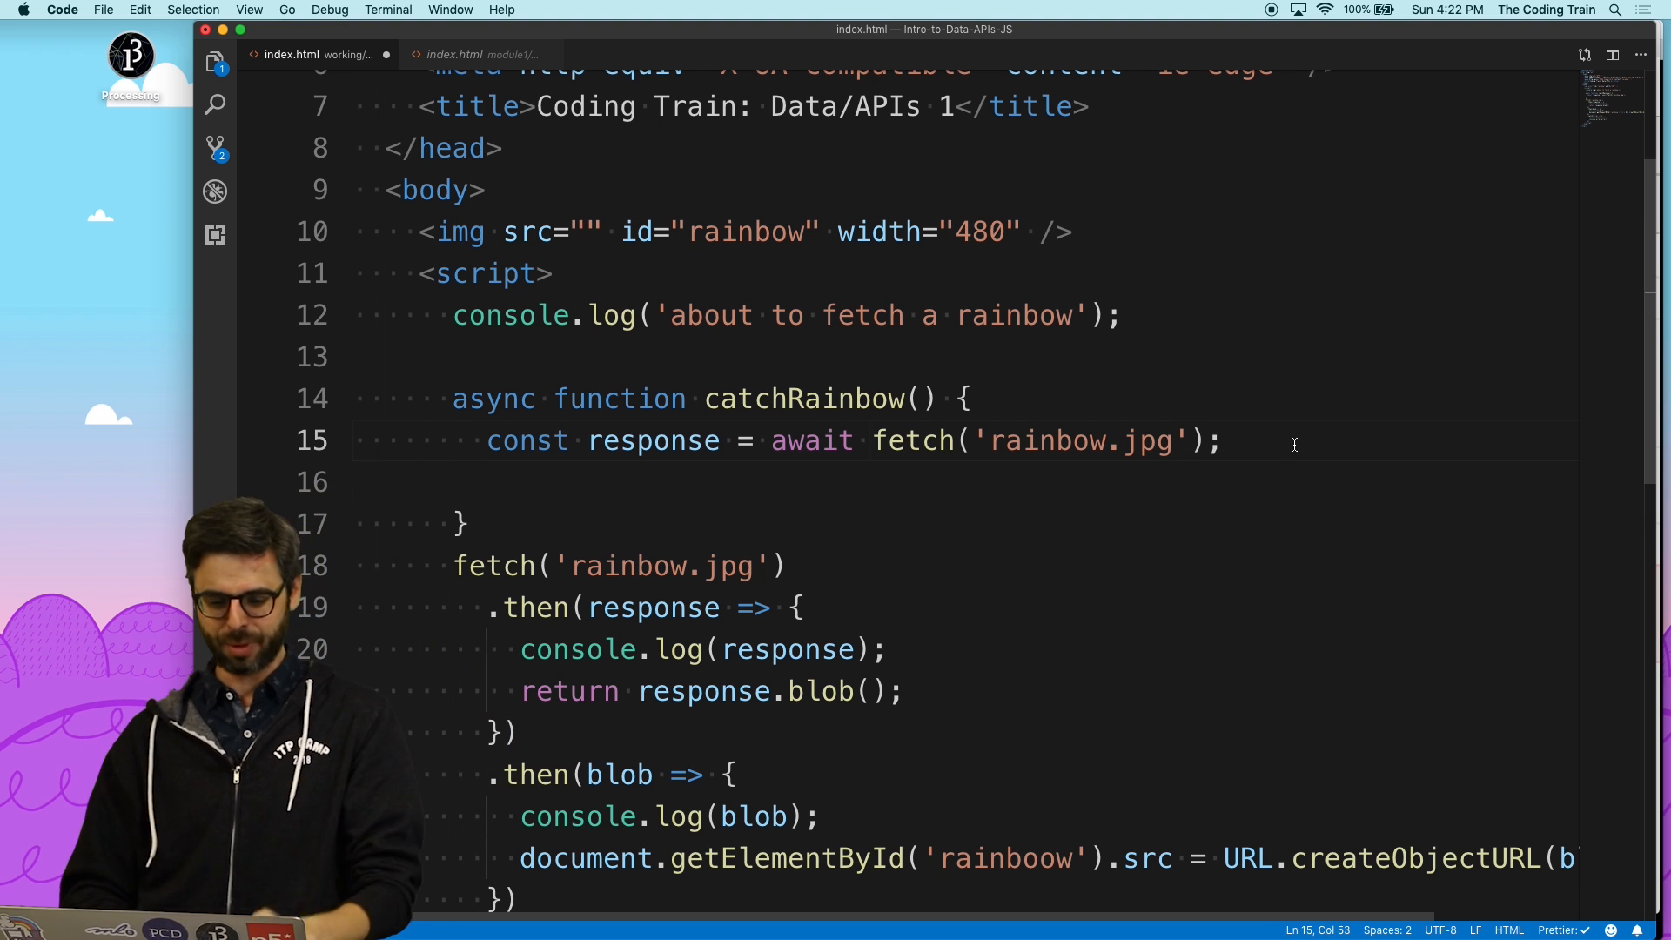
- Add const blob = await response.blob(); inside catchRainbow
type("const blob =")
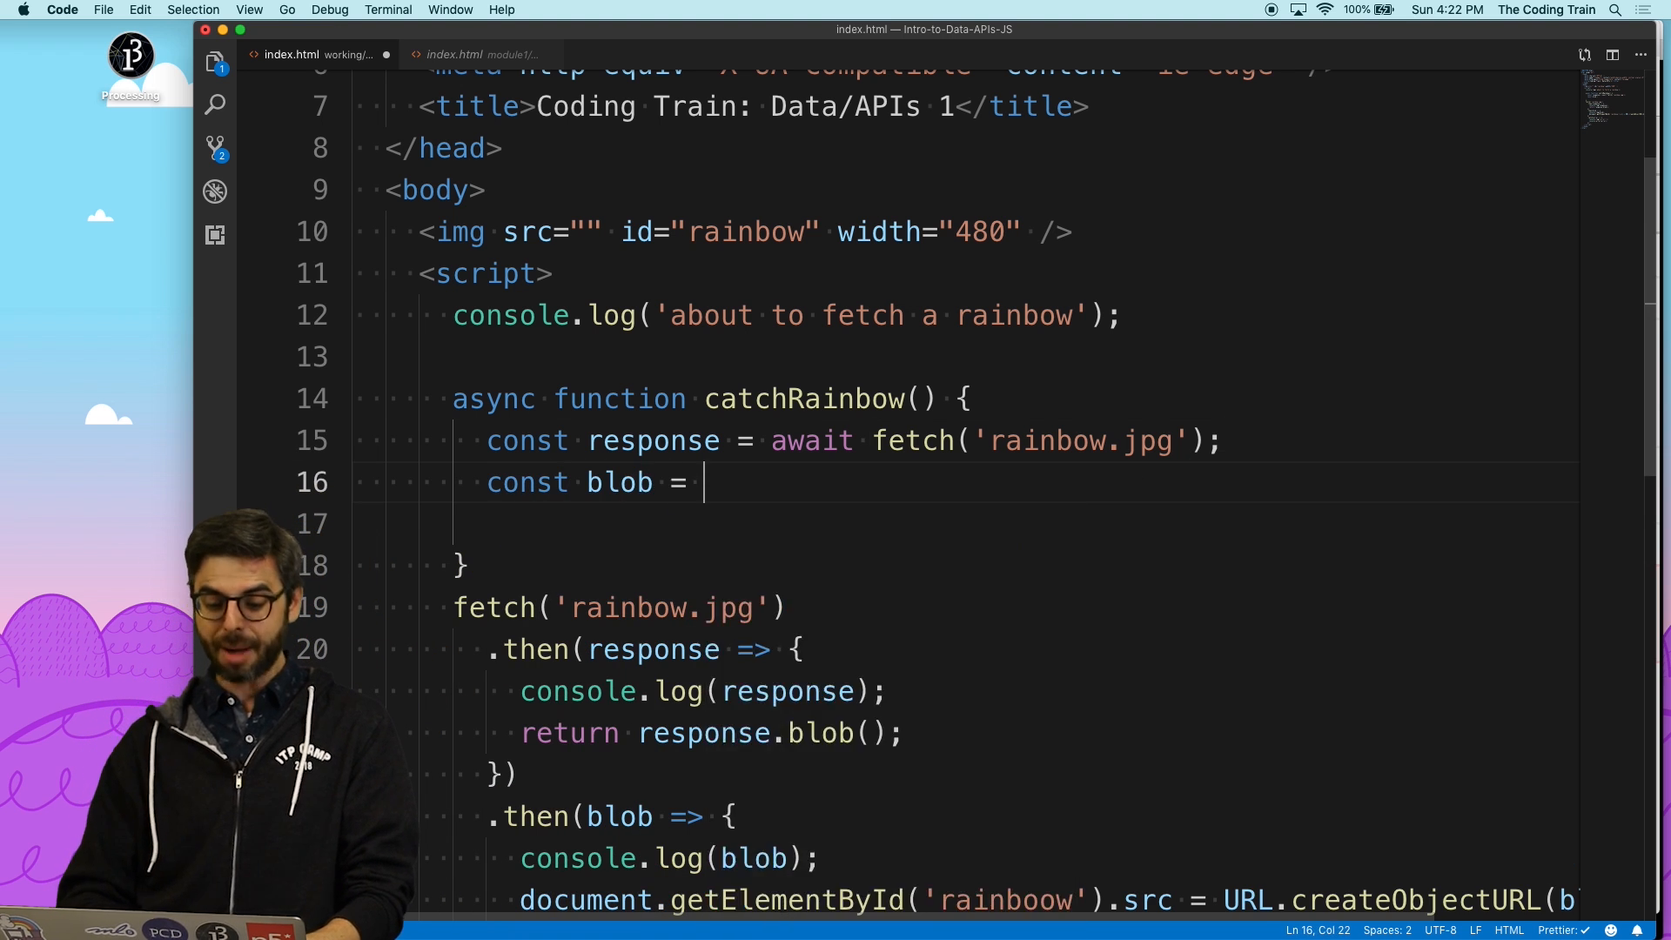
type("await")
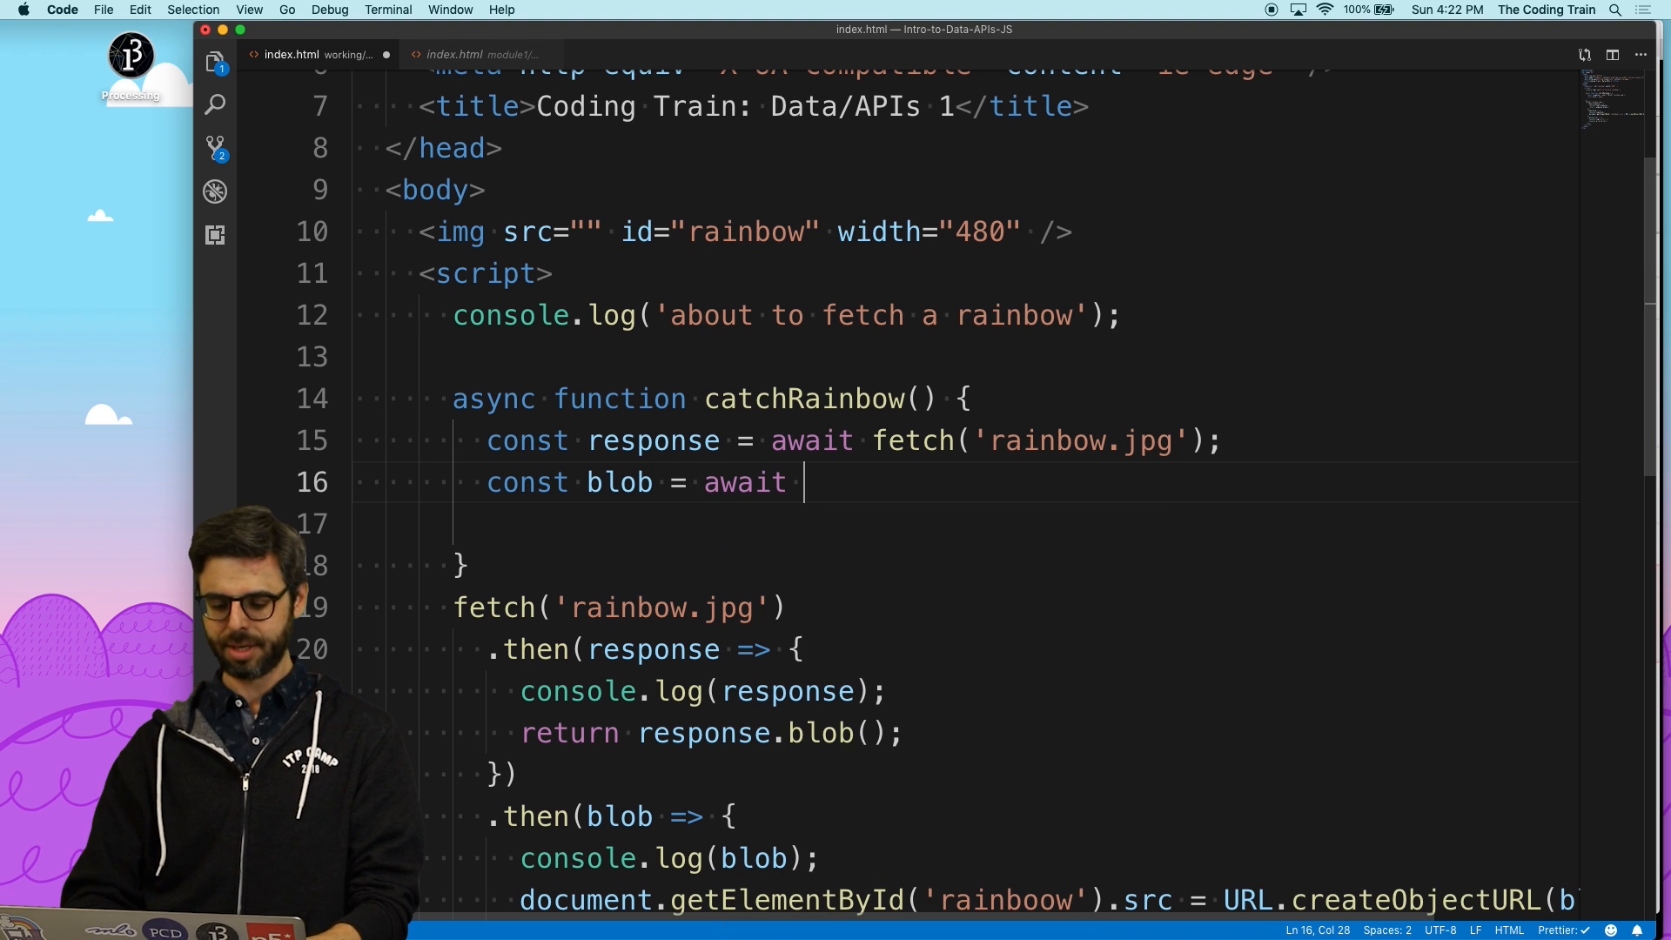
type("response.blo")
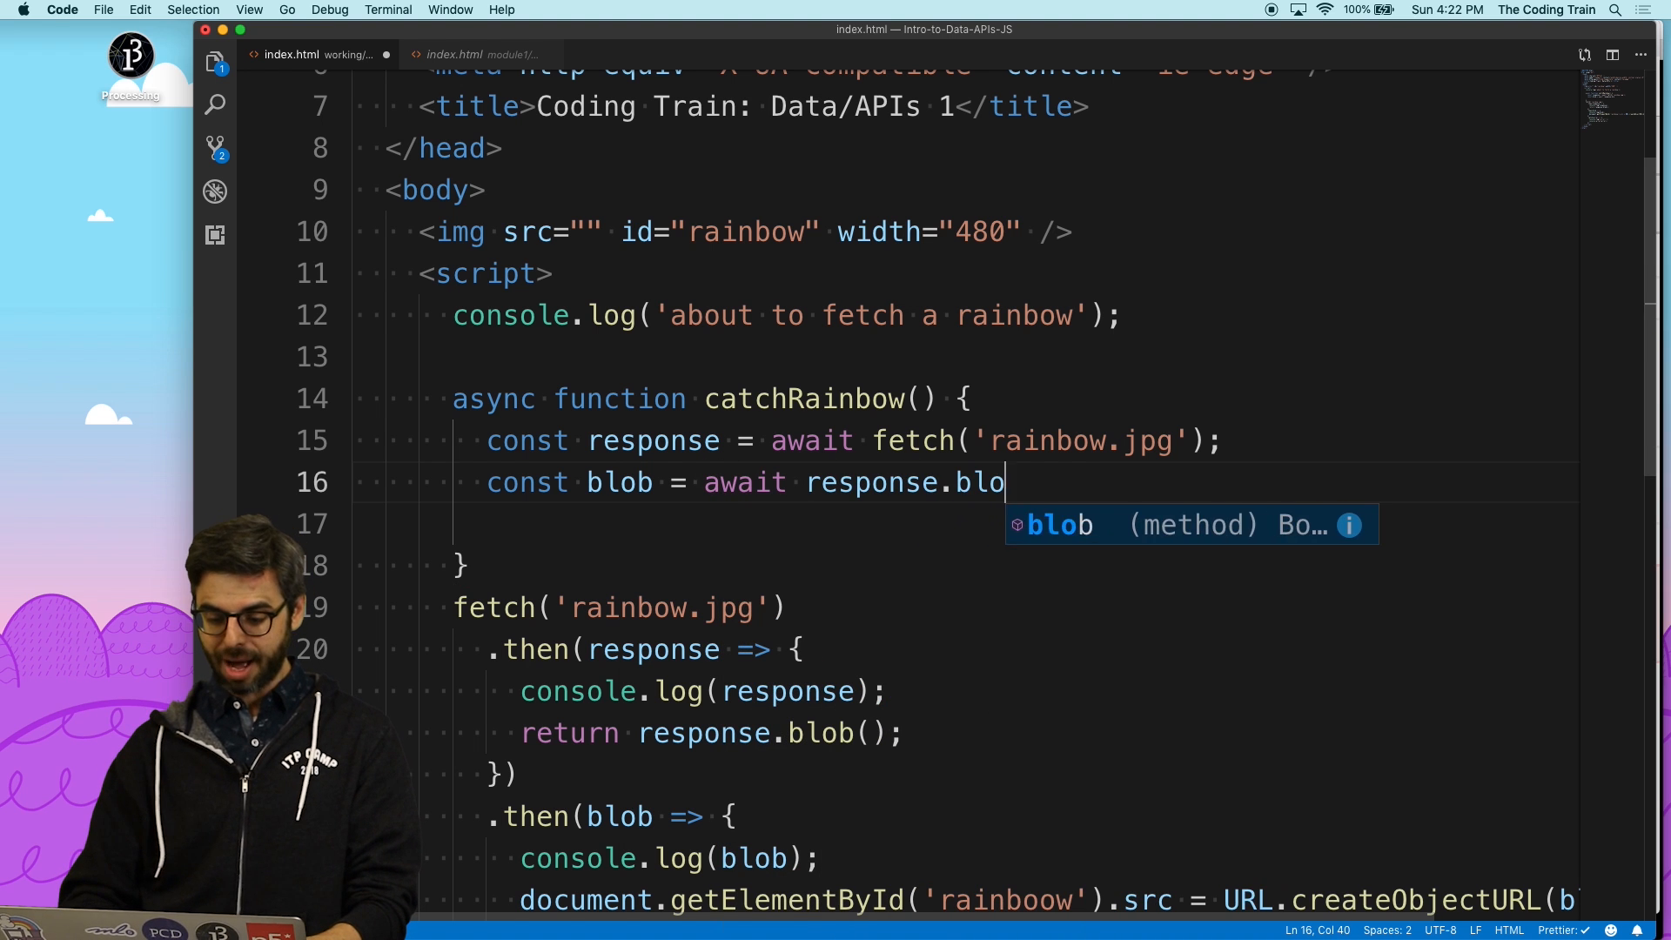
type("b();")
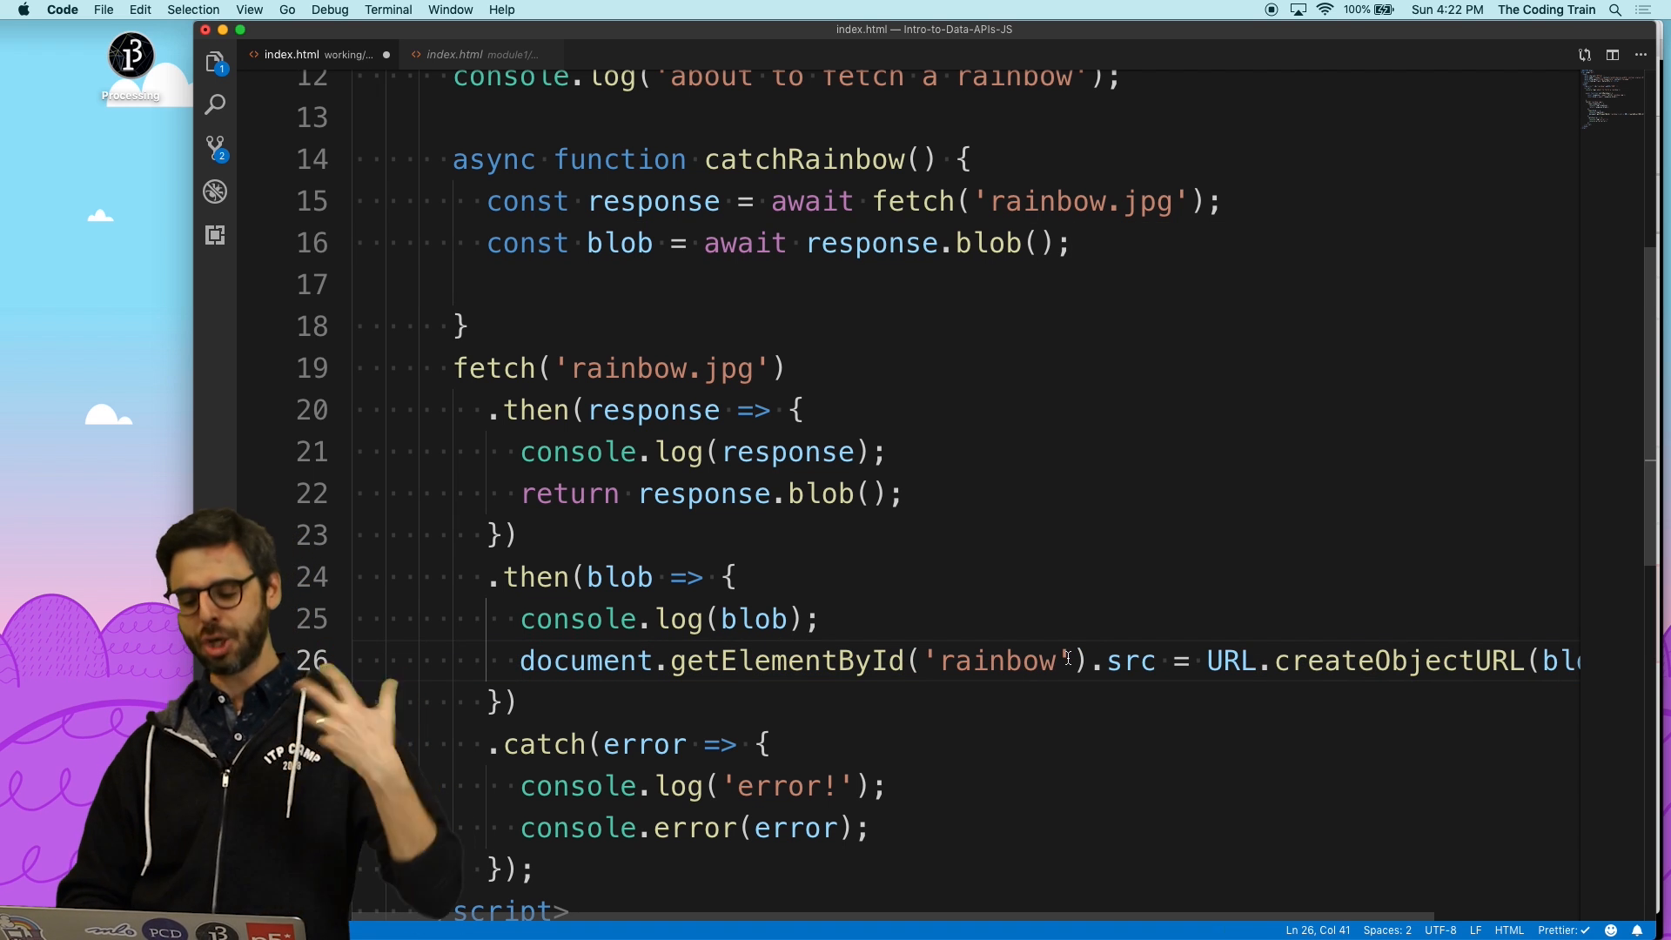
- Move the getElementById('rainbow').src = URL.createObjectURL(blob) line into catchRainbow
left_click_drag(1065, 659, 1099, 660)
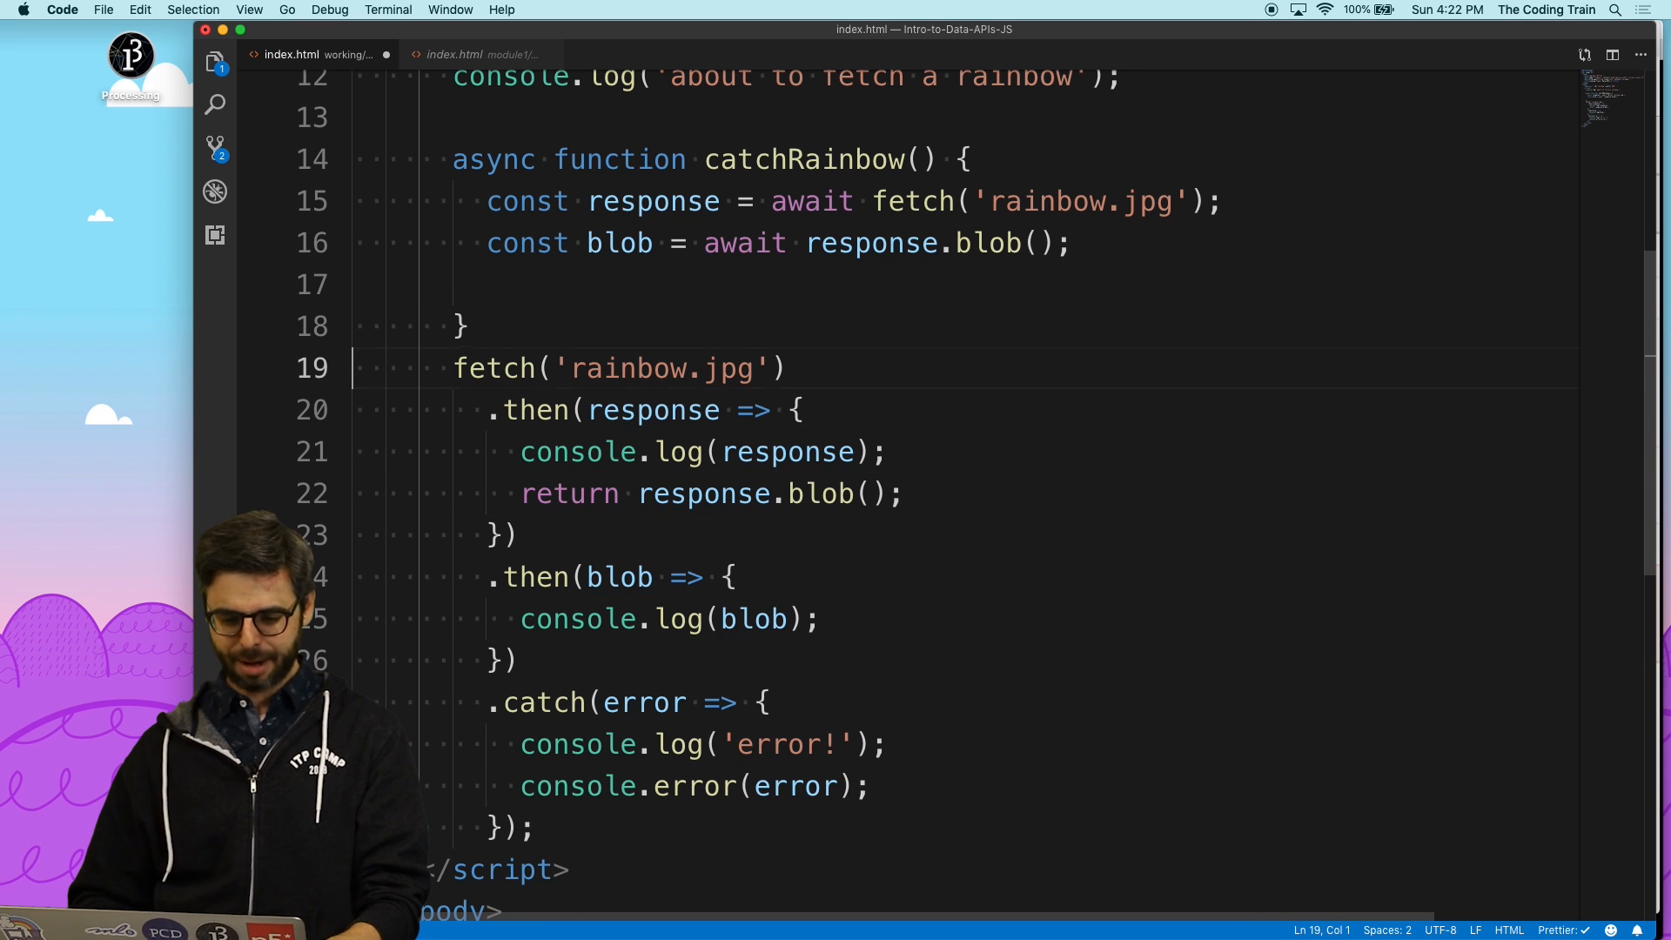
type("document.getElementById('rainbow').src = URL.createObjectURL(blob);")
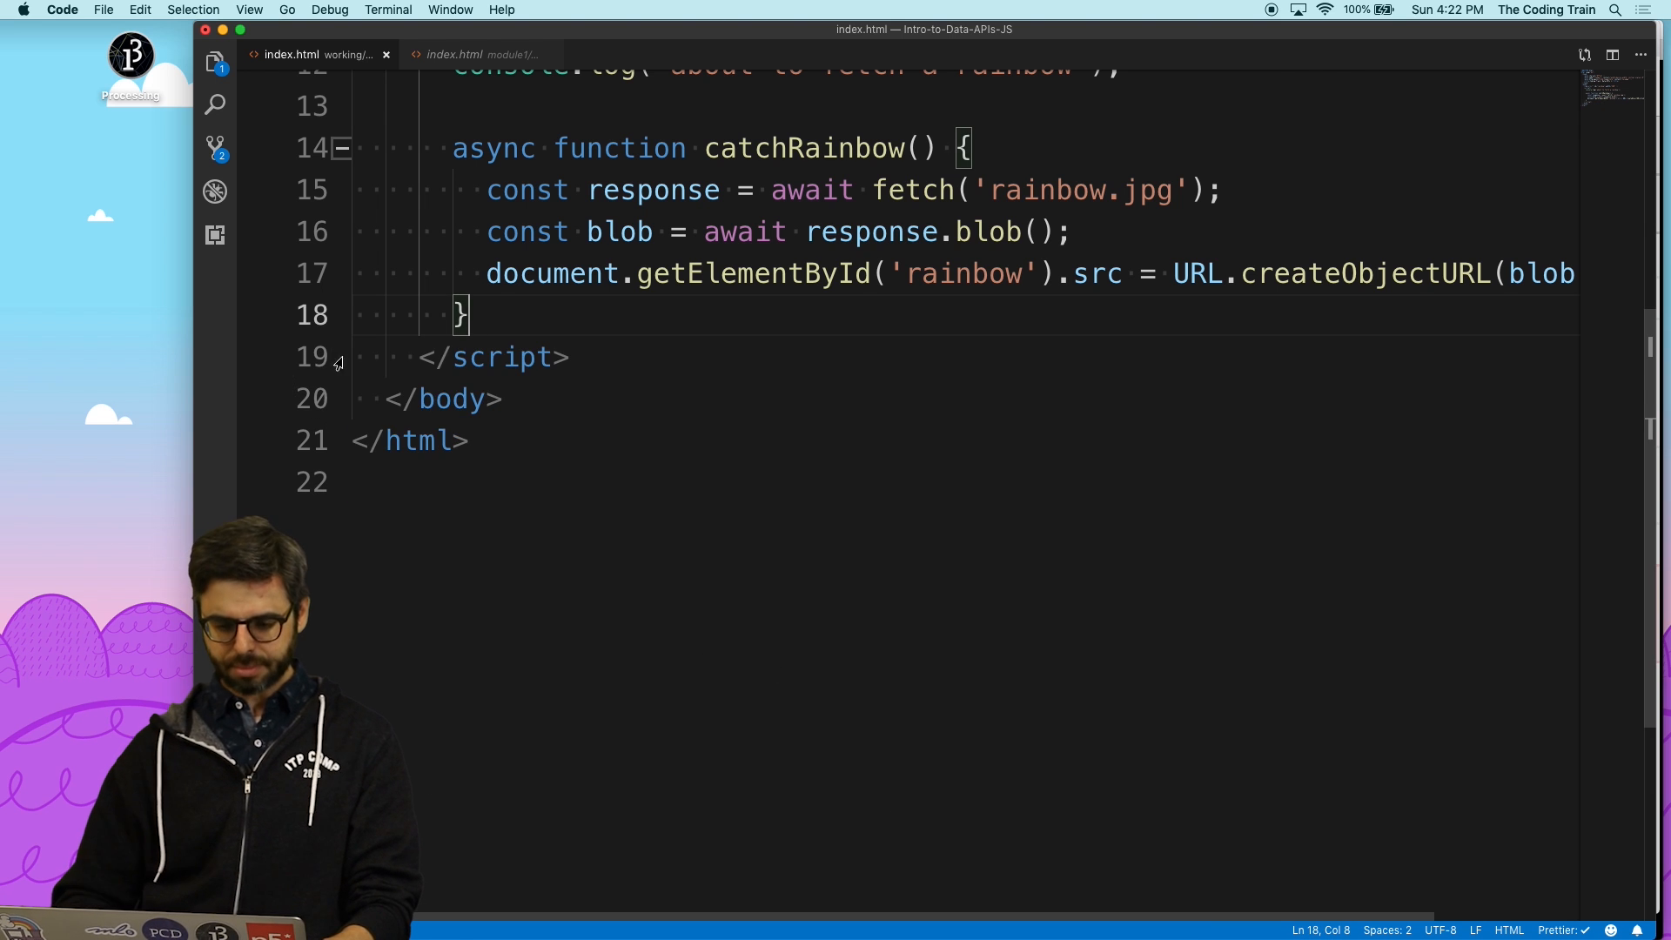
- Remove the old then chain and call catchRainbow() ahead of the .catch handler
scroll("up", 3)
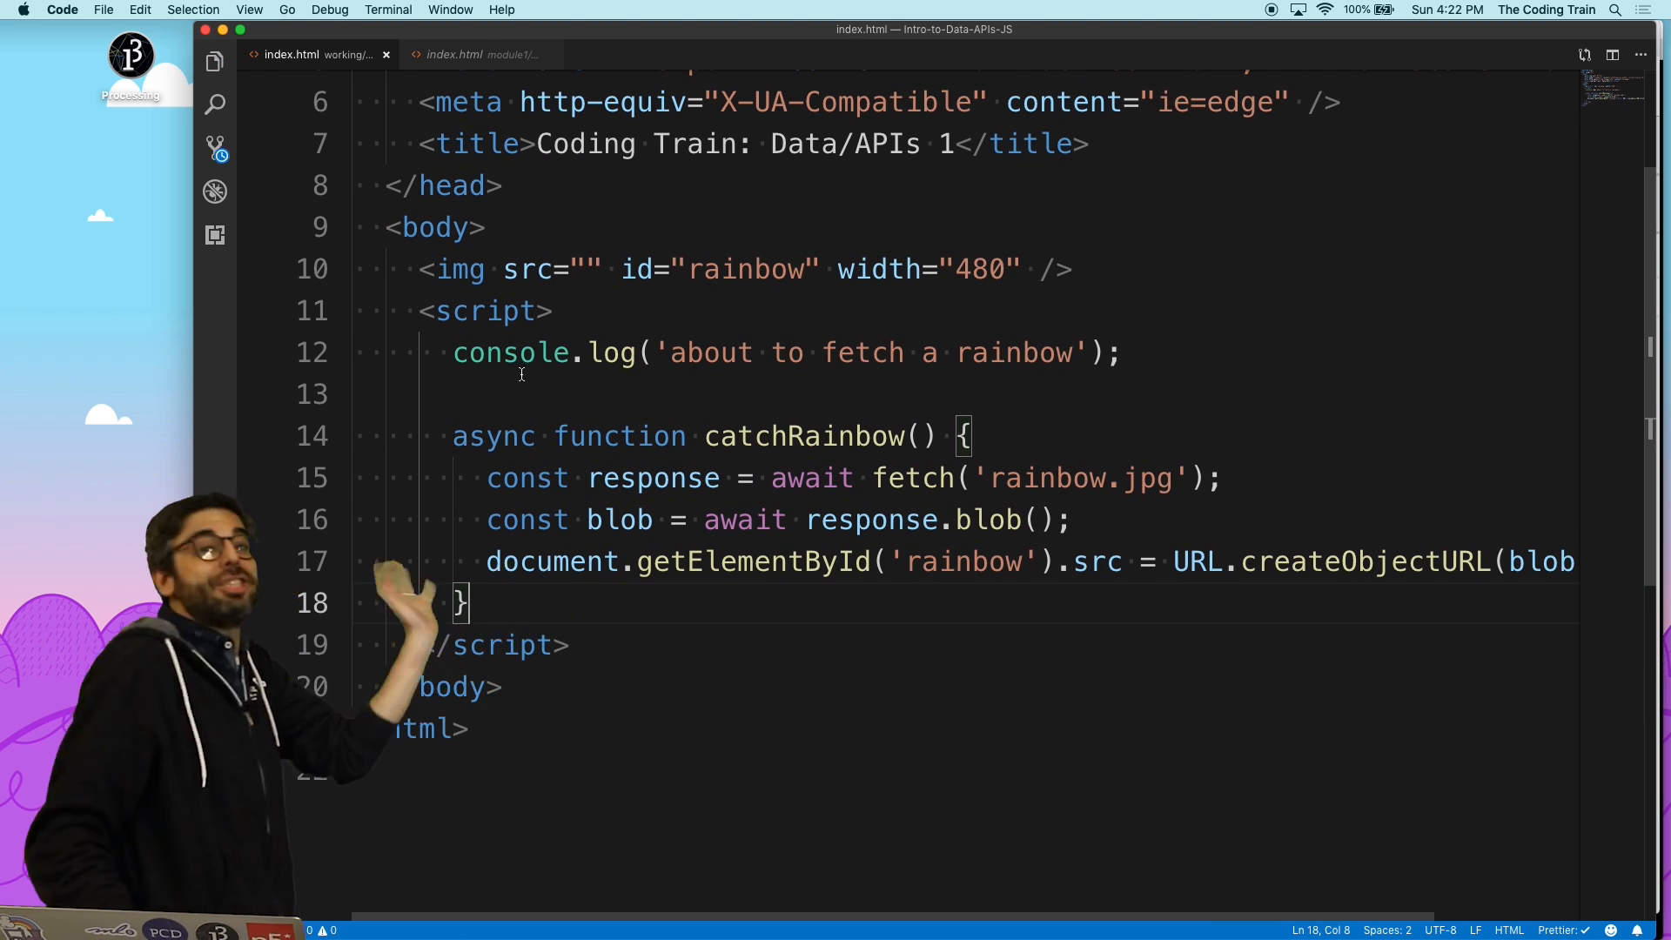
type("catchRainb")
type("console.log('error!');")
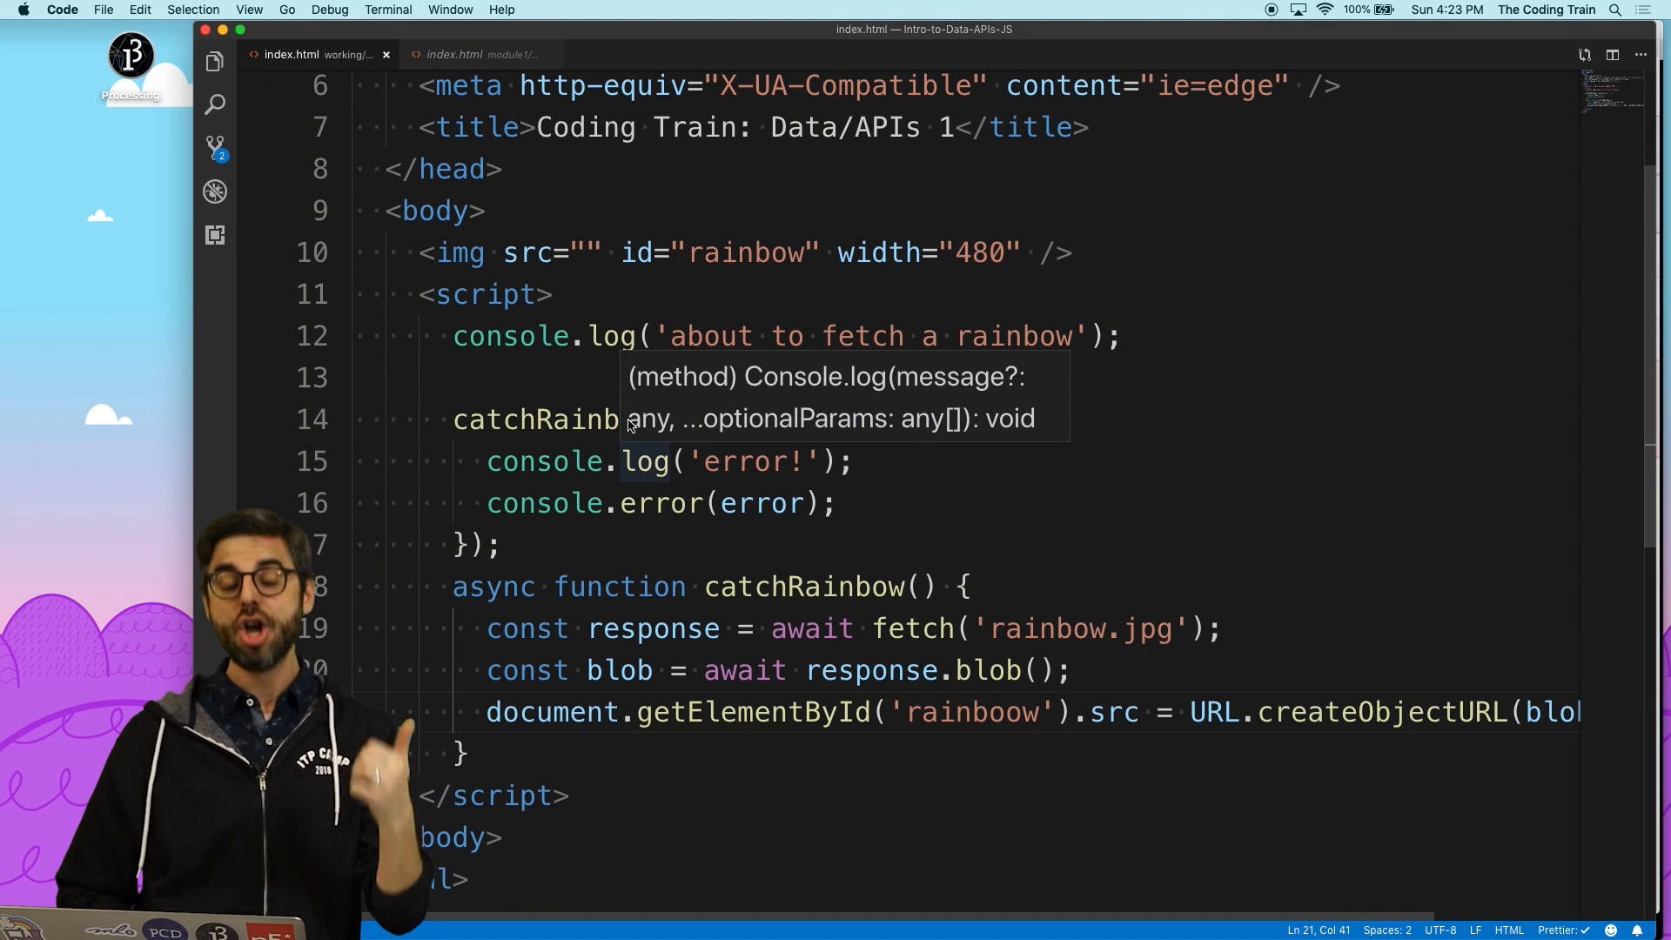
mouse_move(691, 420)
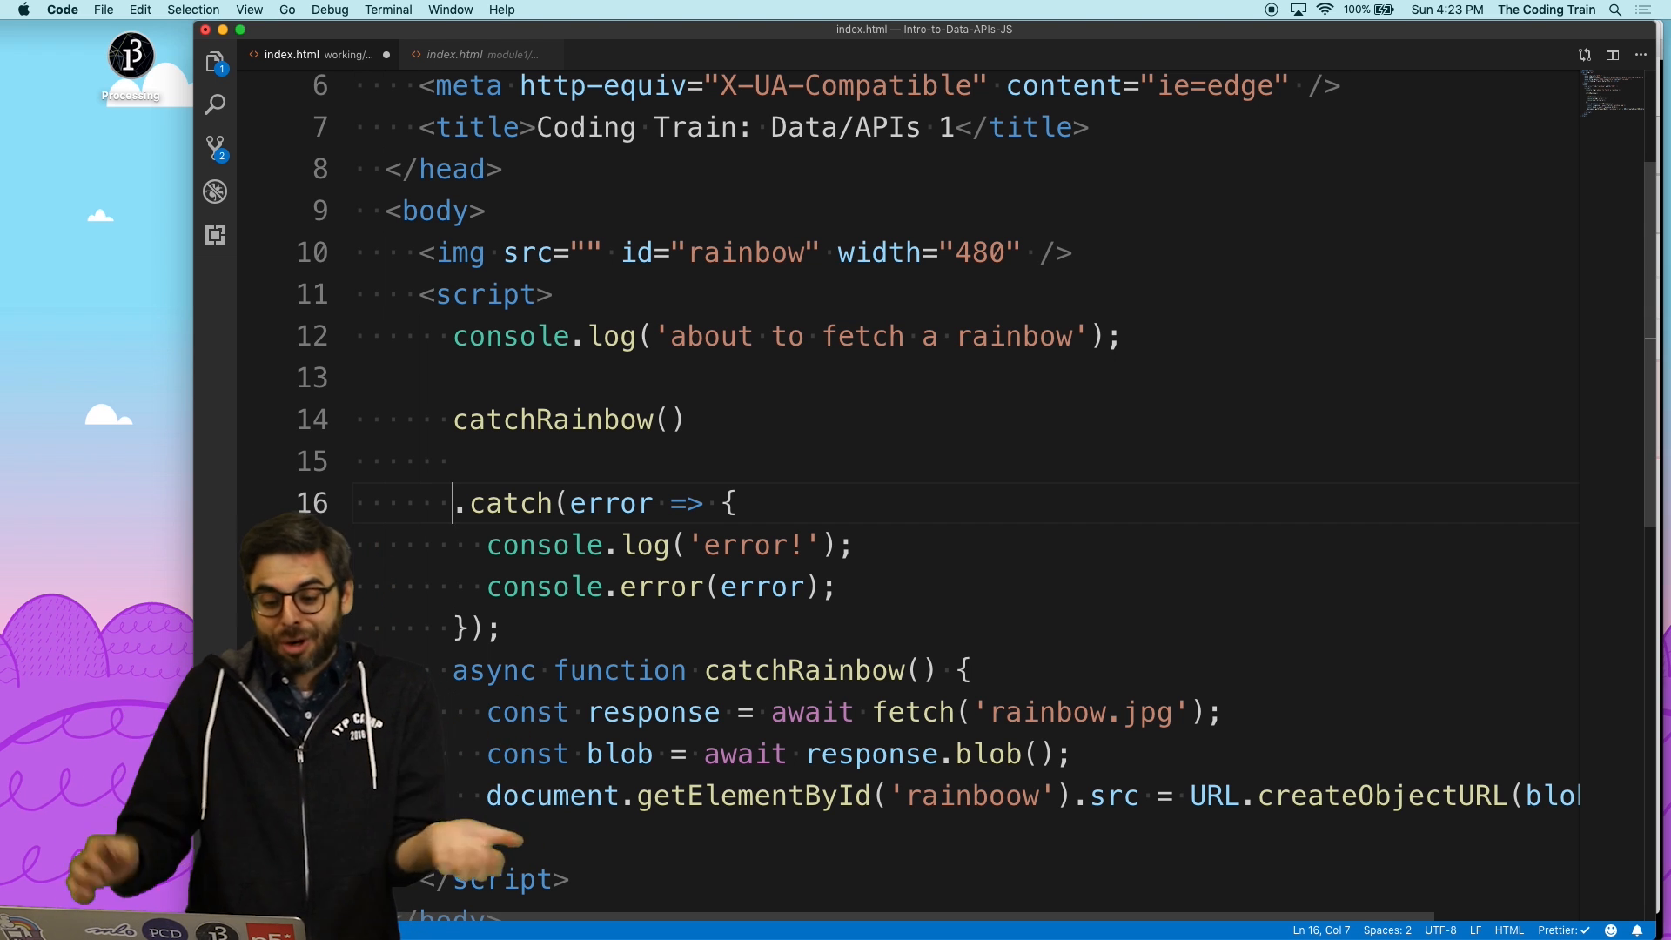
- Chain .then(response => { console.log('yay'); }) onto the catchRainbow() call
type(".then(response -")
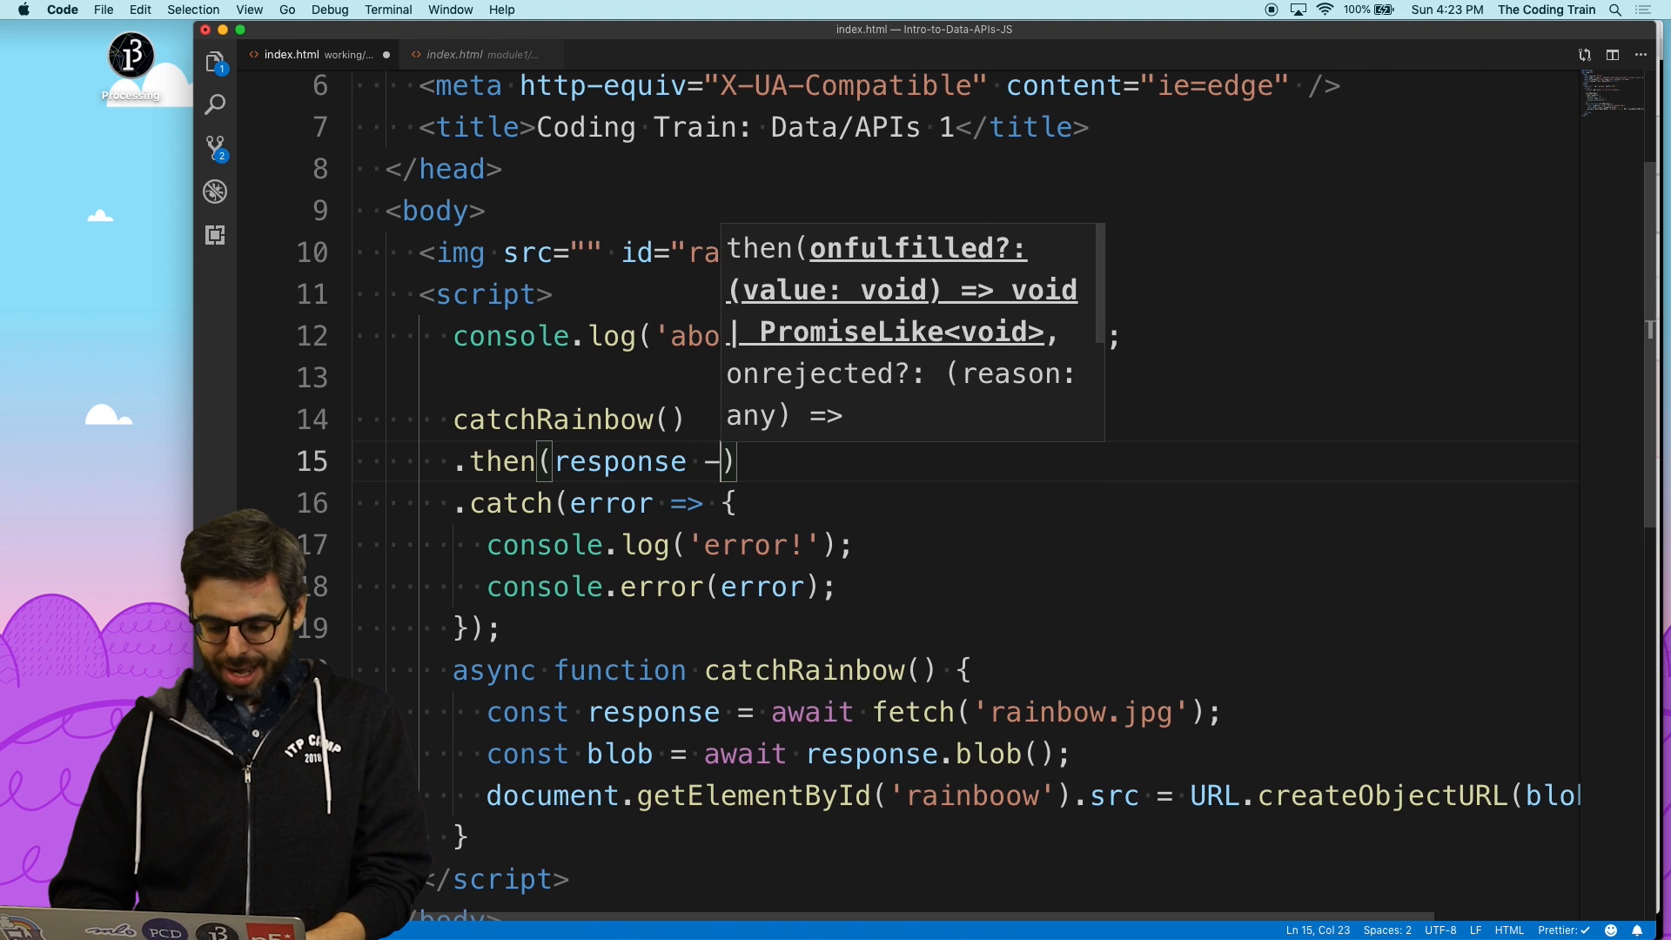
type("<")
type("conso")
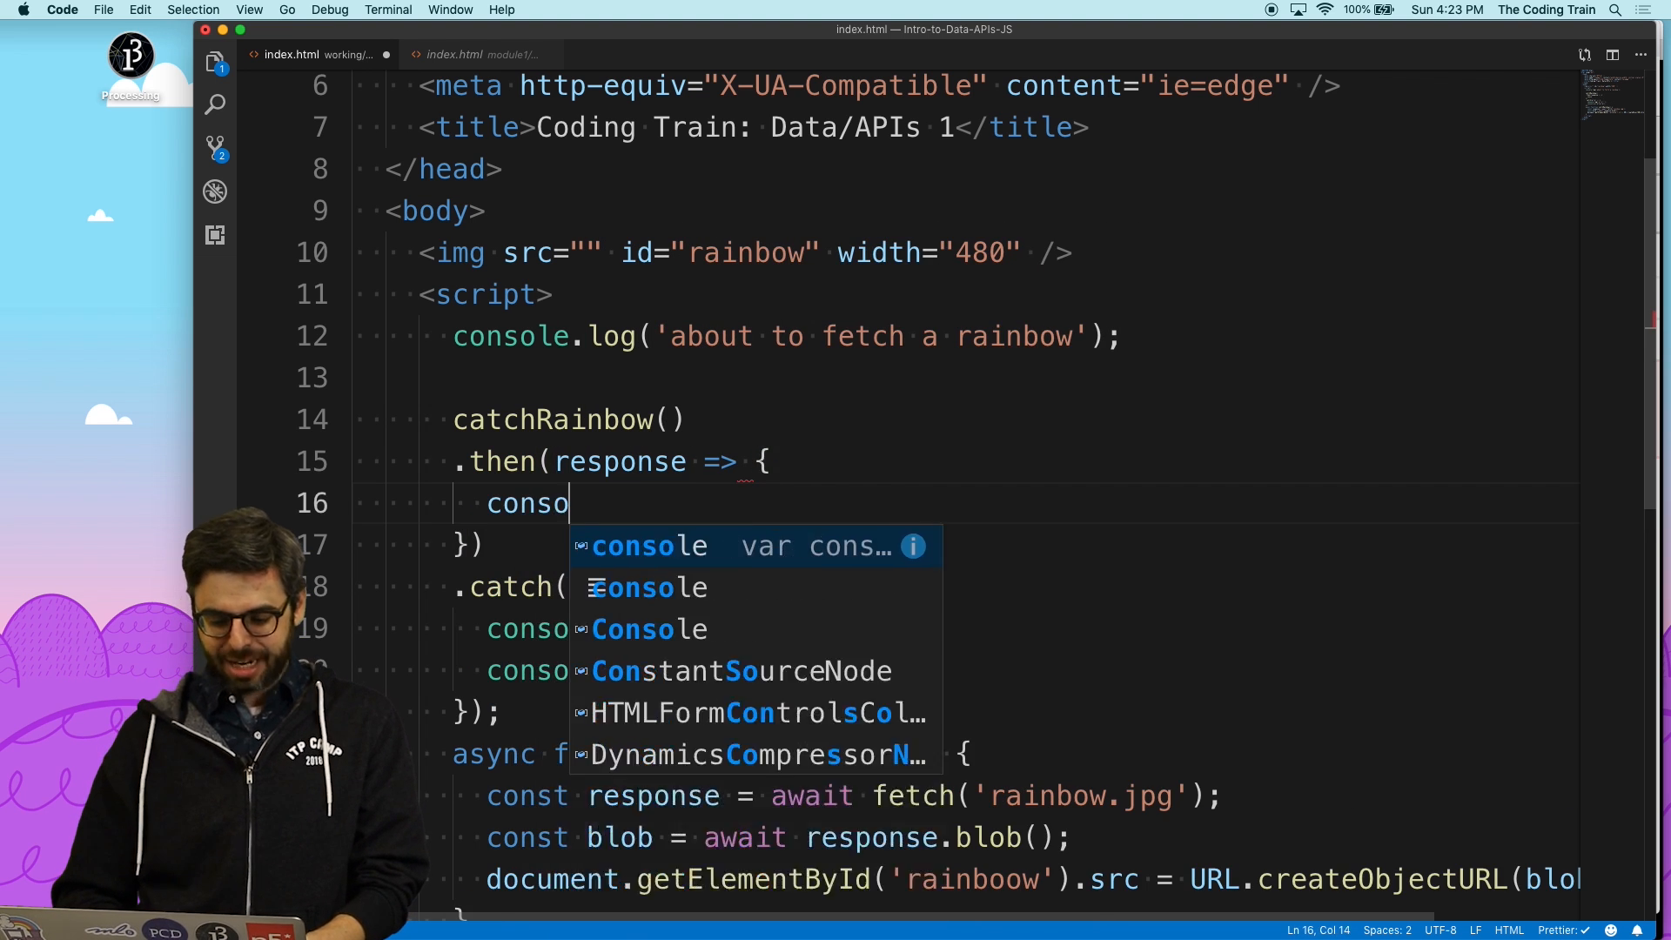
type("le.log('yay');")
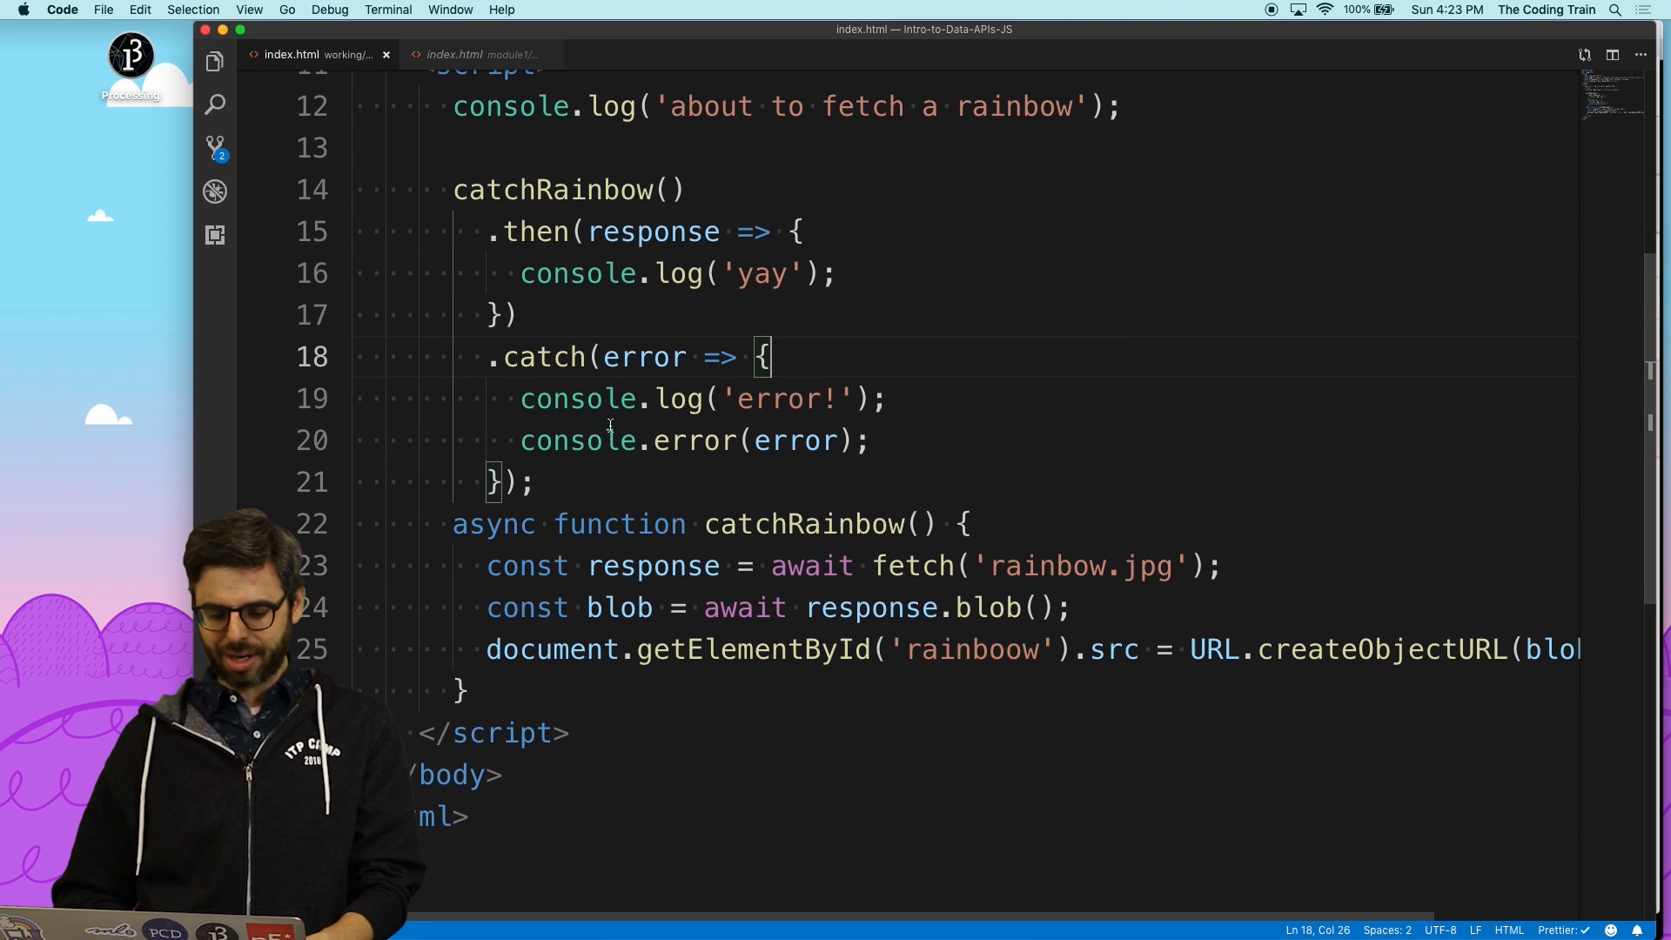
- Correct the element id 'rainboow' back to 'rainbow' and tidy the spacing around the call
left_click(604, 441)
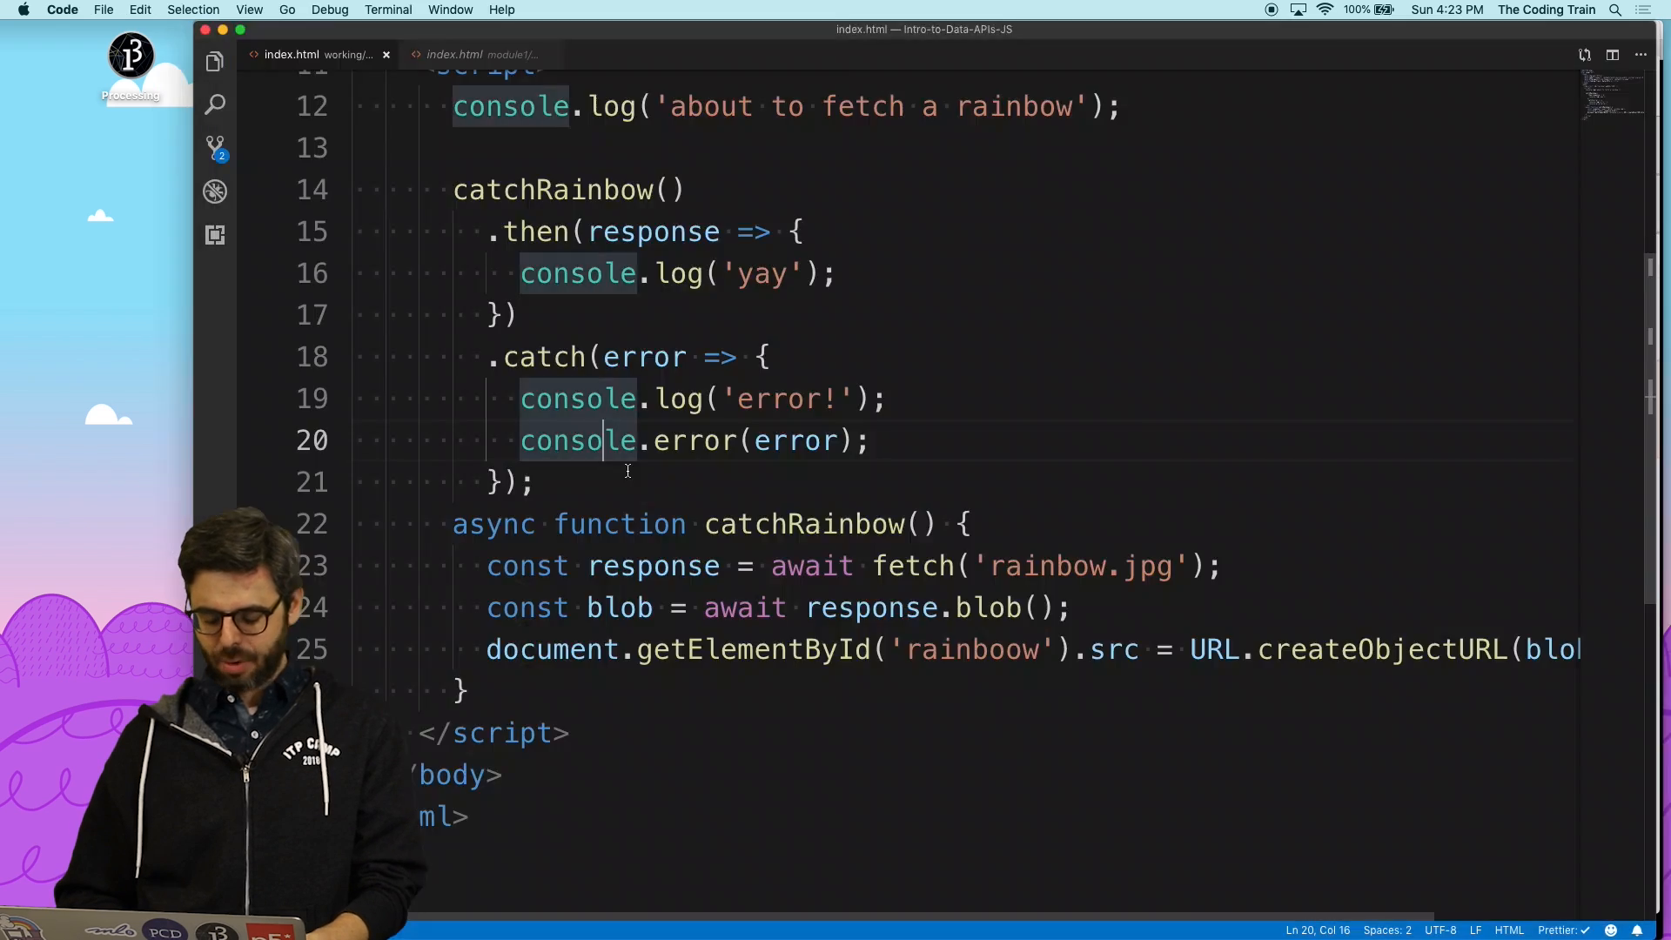
key("Backspace")
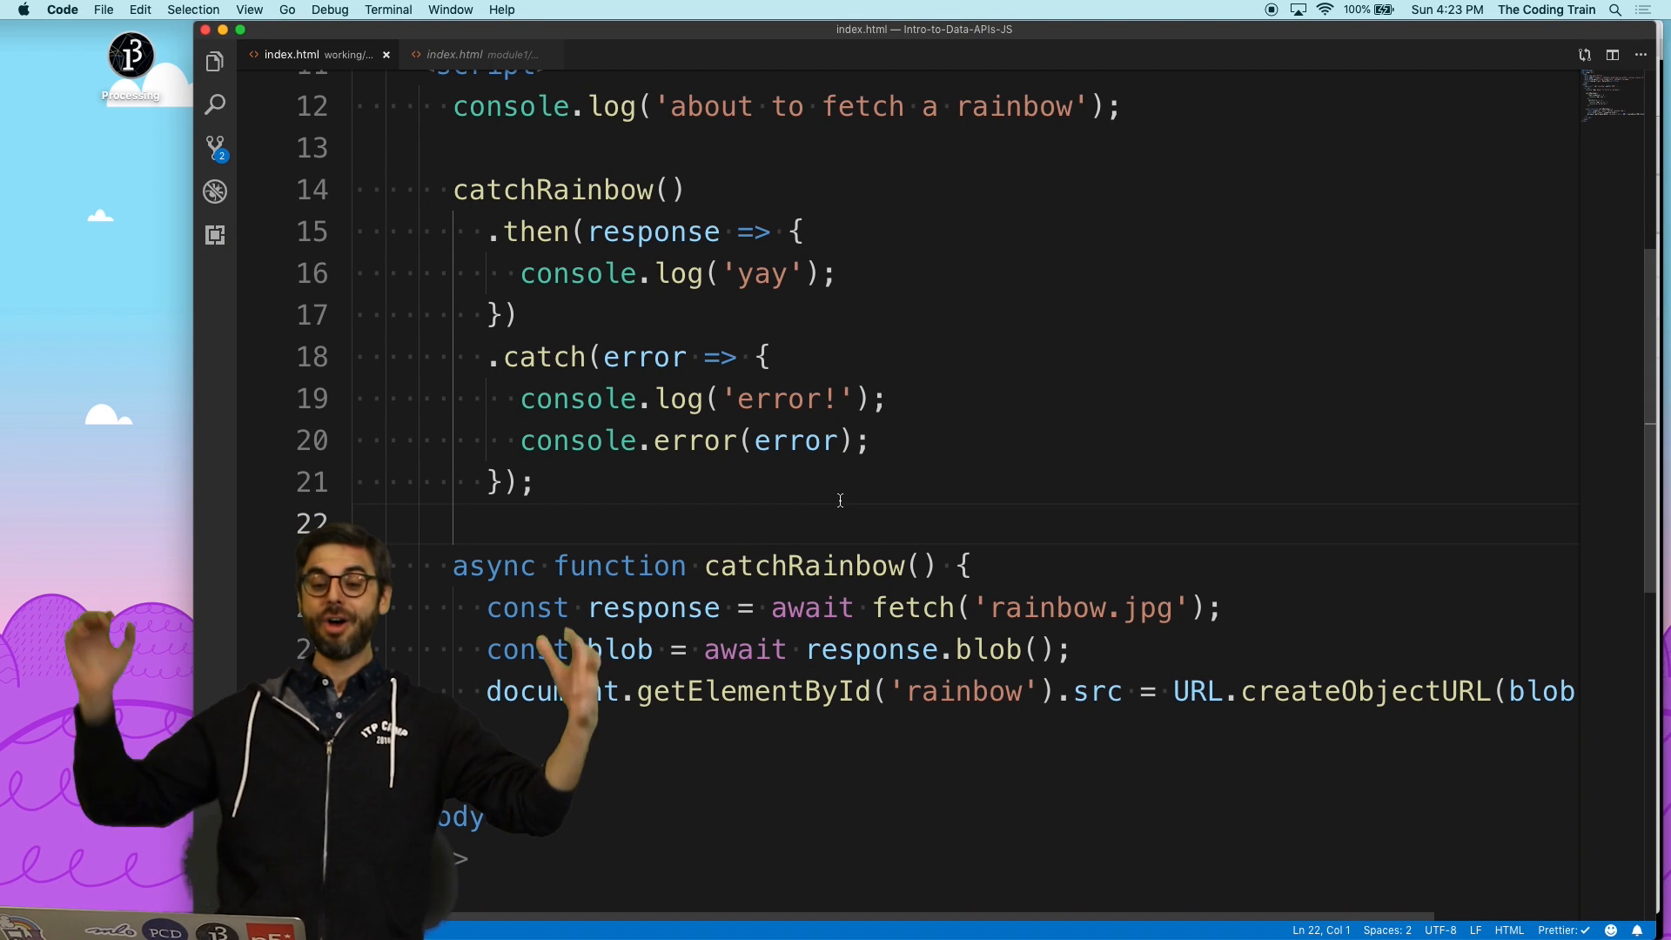
scroll("up", 3)
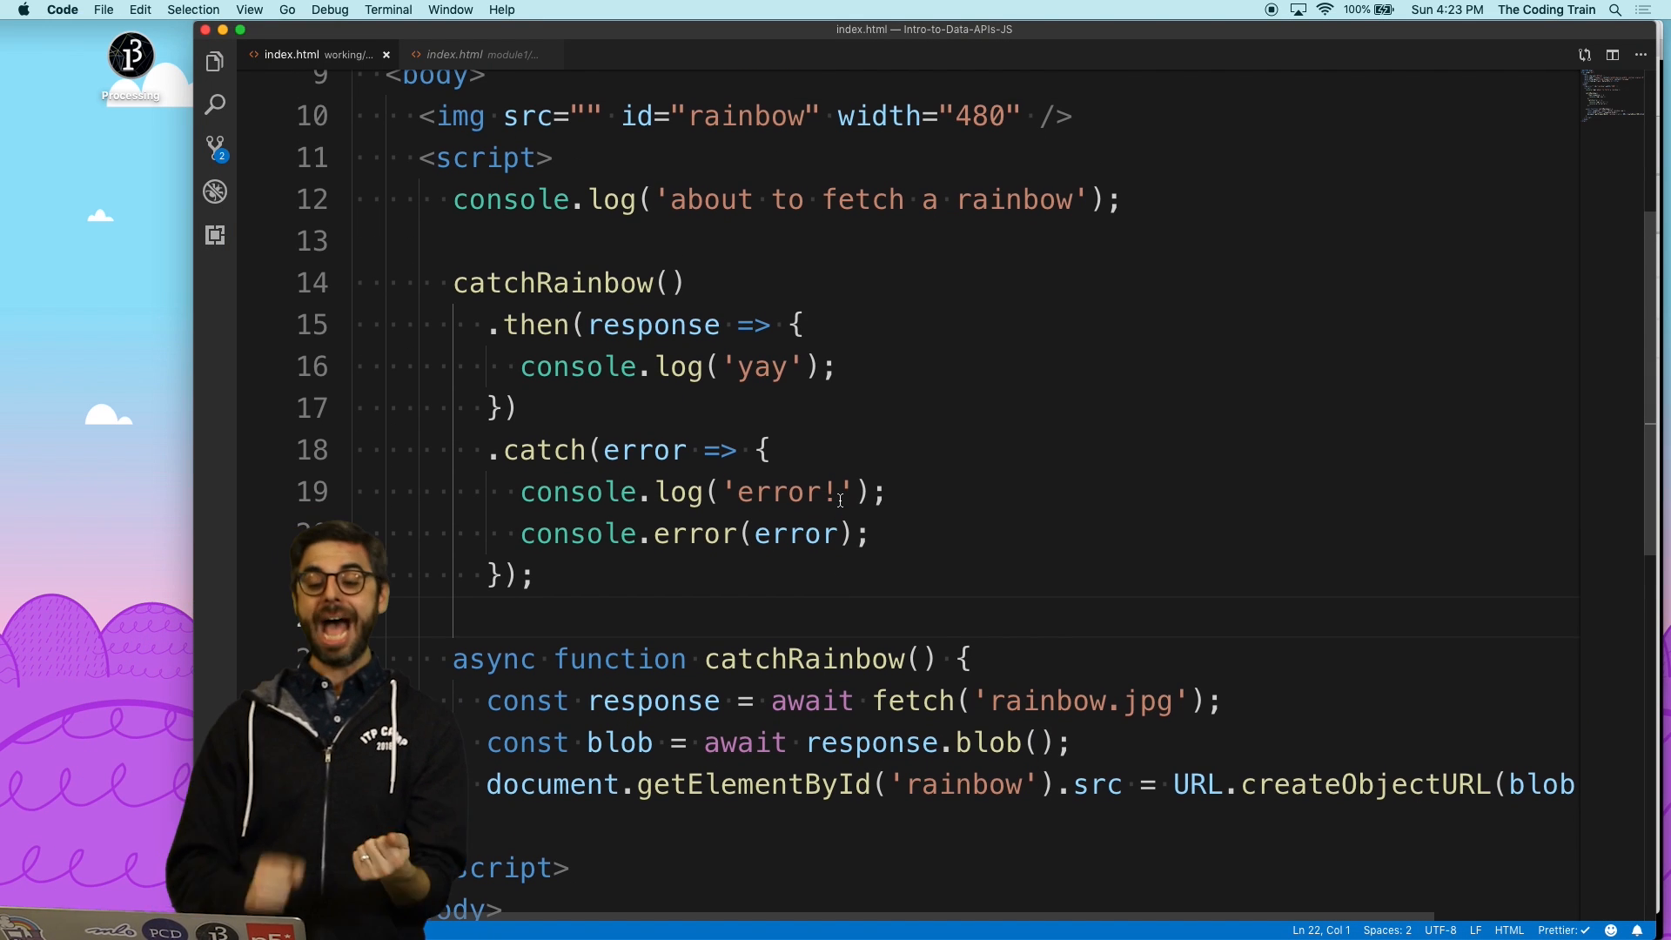
scroll("down", 3)
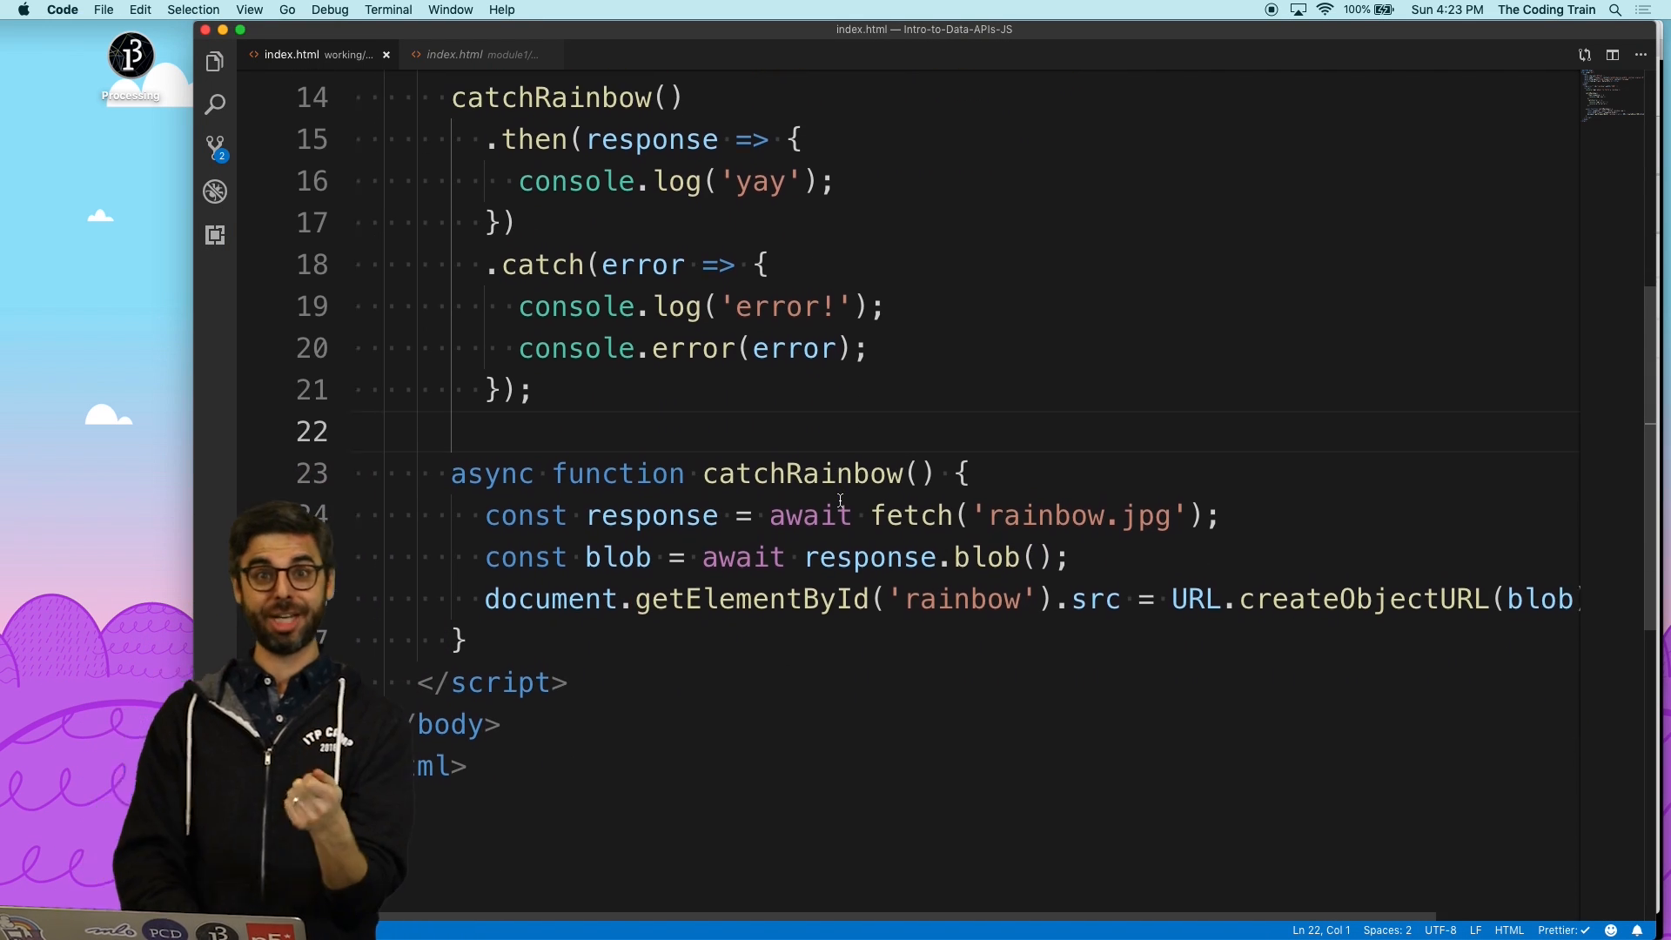